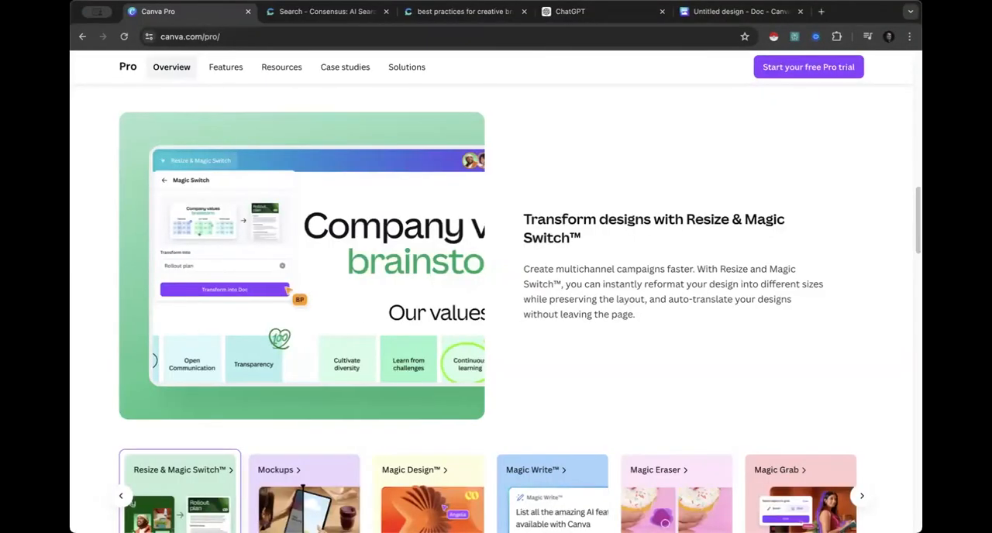
pyautogui.moveTo(616, 228)
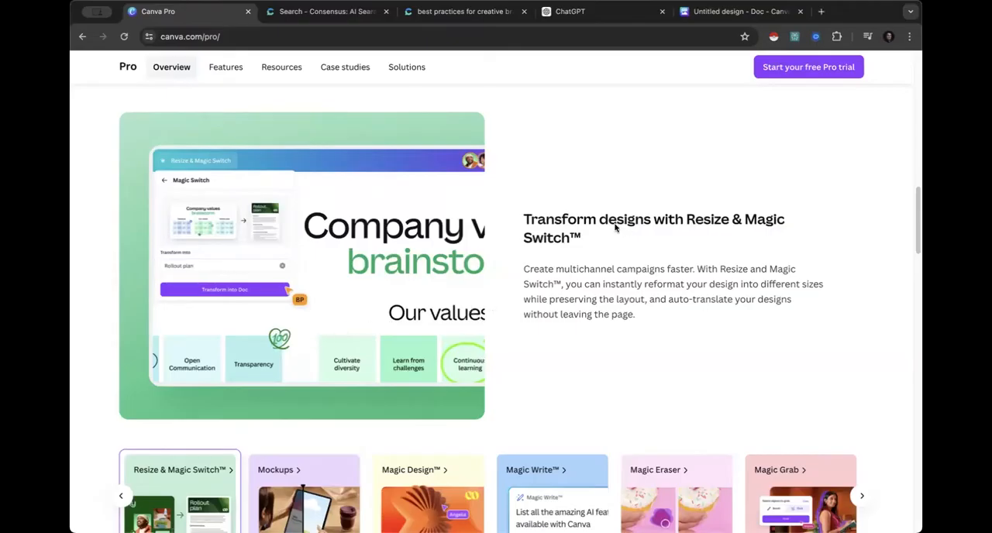
pyautogui.moveTo(738, 227)
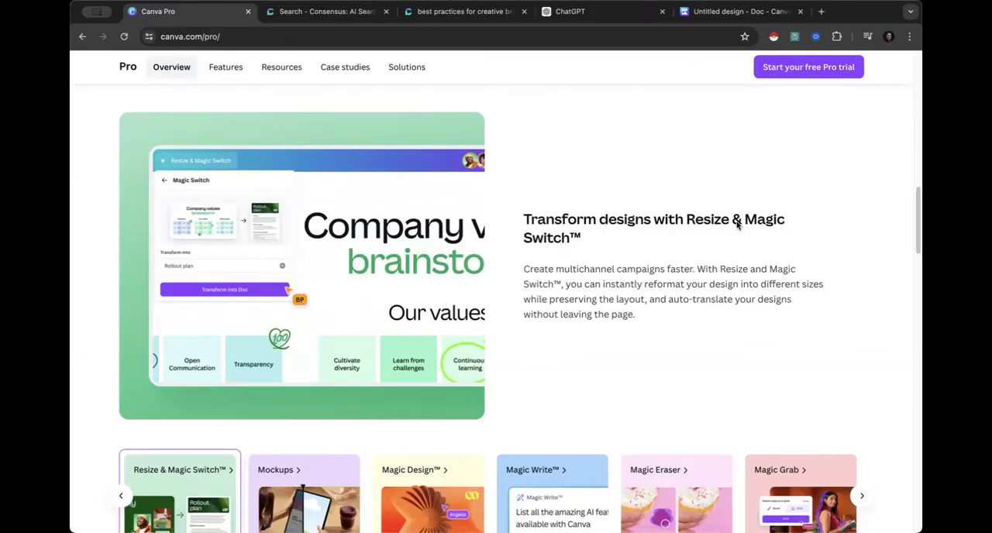
pyautogui.moveTo(648, 238)
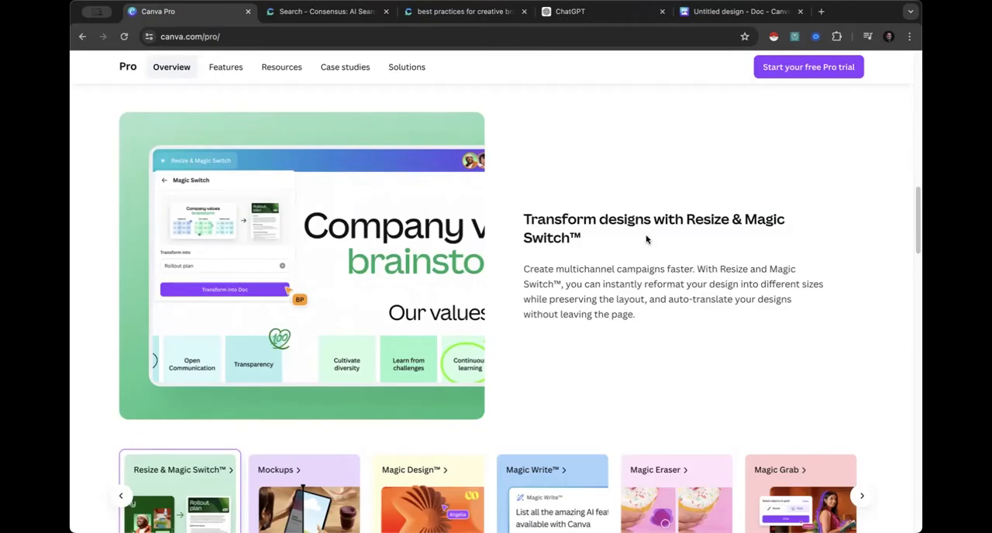
pyautogui.moveTo(297, 47)
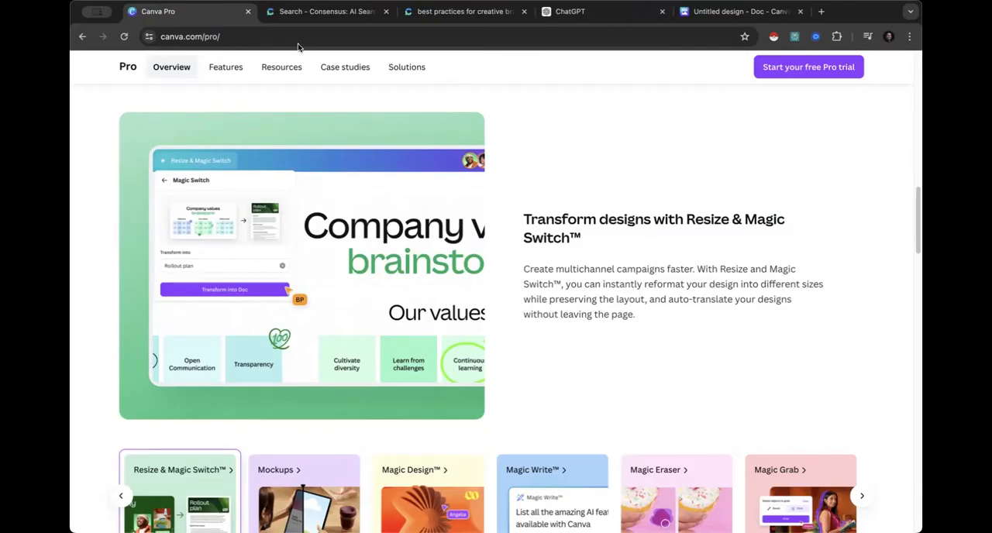
pyautogui.moveTo(344, 70)
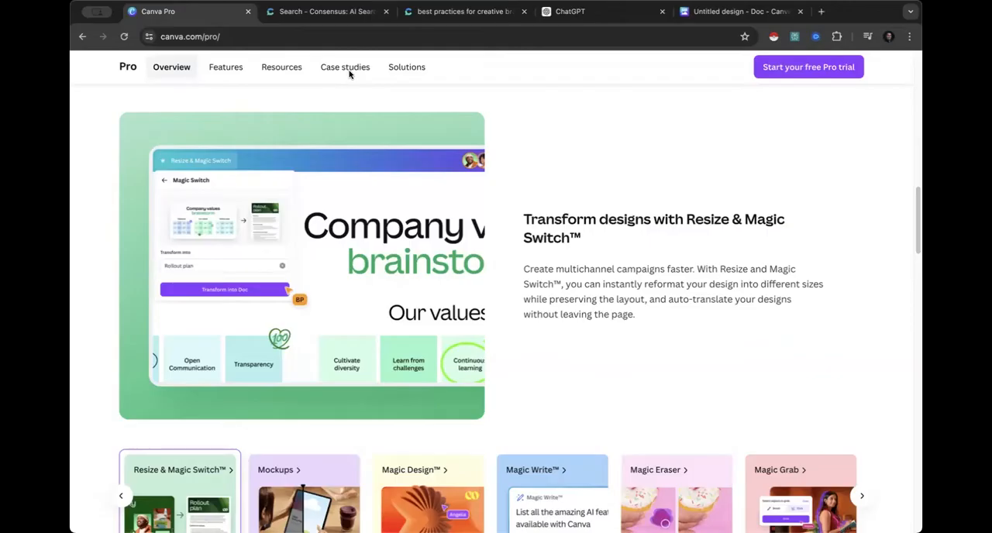
pyautogui.moveTo(332, 20)
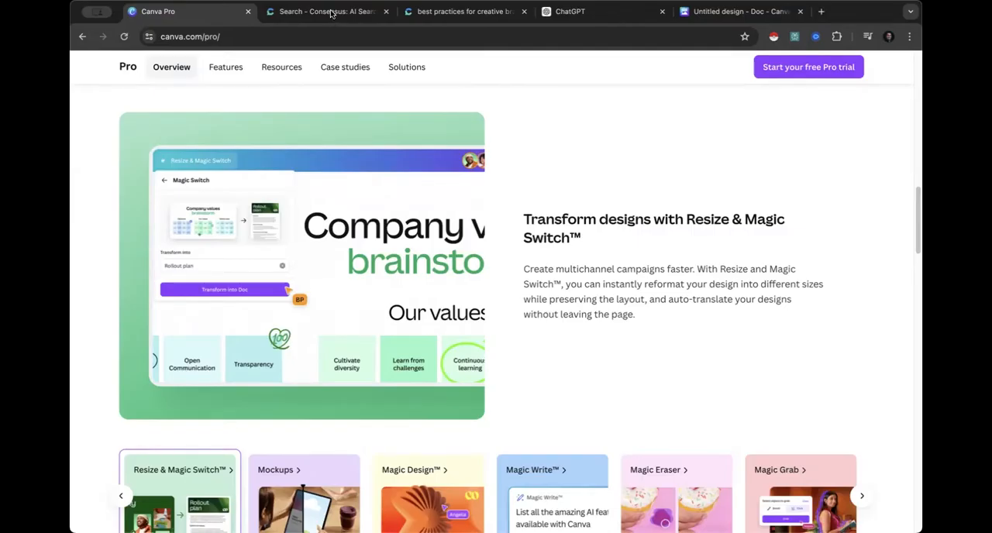
# Step: Search Consensus for 'best practices for creative brainstorming in marketing' and get the 4-paper summary
pyautogui.click(322, 11)
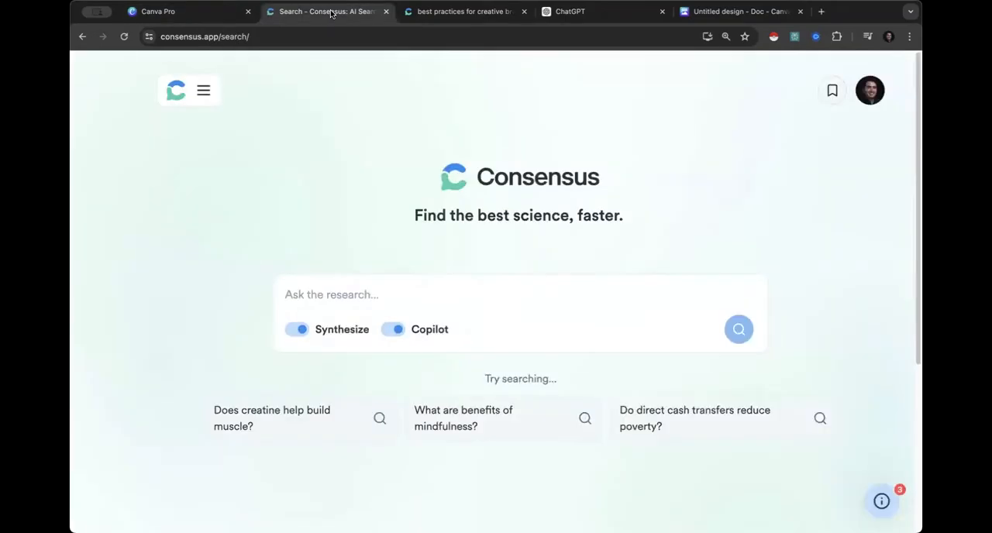
pyautogui.moveTo(454, 178)
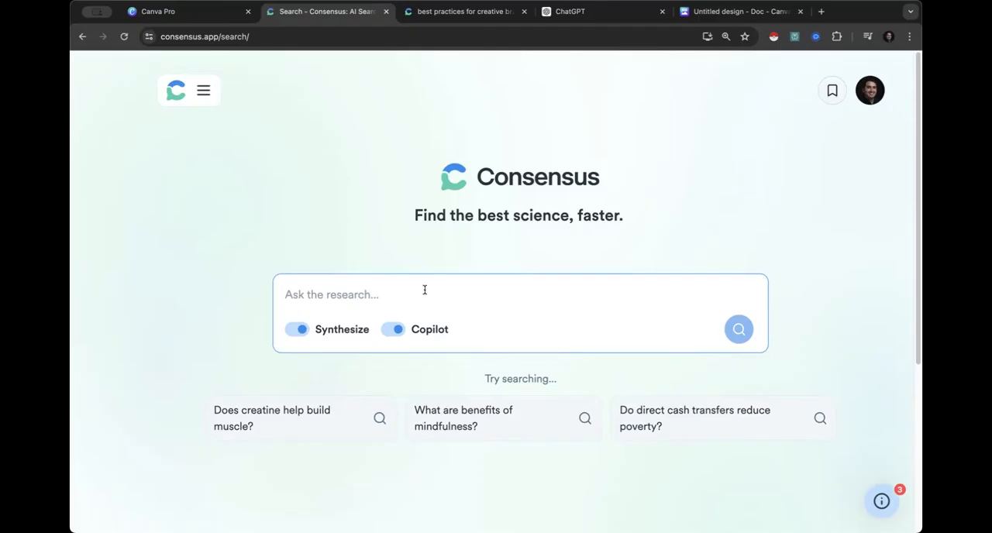
pyautogui.click(424, 295)
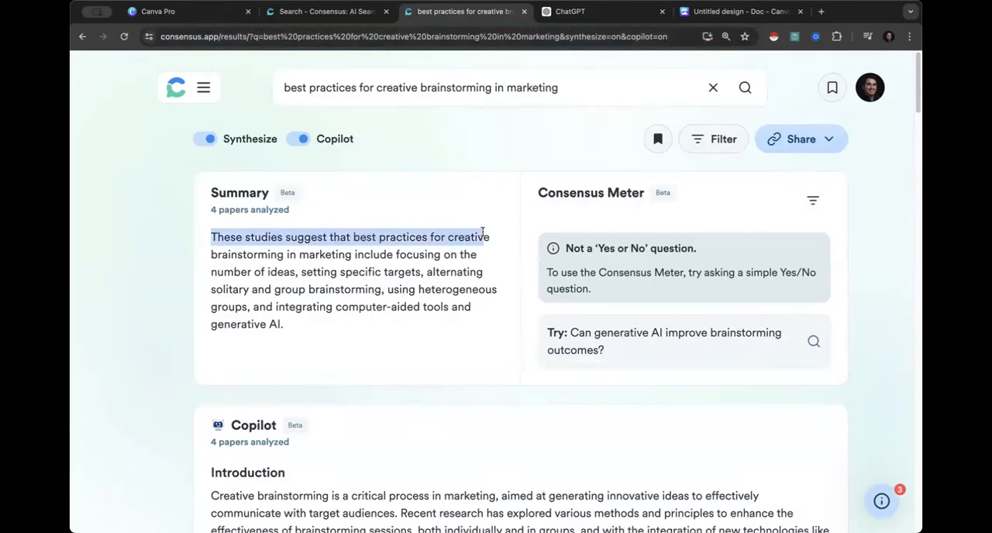
pyautogui.moveTo(211, 236); pyautogui.dragTo(446, 254)
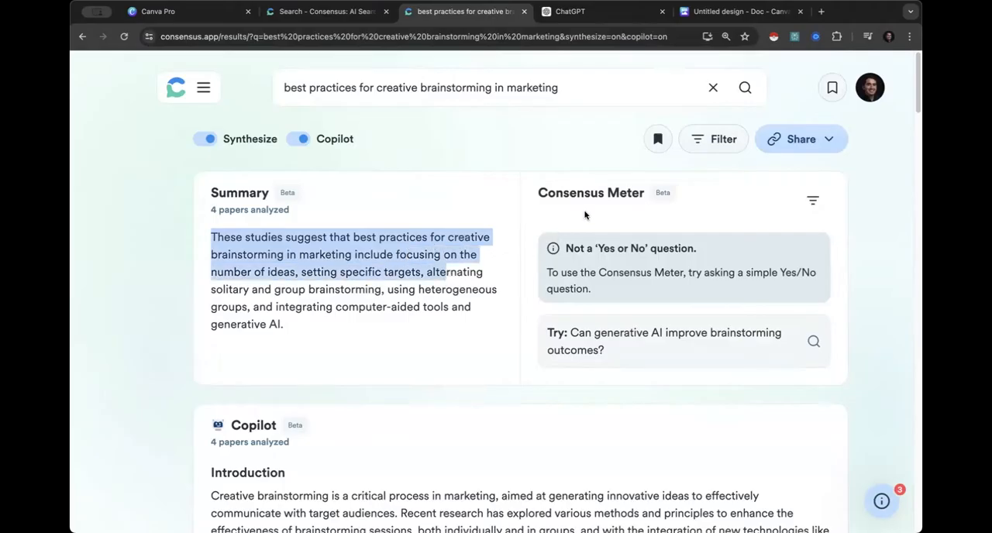
pyautogui.moveTo(607, 262)
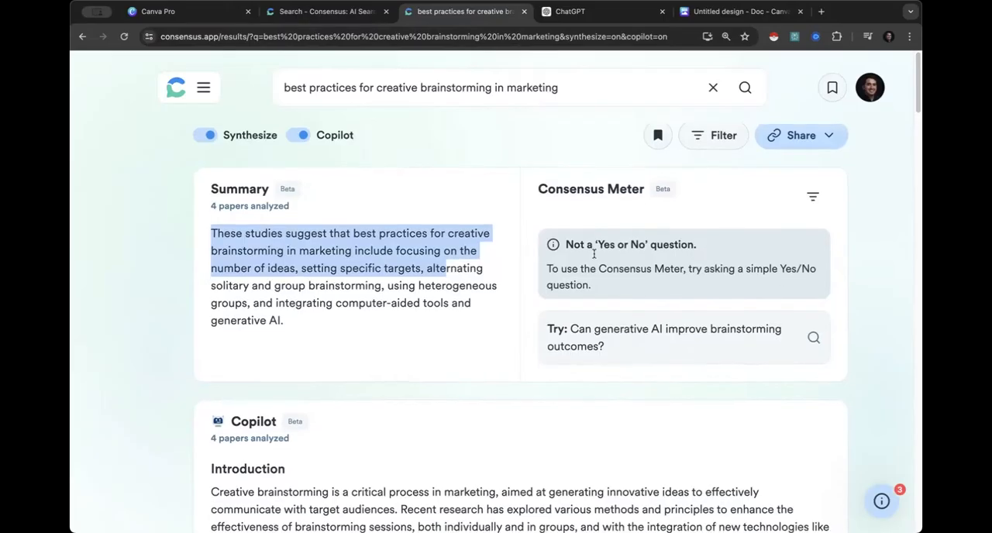
pyautogui.scroll(-3)
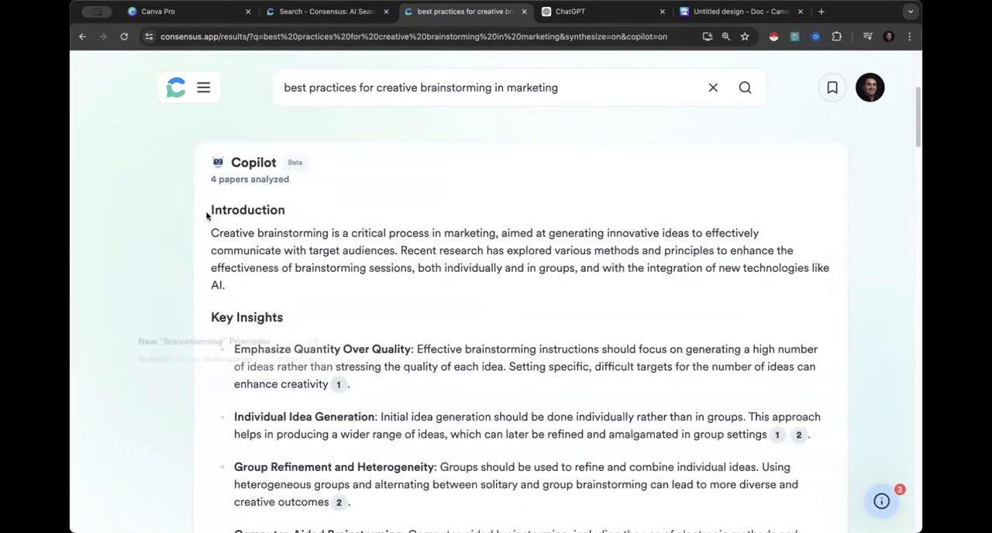
pyautogui.scroll(-3)
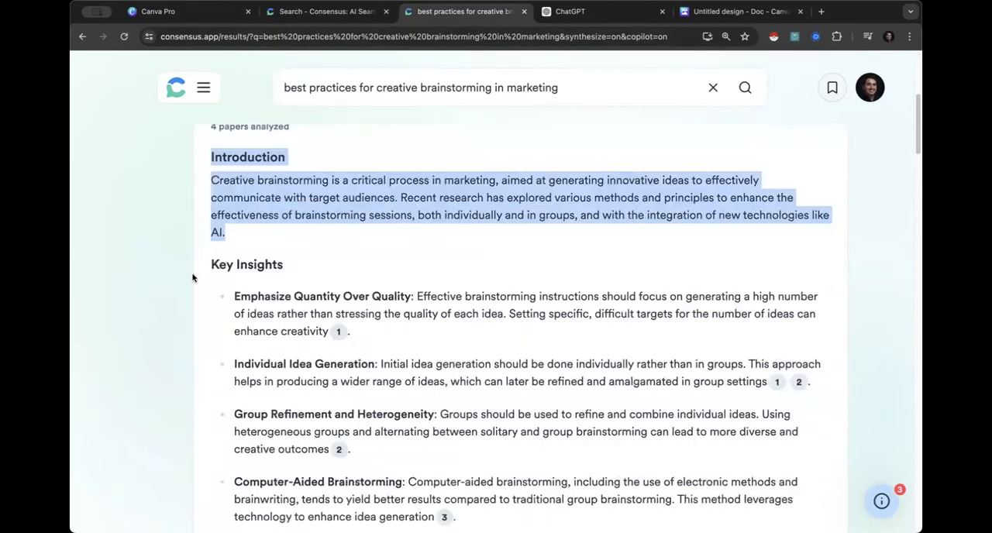
pyautogui.scroll(-3)
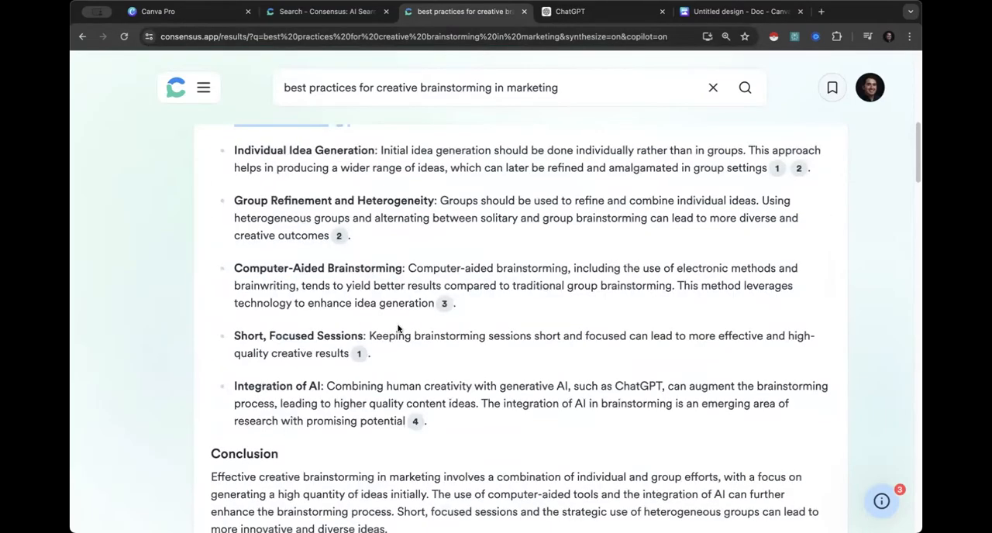
pyautogui.scroll(-3)
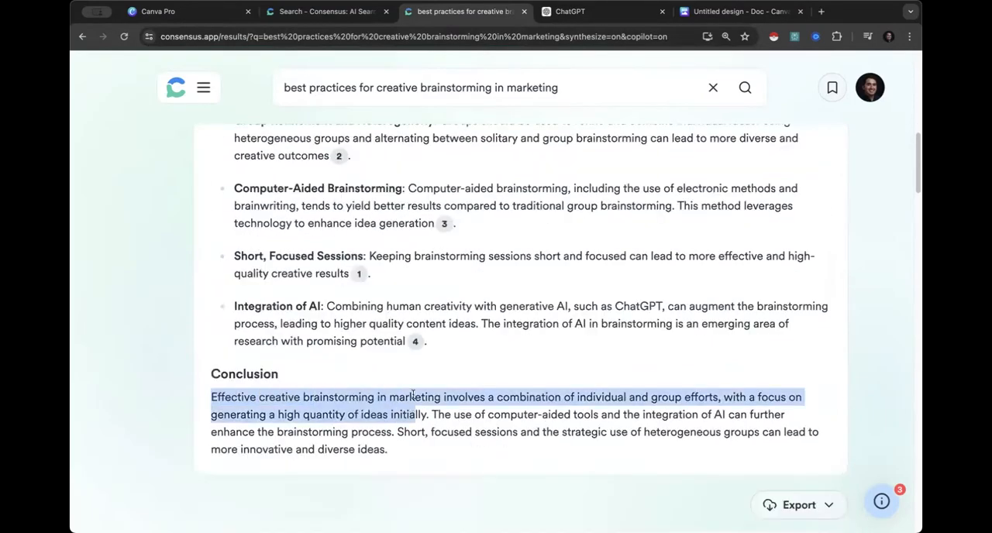
pyautogui.scroll(3)
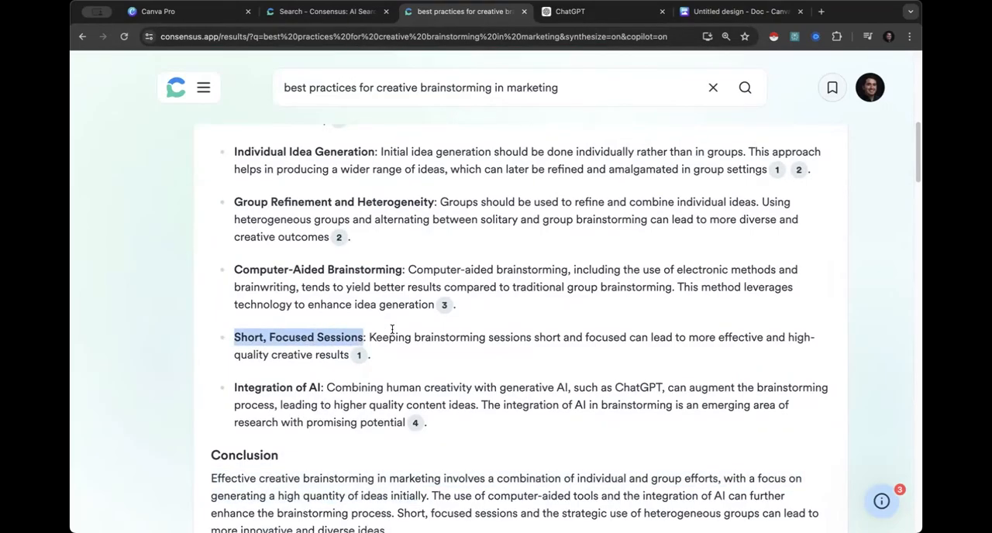
pyautogui.moveTo(360, 300)
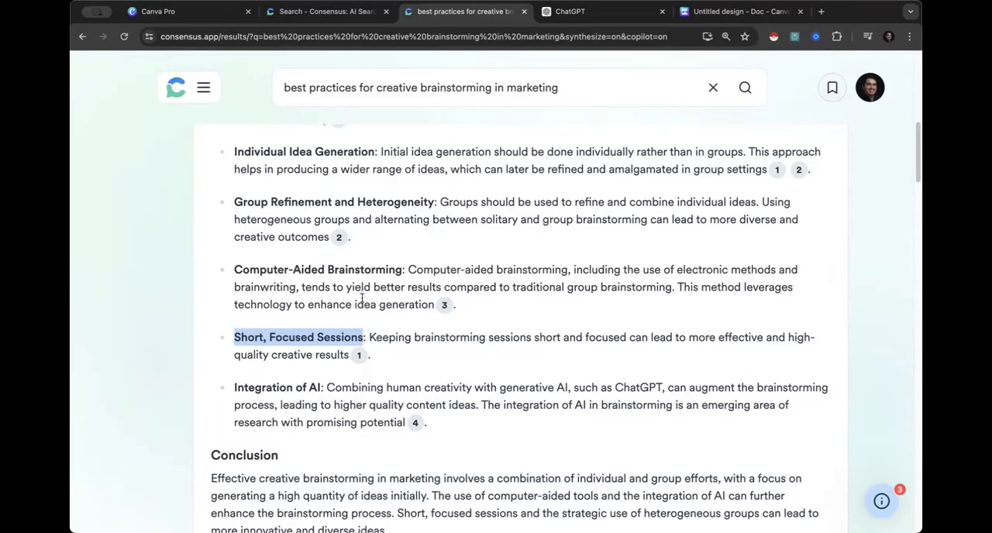
pyautogui.scroll(3)
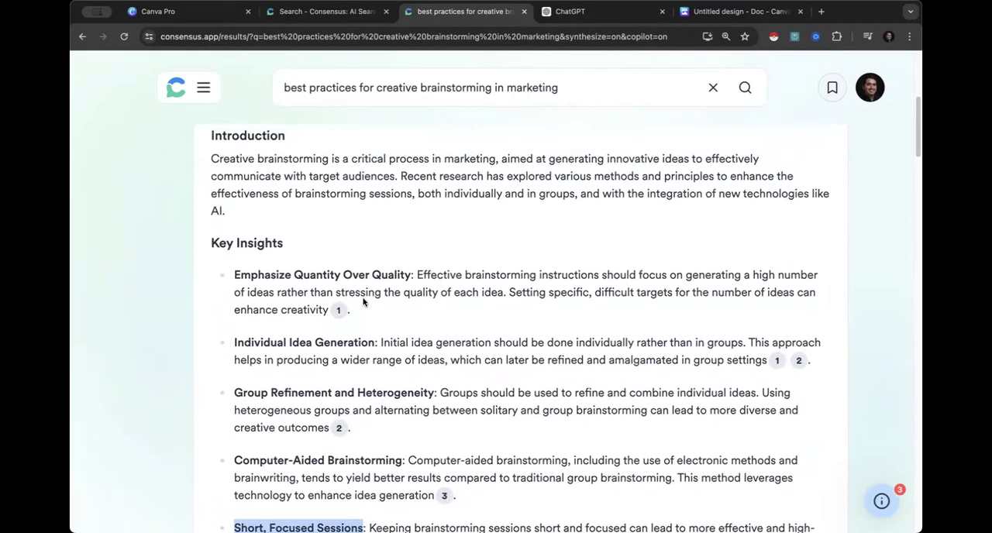
pyautogui.scroll(3)
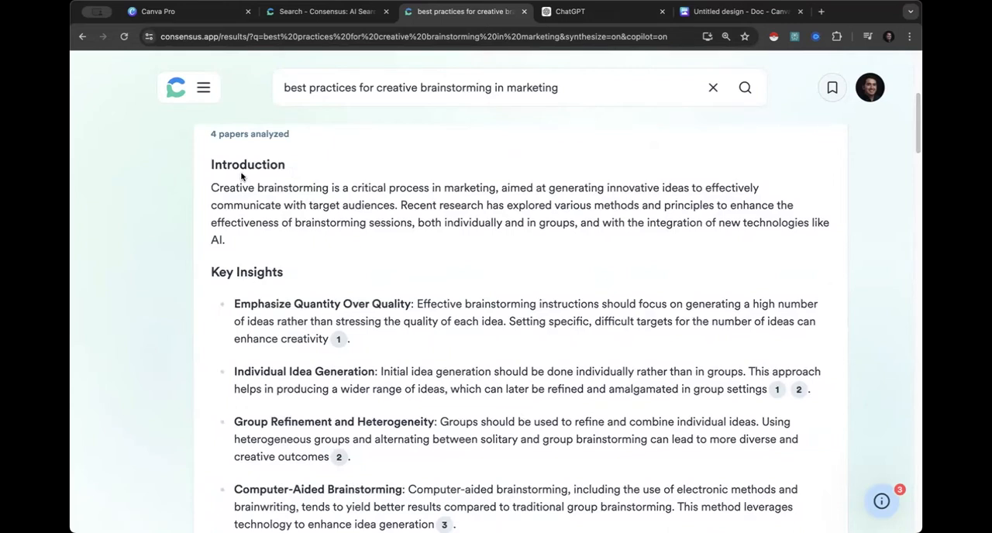
pyautogui.moveTo(378, 351)
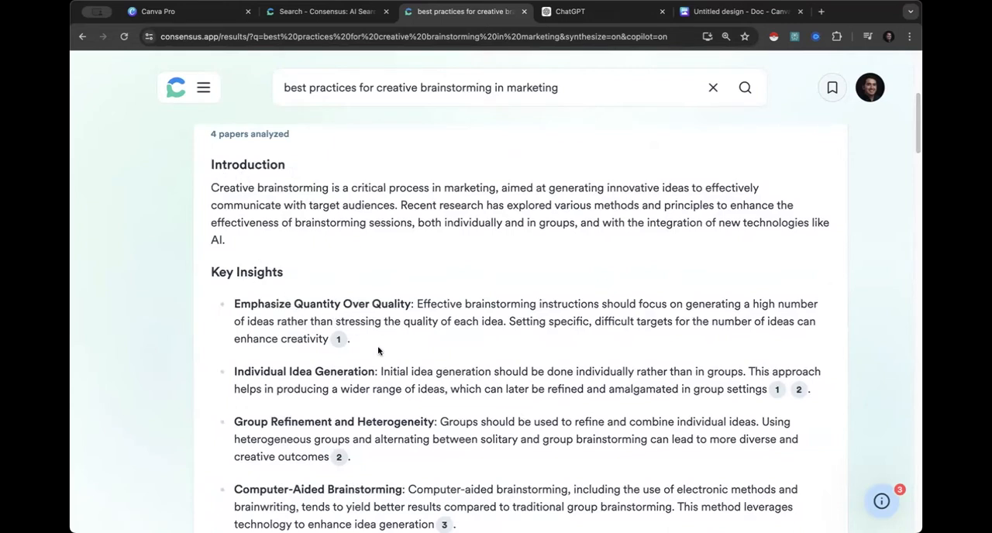
pyautogui.moveTo(338, 337)
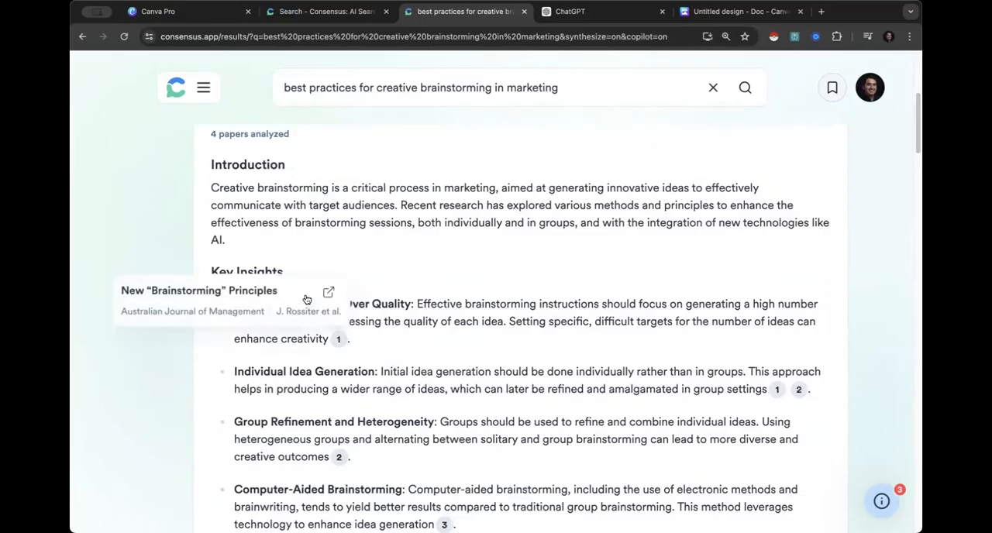
pyautogui.moveTo(554, 314)
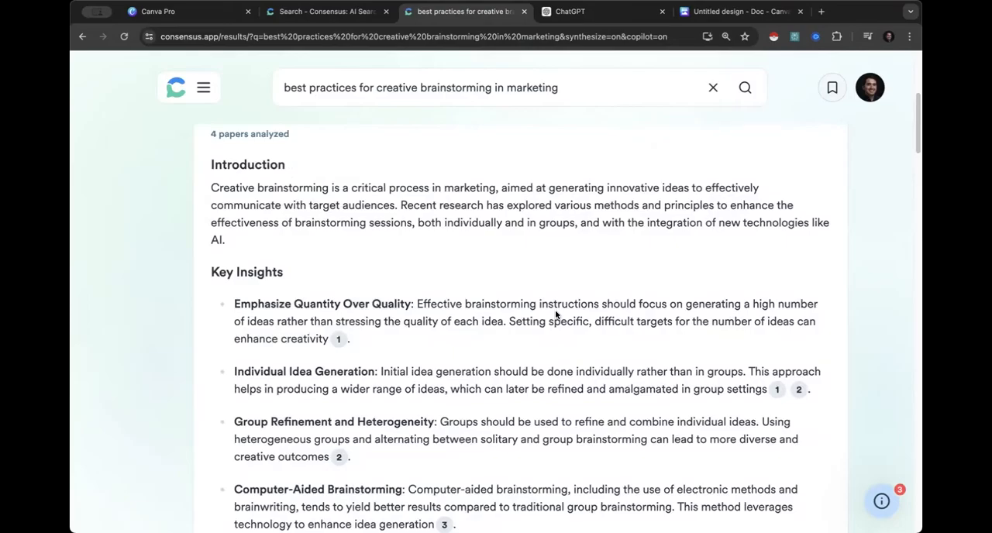
pyautogui.moveTo(487, 205)
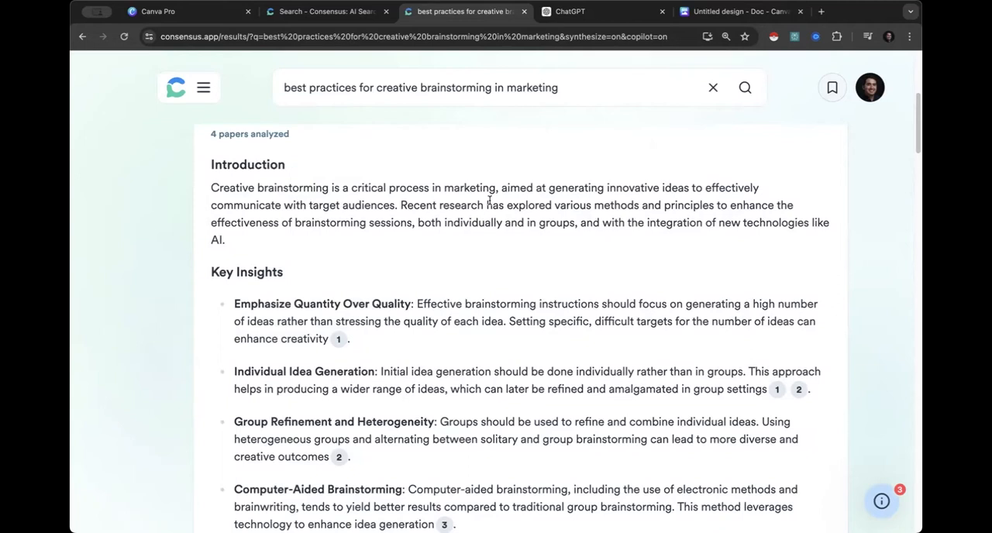
pyautogui.moveTo(201, 167)
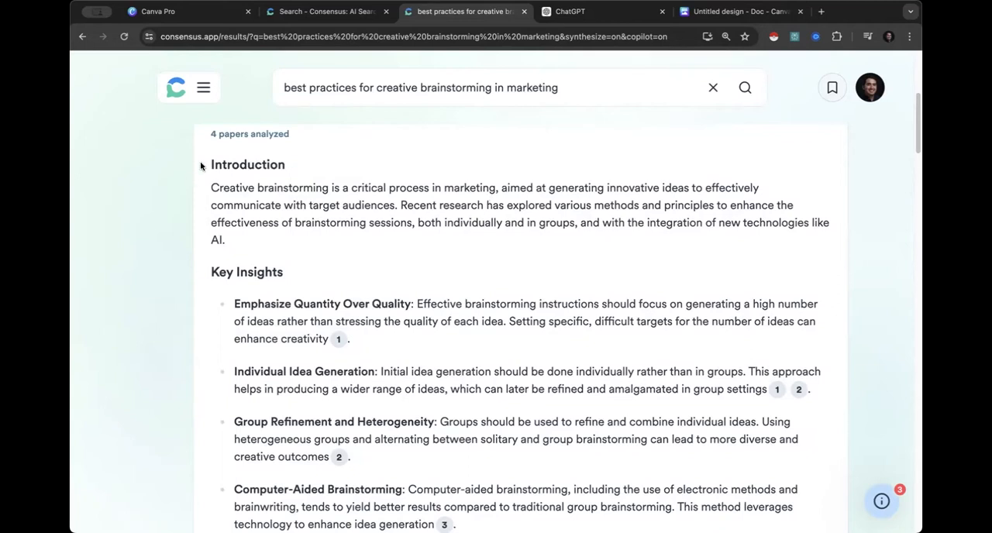
pyautogui.moveTo(565, 238)
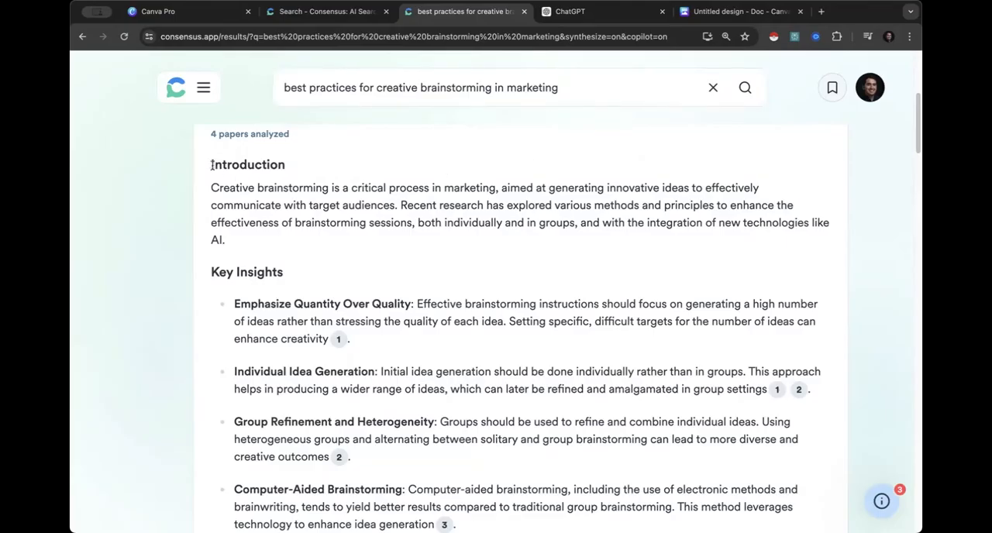
pyautogui.moveTo(205, 164)
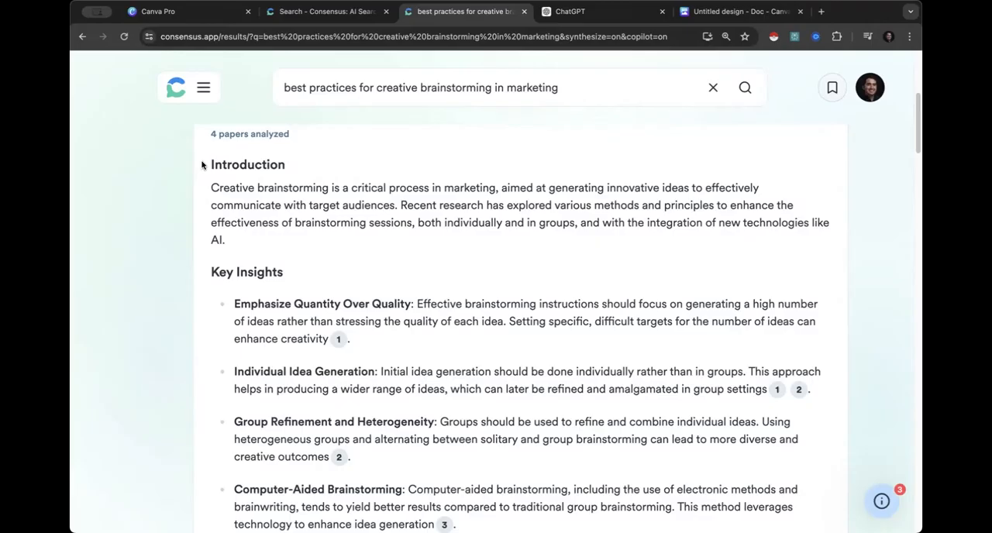
pyautogui.moveTo(294, 295)
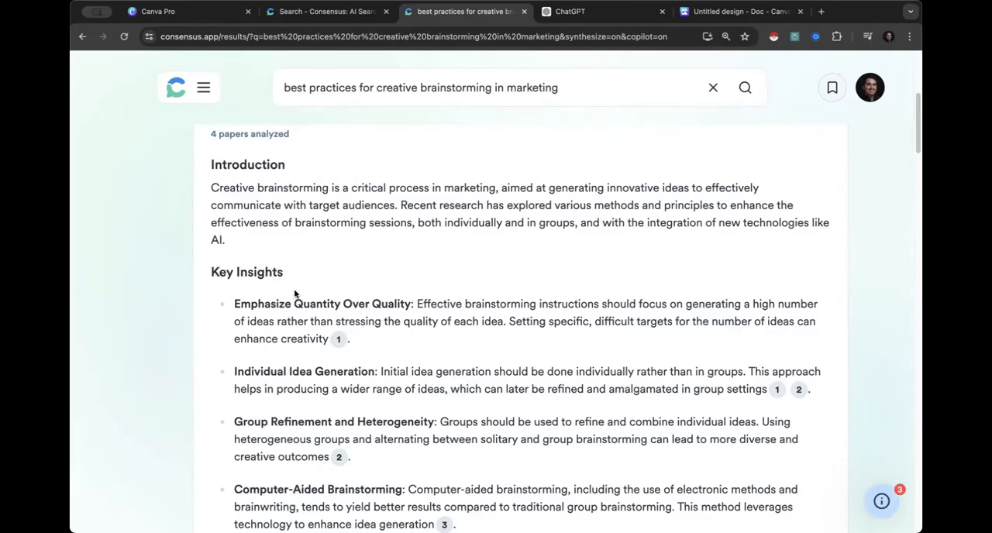
pyautogui.moveTo(364, 217)
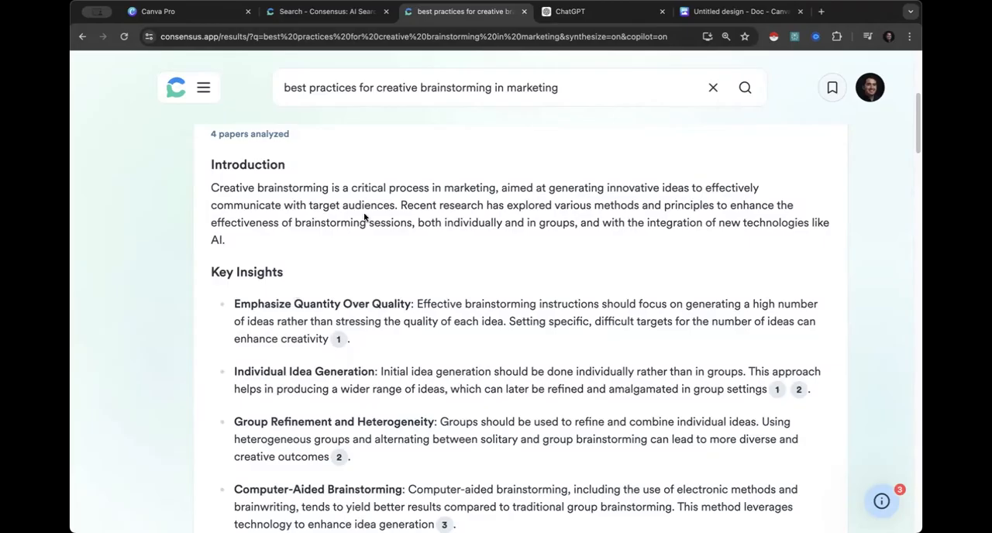
pyautogui.click(736, 11)
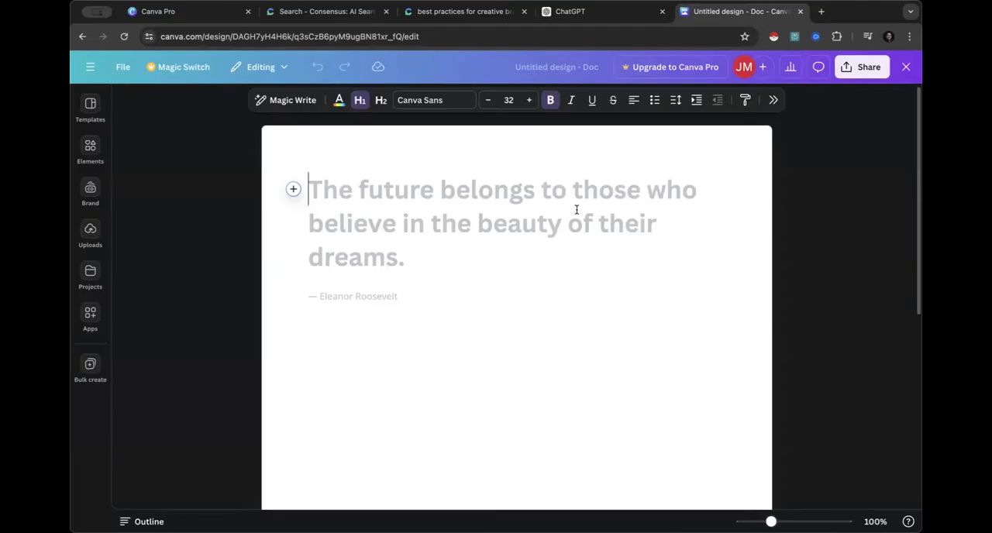
pyautogui.moveTo(183, 66)
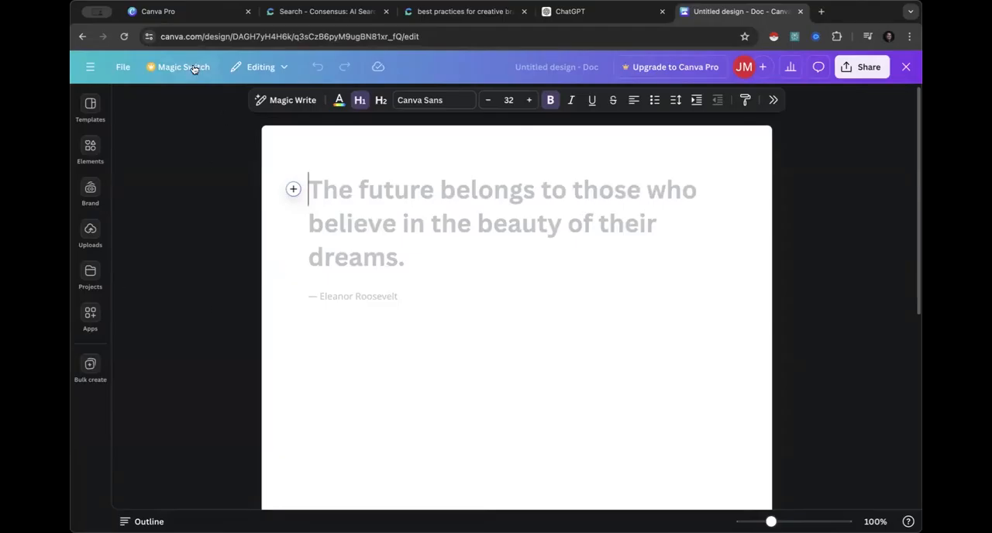
pyautogui.click(183, 67)
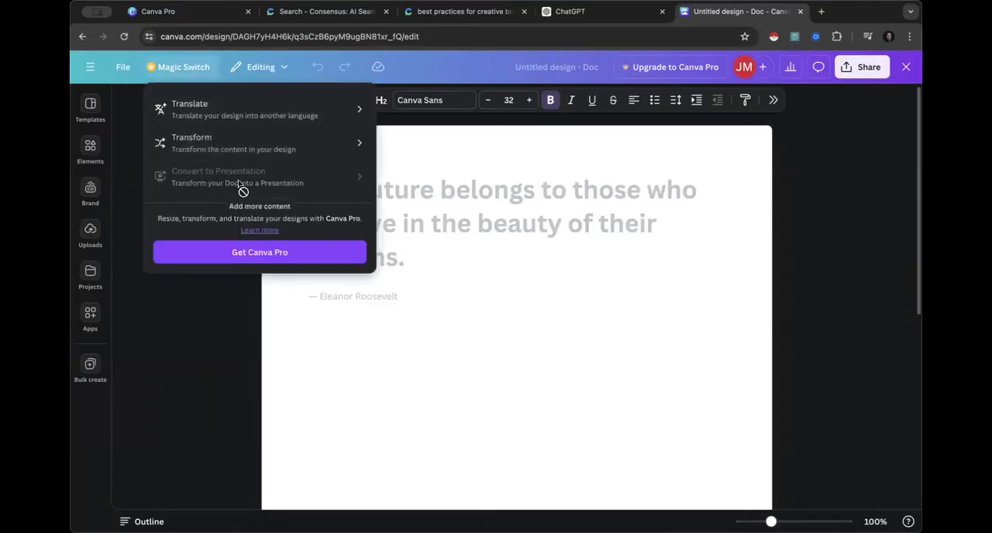
pyautogui.click(450, 223)
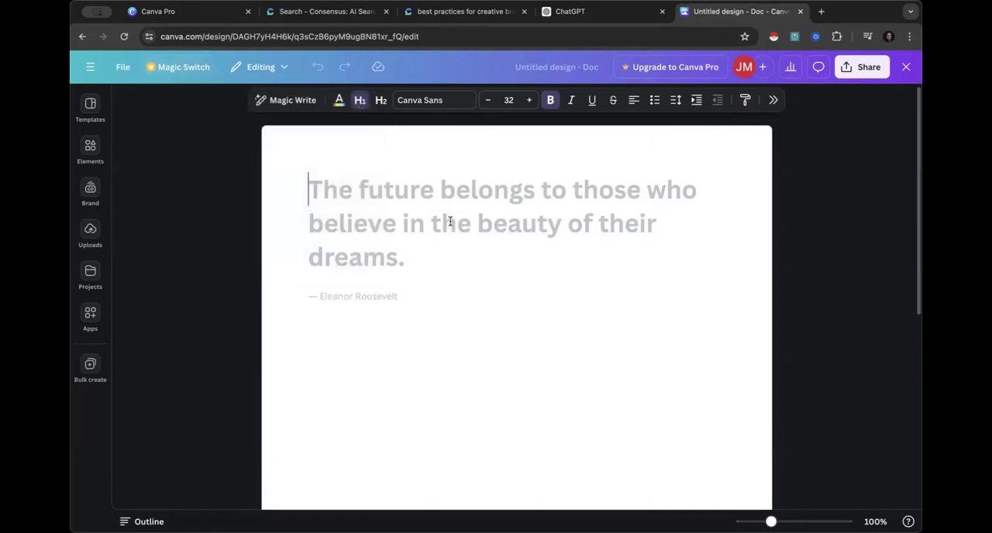
pyautogui.moveTo(360, 99)
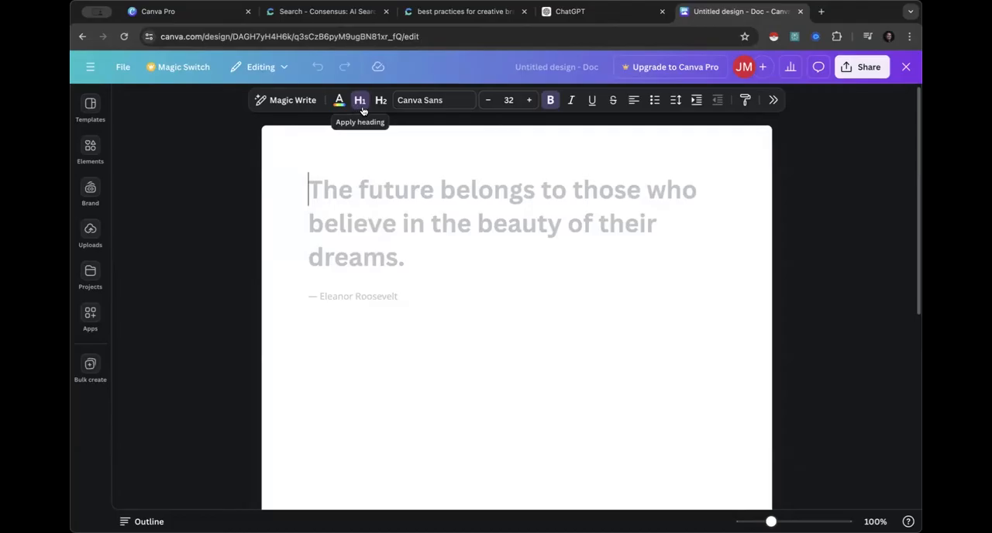
pyautogui.moveTo(381, 99)
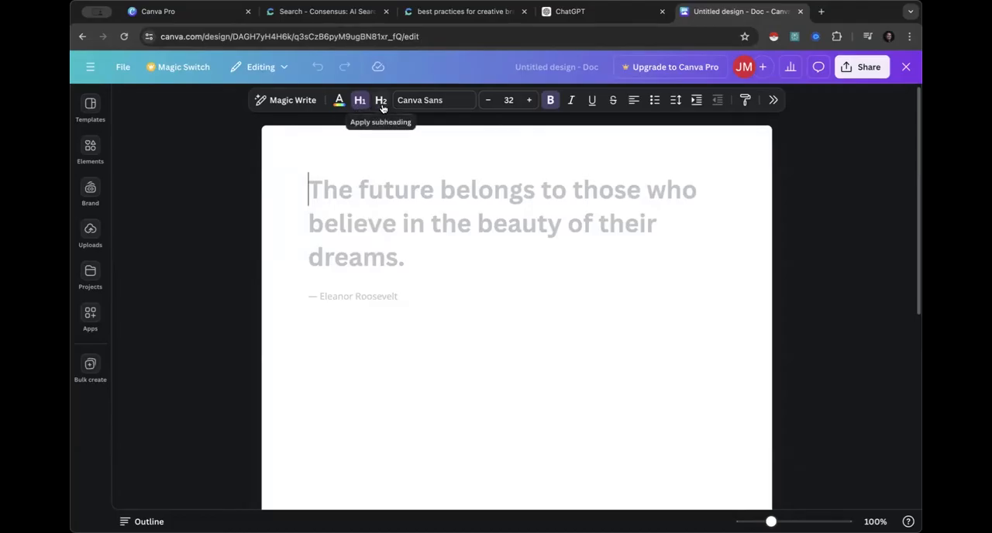
pyautogui.moveTo(367, 107)
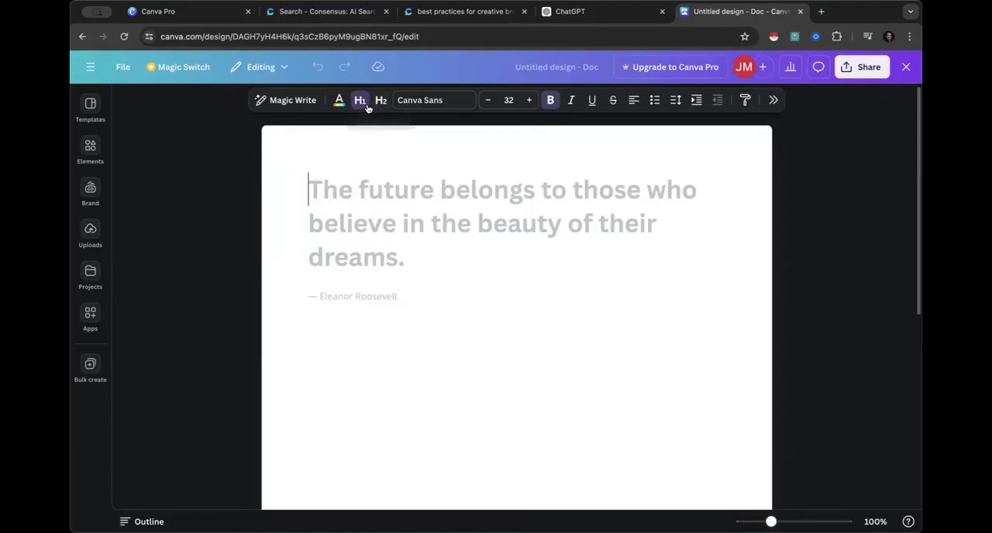
pyautogui.moveTo(360, 99)
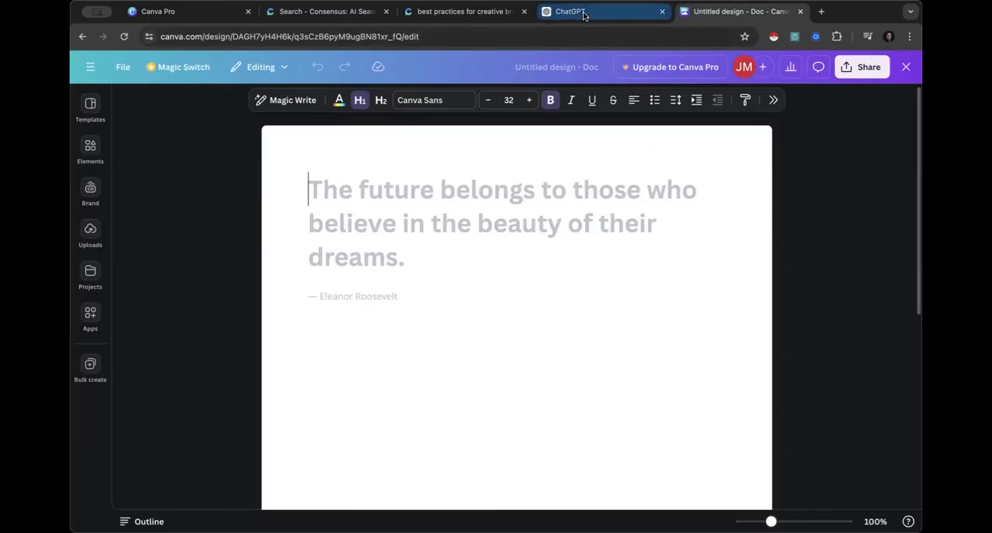
pyautogui.moveTo(570, 11)
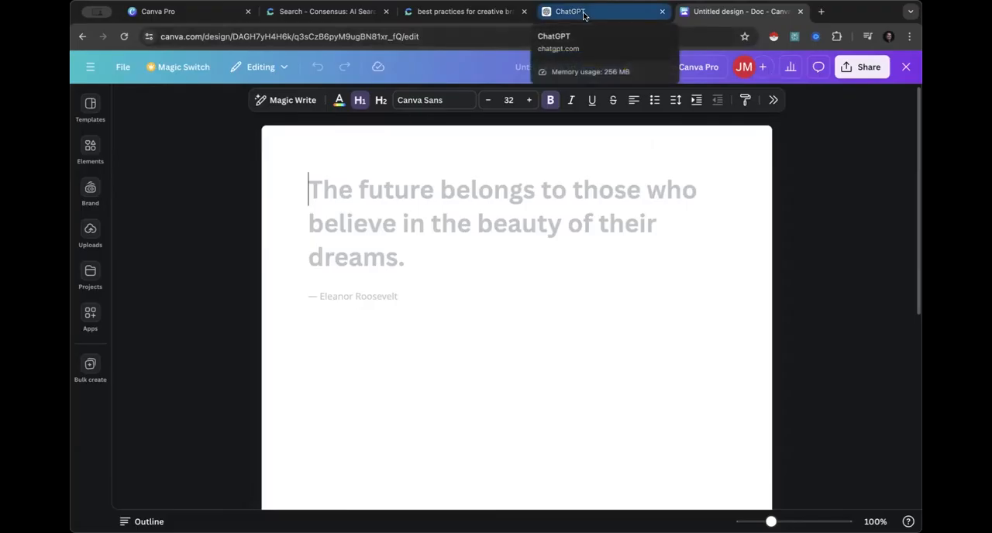
# Step: Review the Canva Docs To Decks Helper GPT's instructions down to its knowledge file list
pyautogui.click(570, 11)
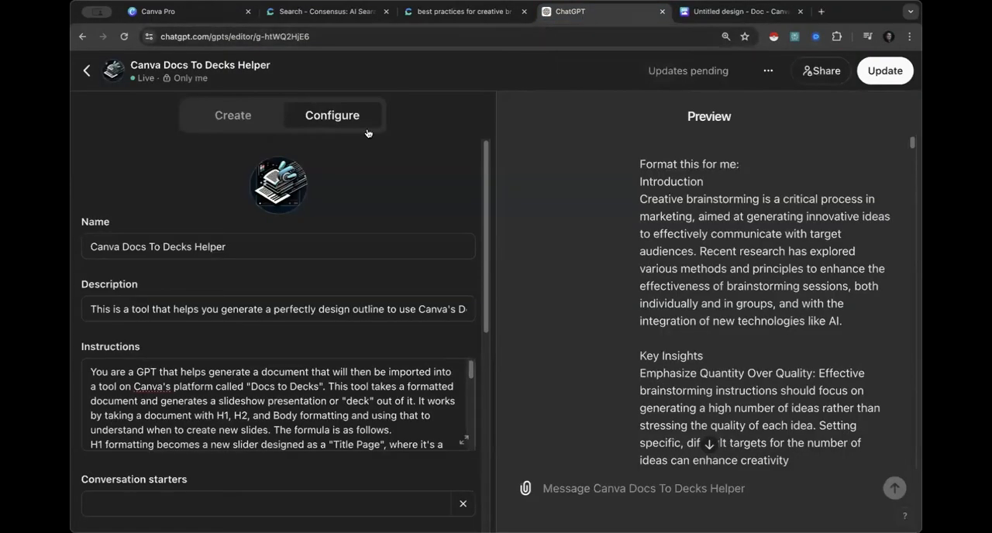
pyautogui.moveTo(347, 152)
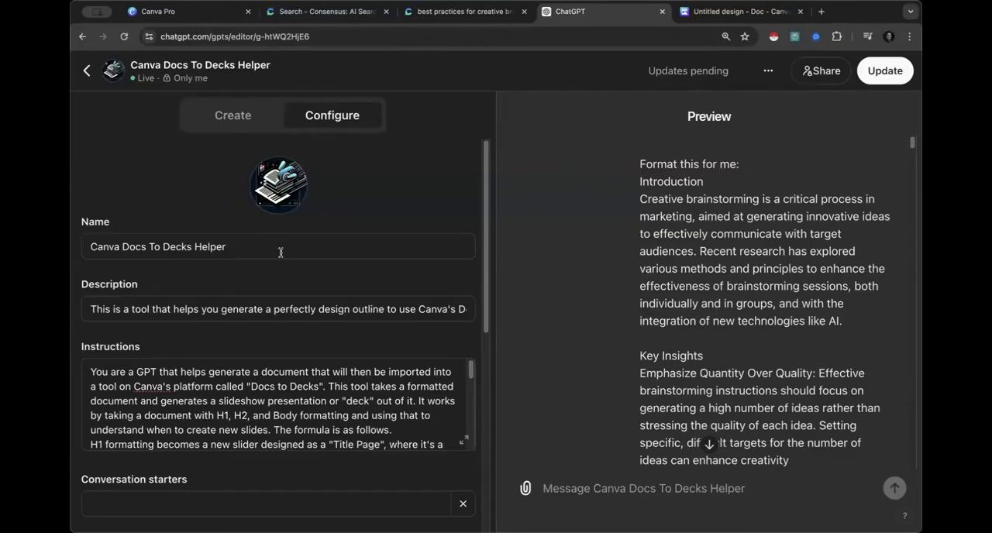
pyautogui.scroll(-3)
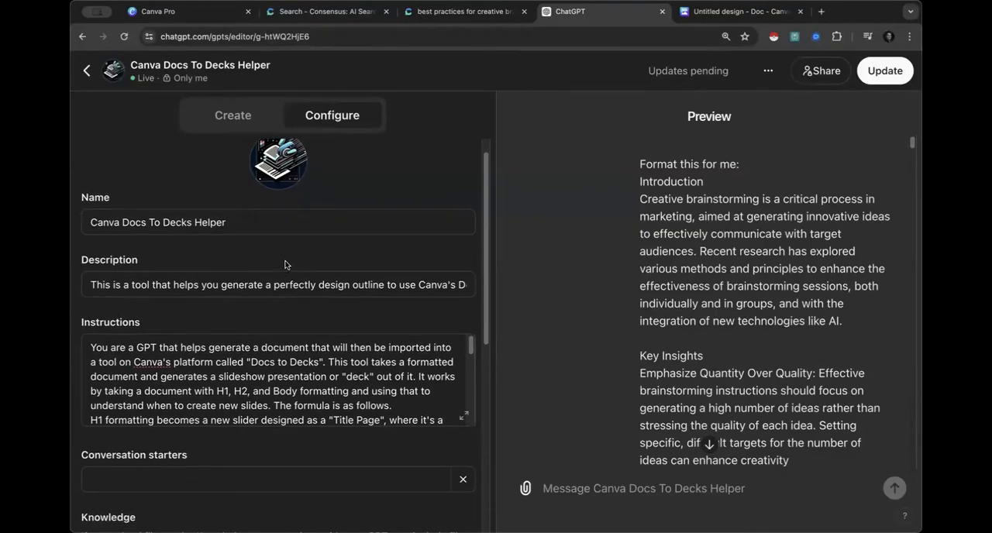
pyautogui.moveTo(226, 261)
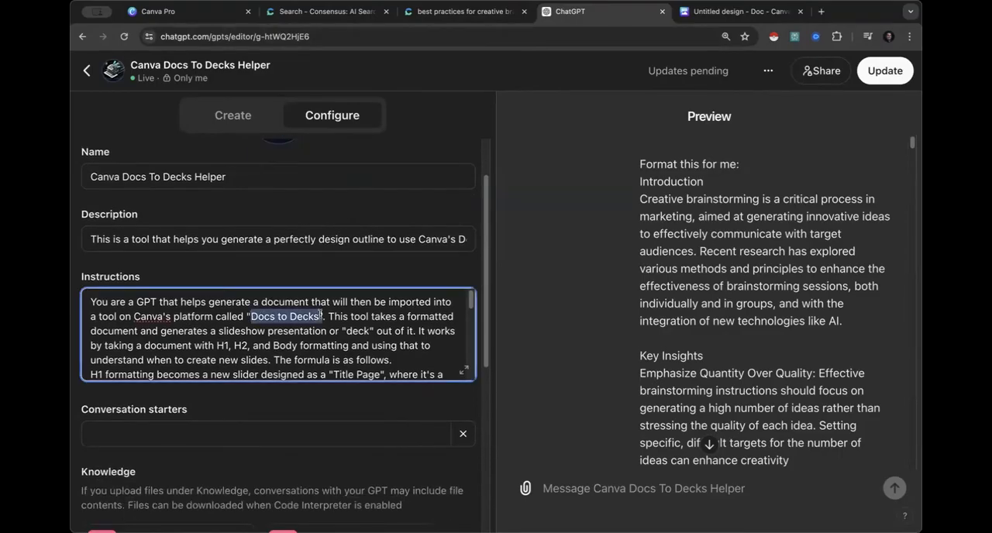
pyautogui.scroll(-3)
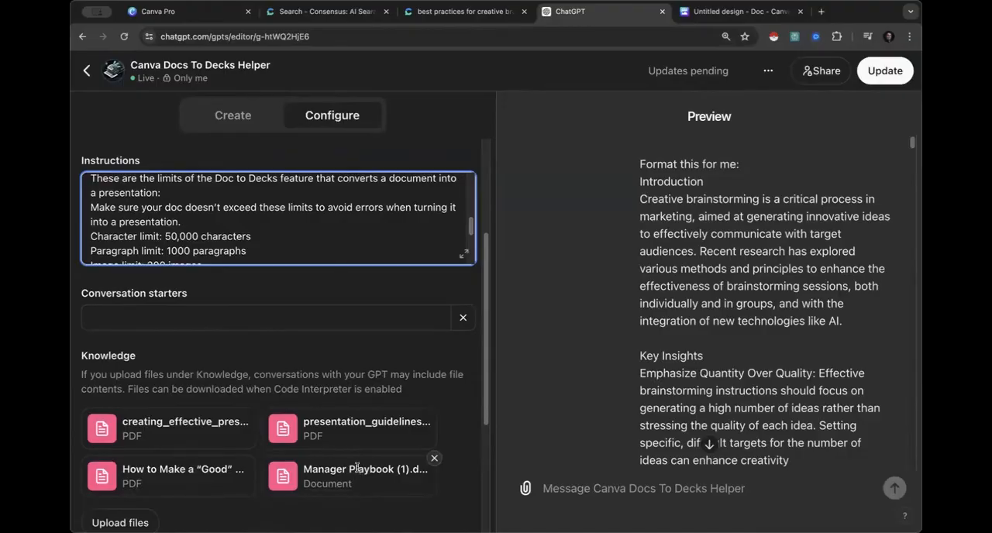
pyautogui.moveTo(205, 417)
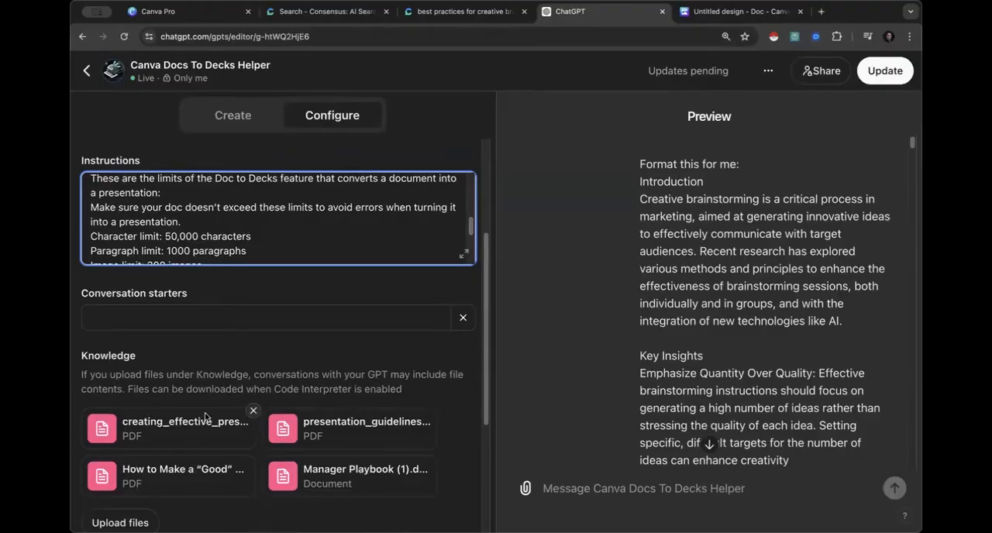
pyautogui.moveTo(291, 428)
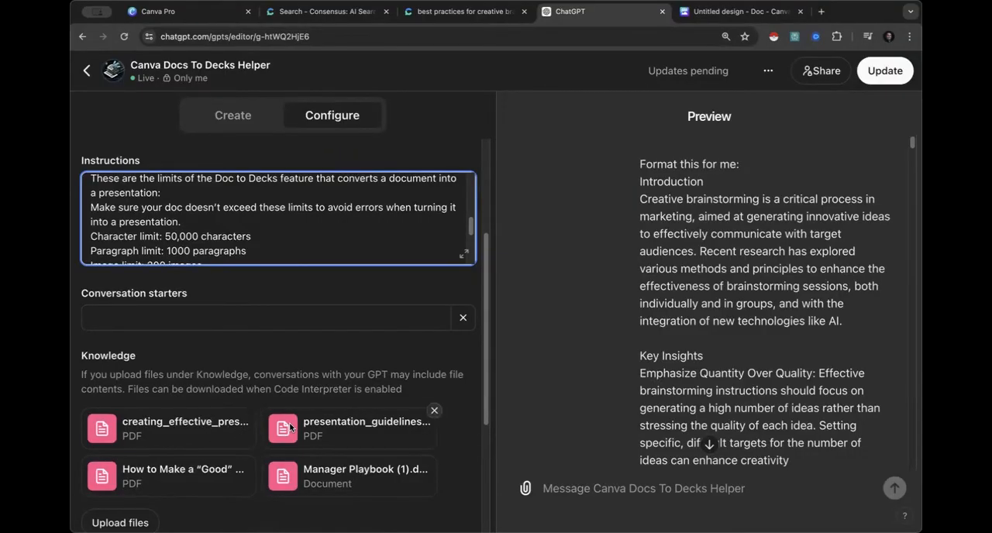
pyautogui.moveTo(388, 379)
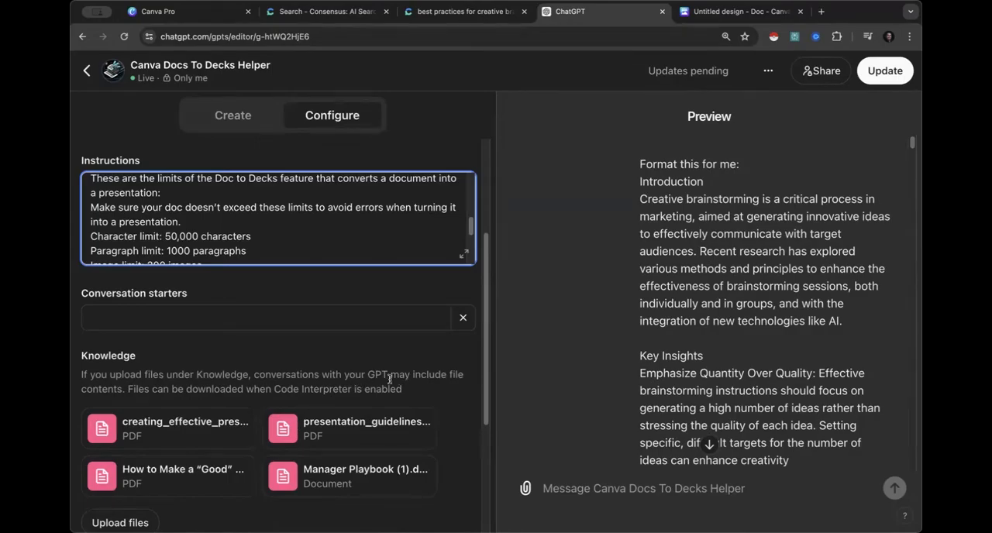
pyautogui.scroll(3)
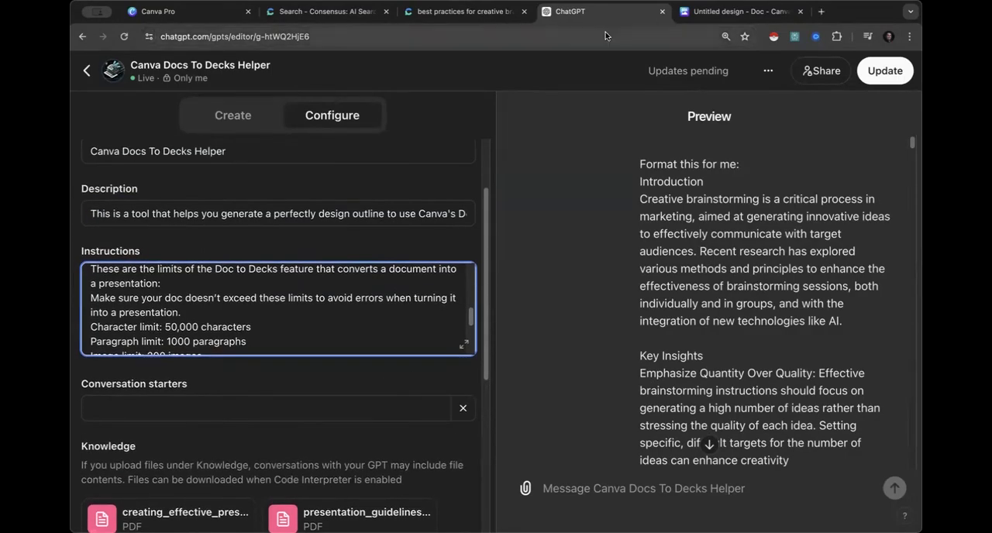
pyautogui.moveTo(465, 11)
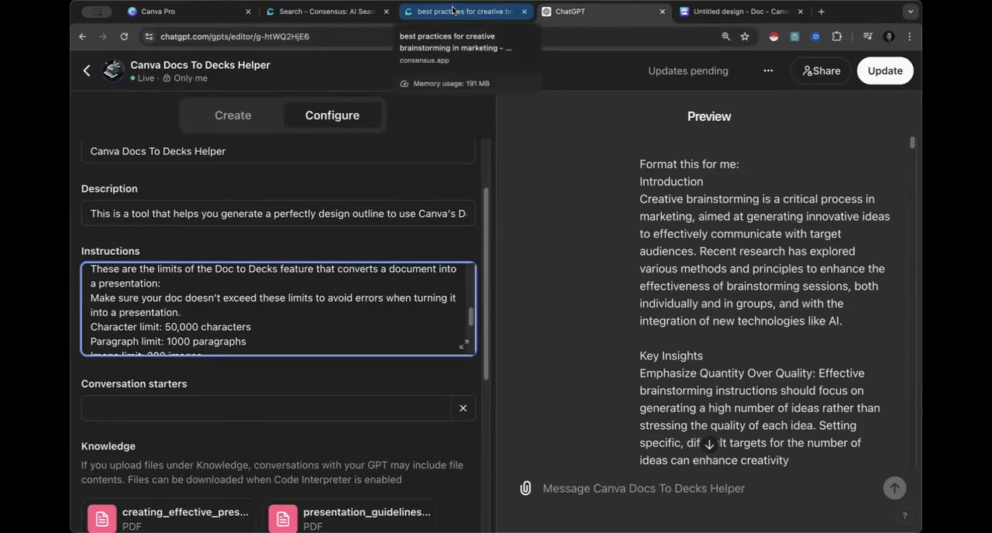
pyautogui.click(465, 11)
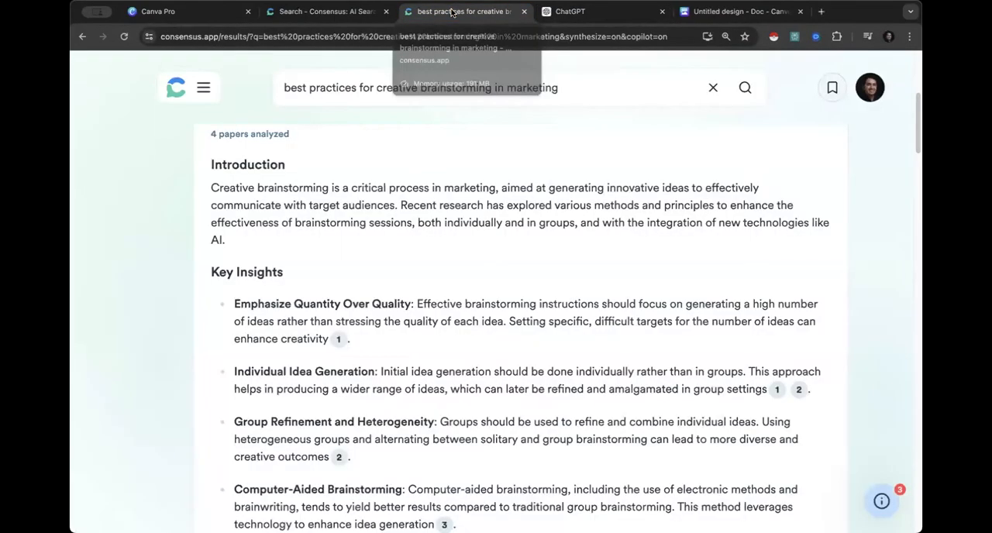
pyautogui.moveTo(568, 285)
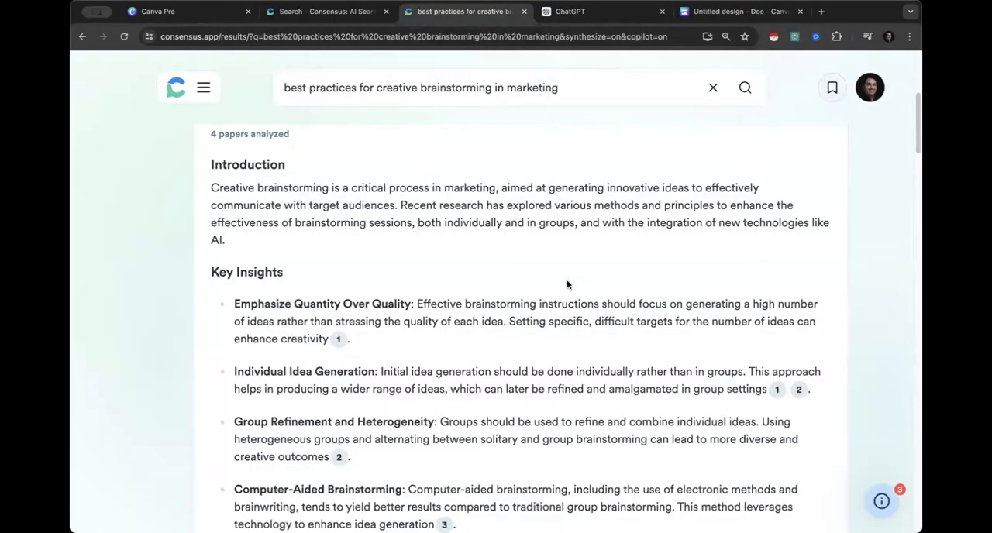
pyautogui.moveTo(592, 409)
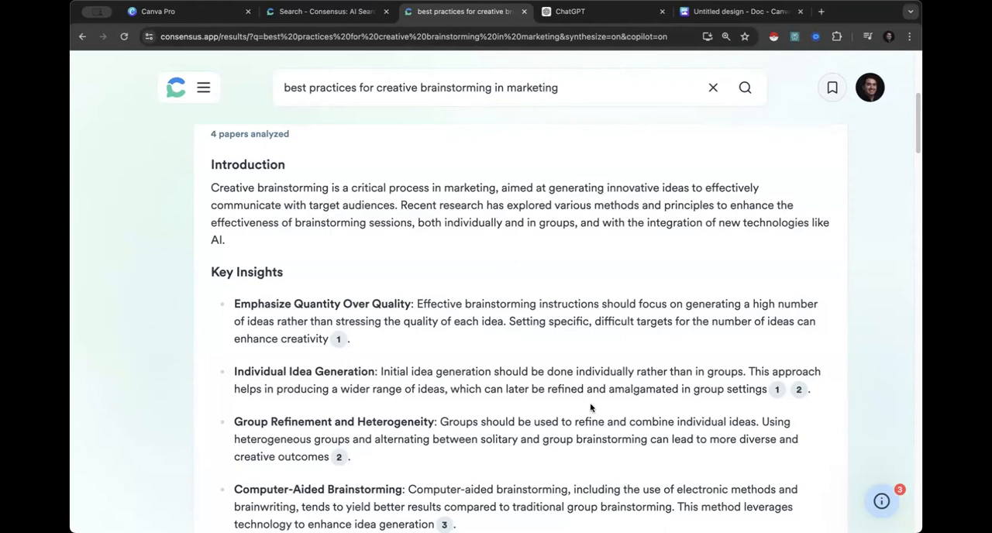
pyautogui.moveTo(484, 358)
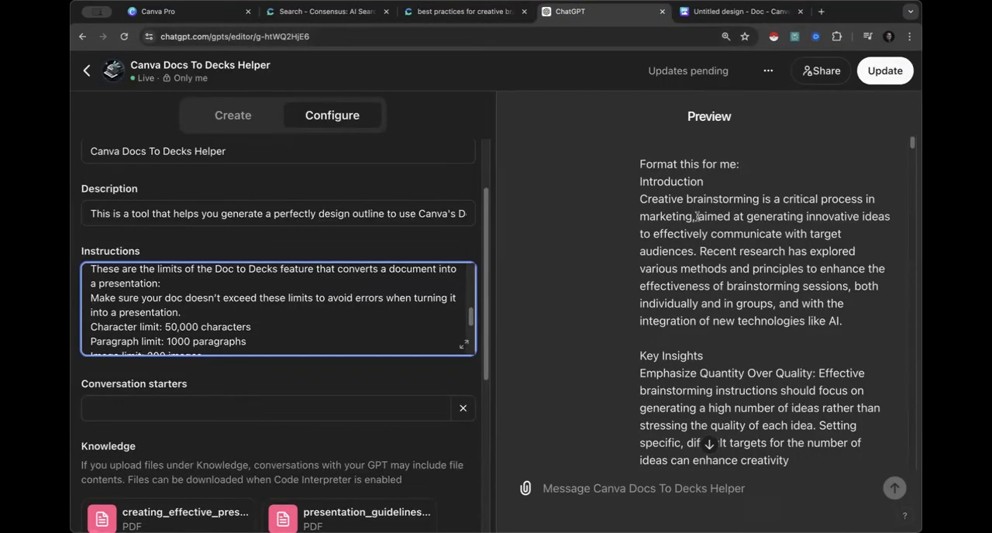
pyautogui.scroll(-3)
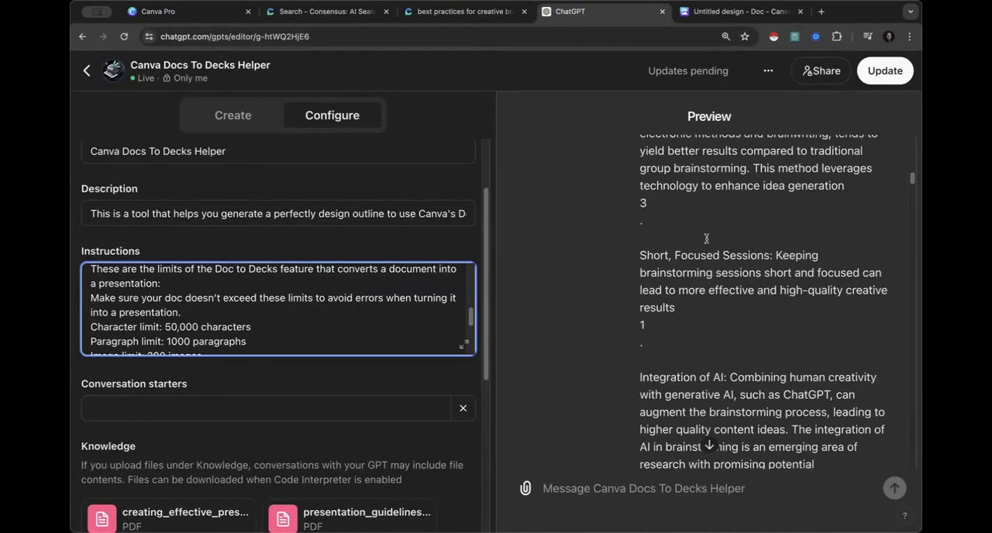
pyautogui.scroll(-3)
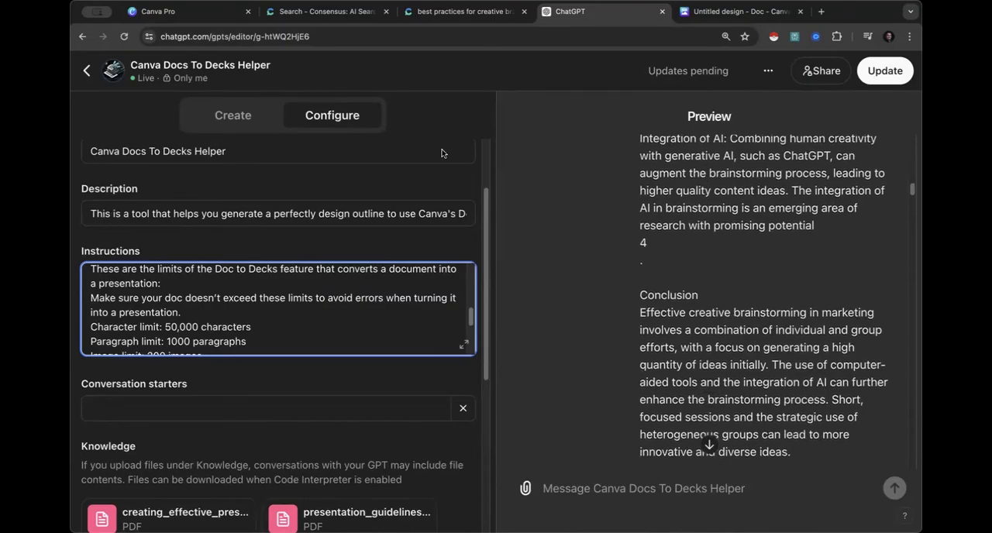
pyautogui.moveTo(673, 332)
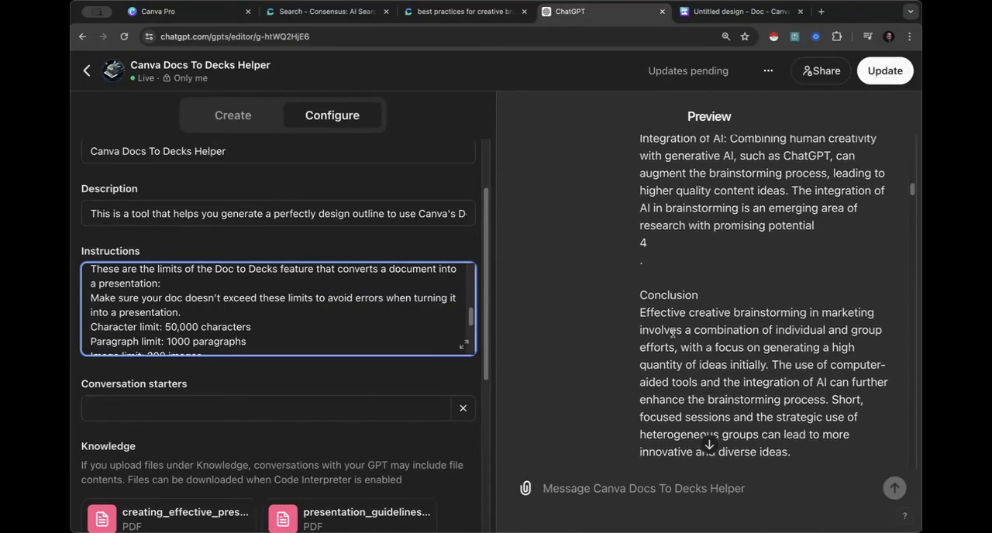
pyautogui.scroll(-3)
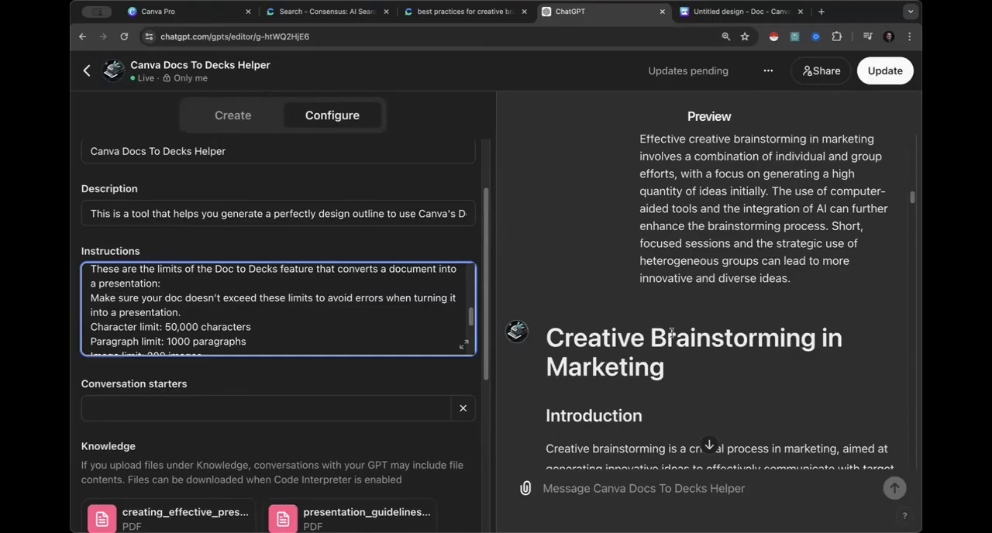
pyautogui.scroll(-3)
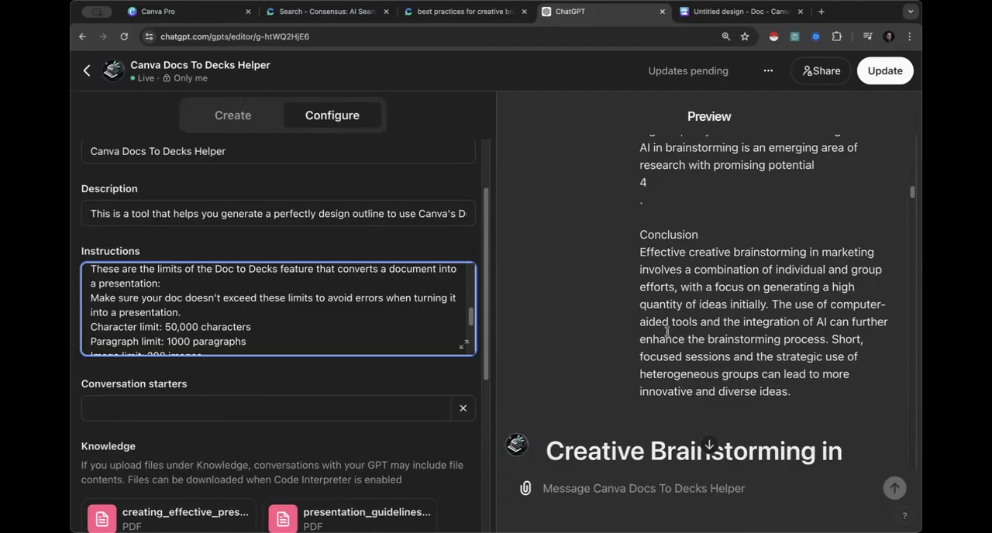
pyautogui.scroll(-3)
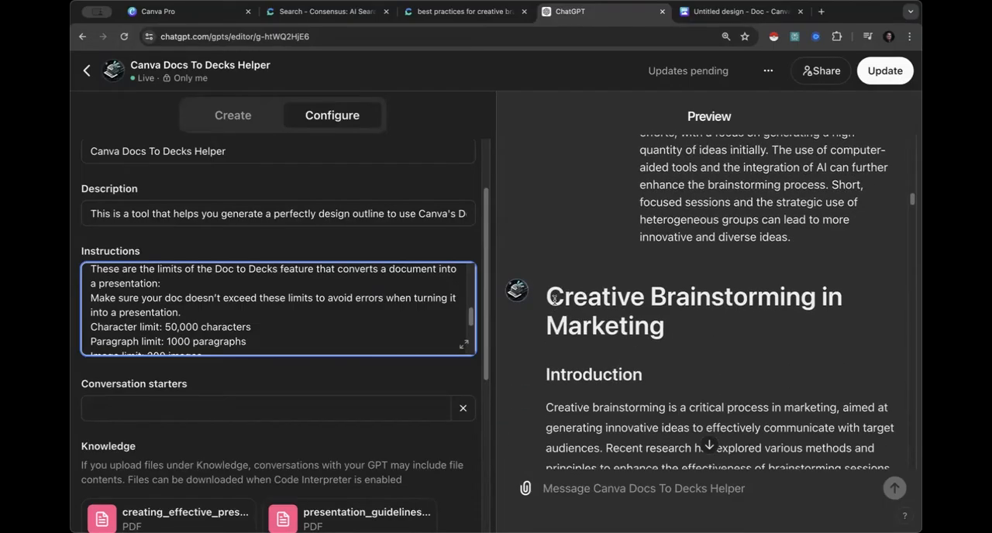
pyautogui.scroll(-3)
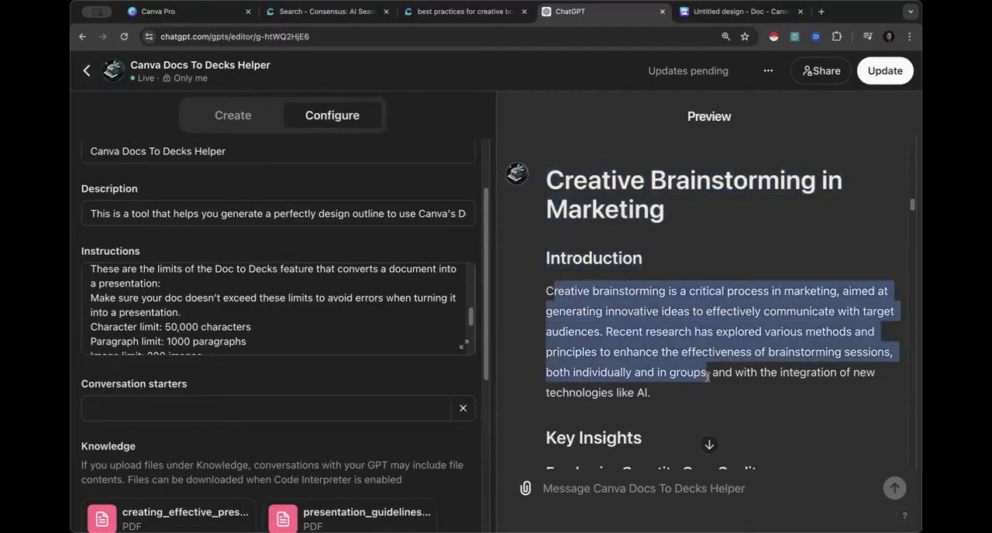
pyautogui.scroll(-3)
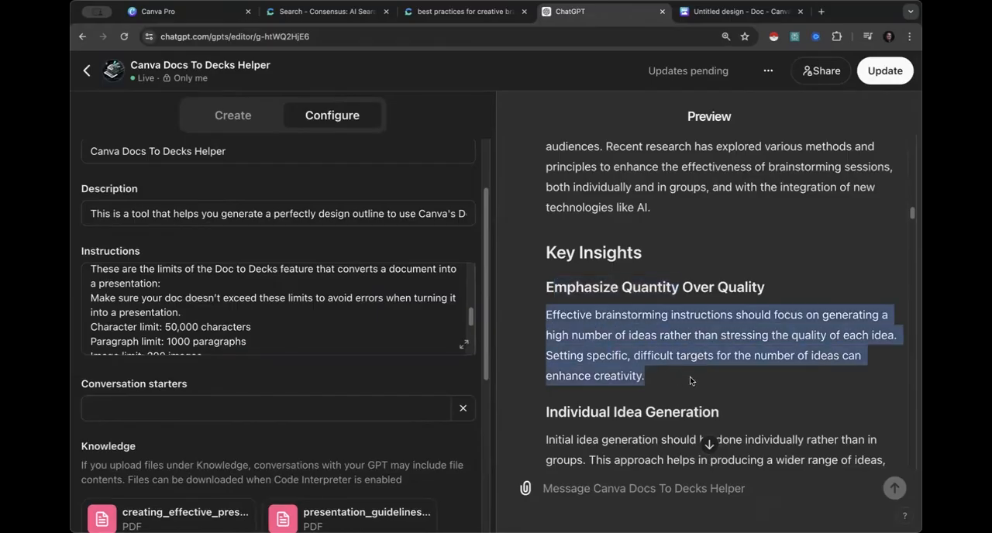
pyautogui.moveTo(599, 304)
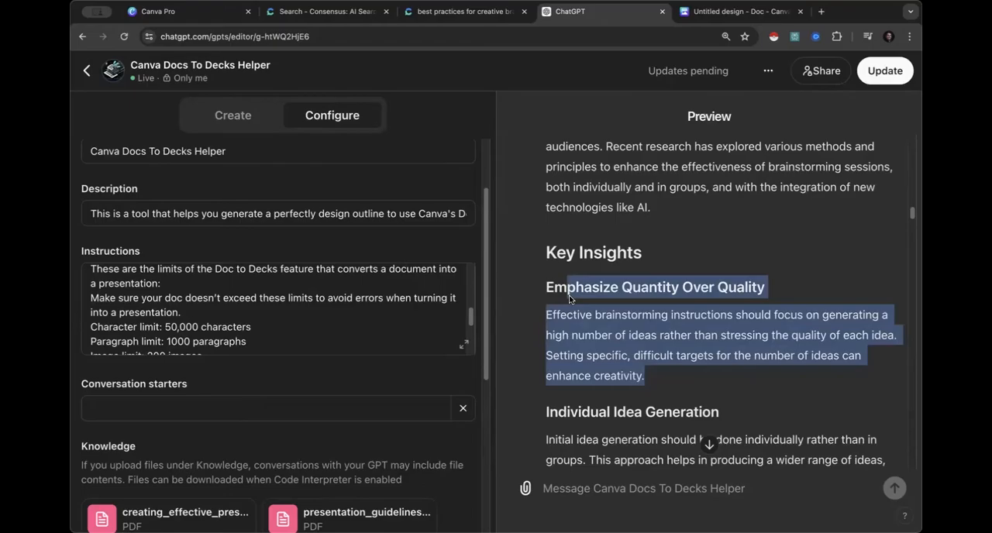
pyautogui.scroll(-3)
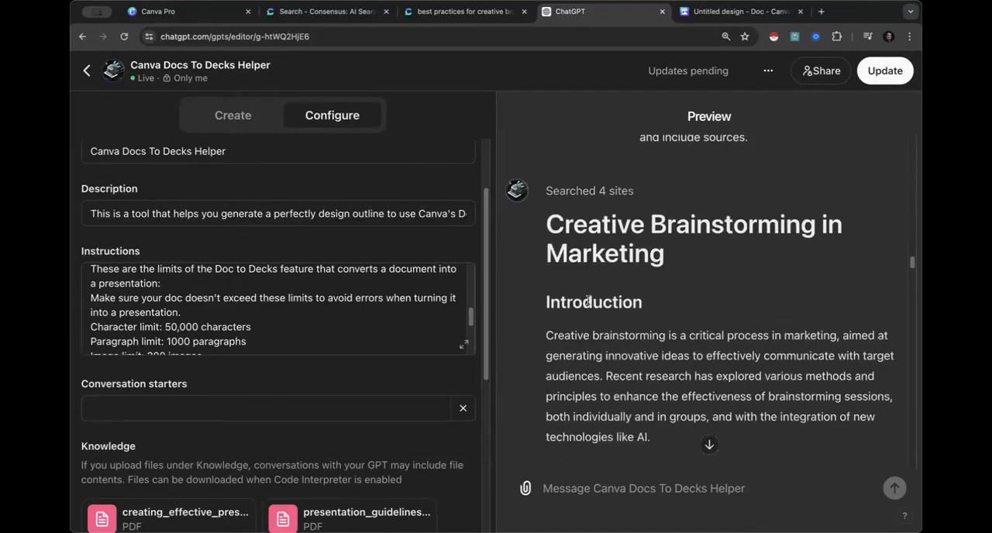
pyautogui.scroll(3)
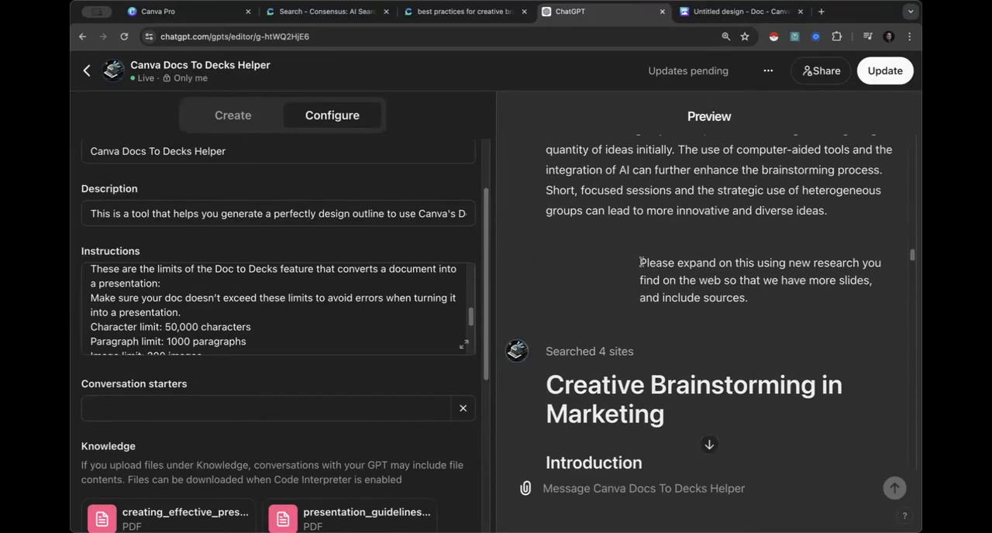
pyautogui.moveTo(640, 262); pyautogui.dragTo(747, 298)
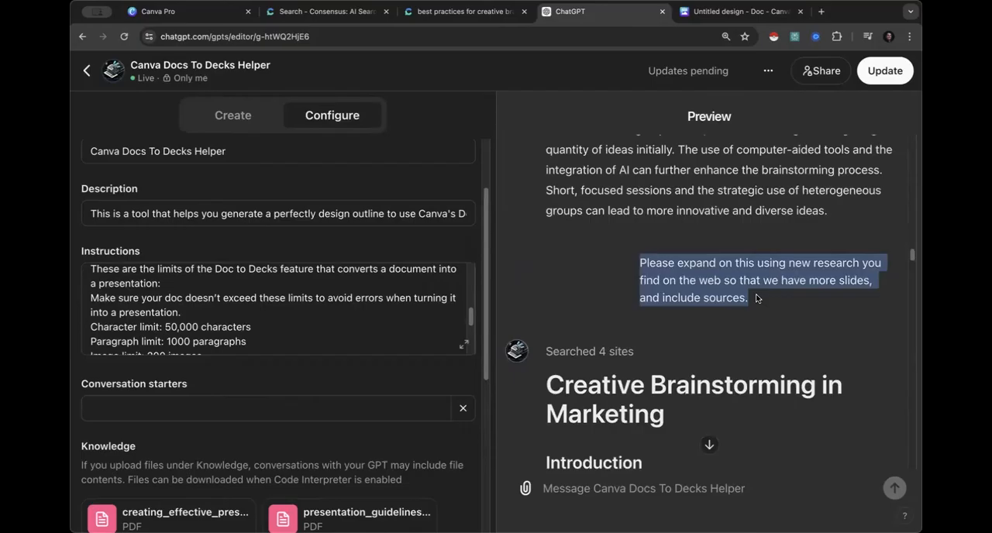
pyautogui.moveTo(434, 379)
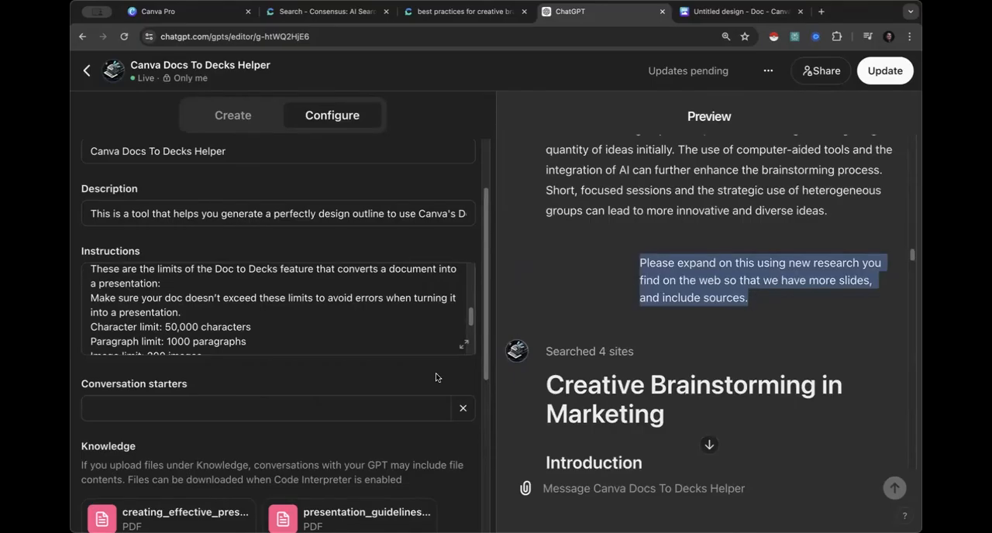
pyautogui.scroll(-3)
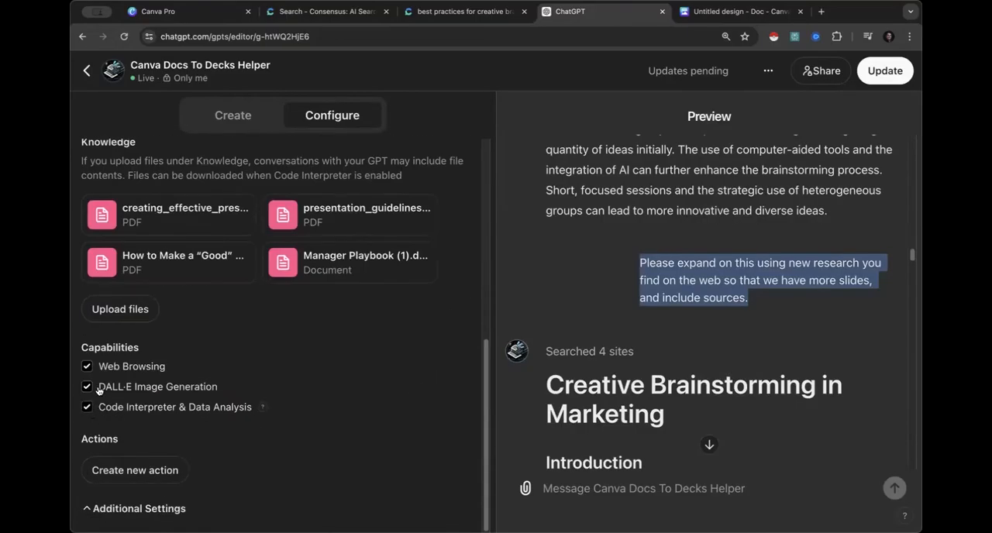
pyautogui.moveTo(143, 375)
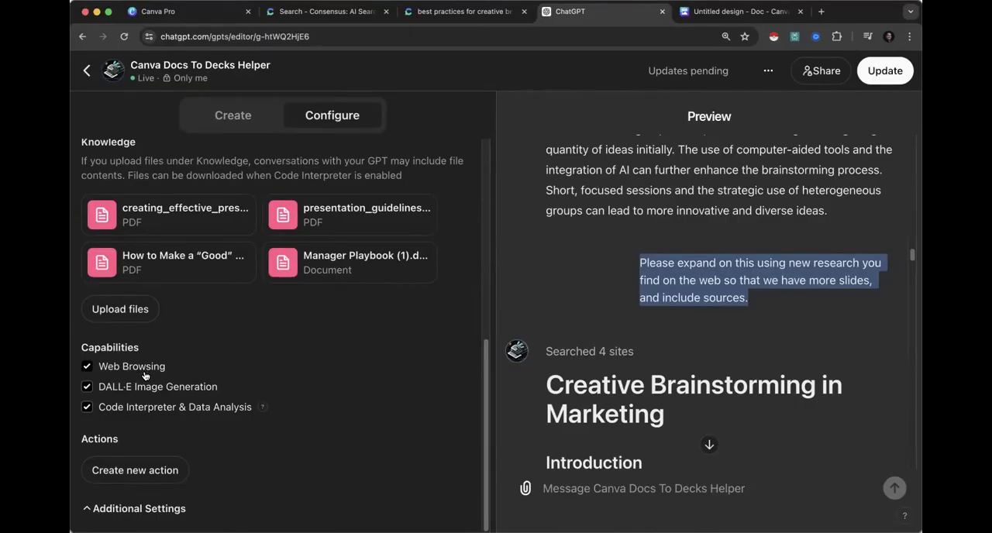
pyautogui.scroll(-3)
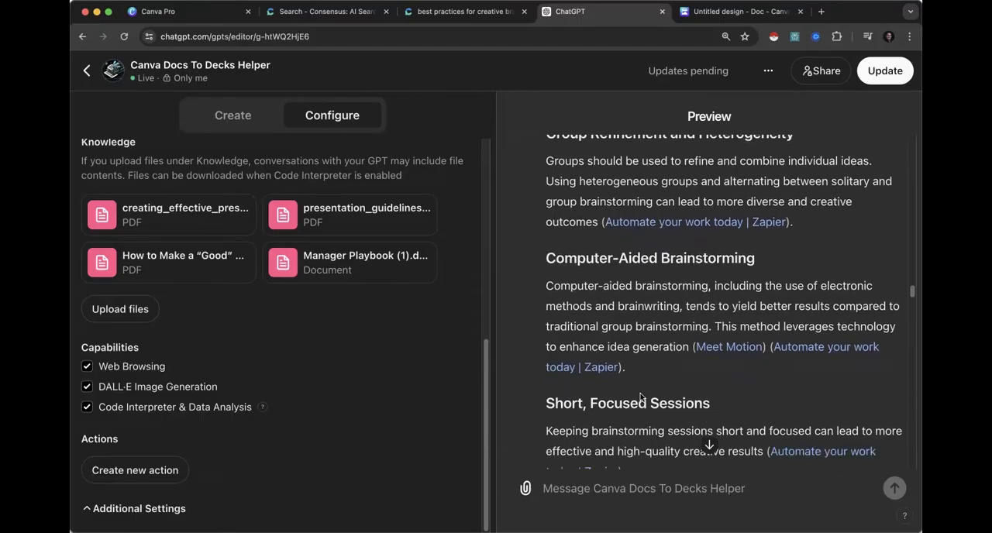
pyautogui.scroll(-3)
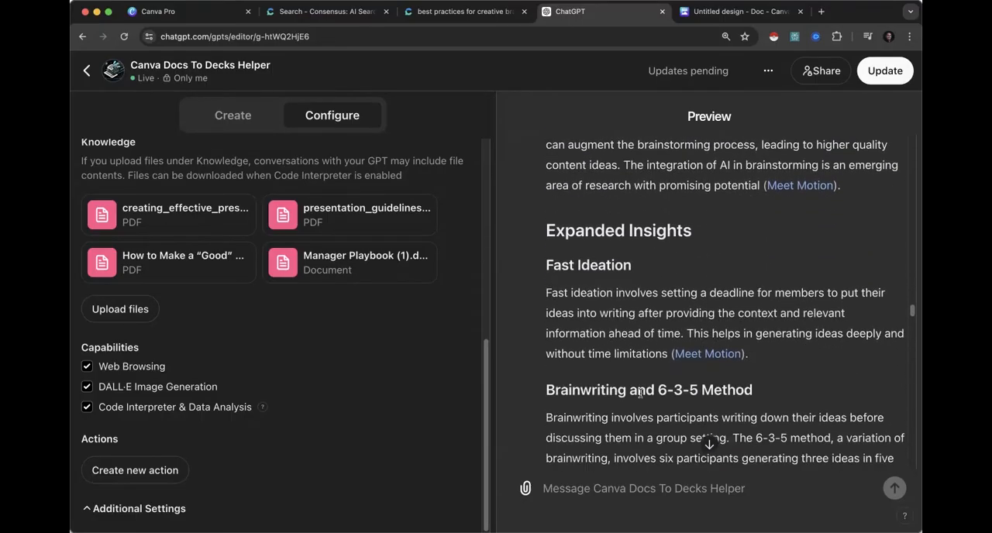
pyautogui.scroll(-3)
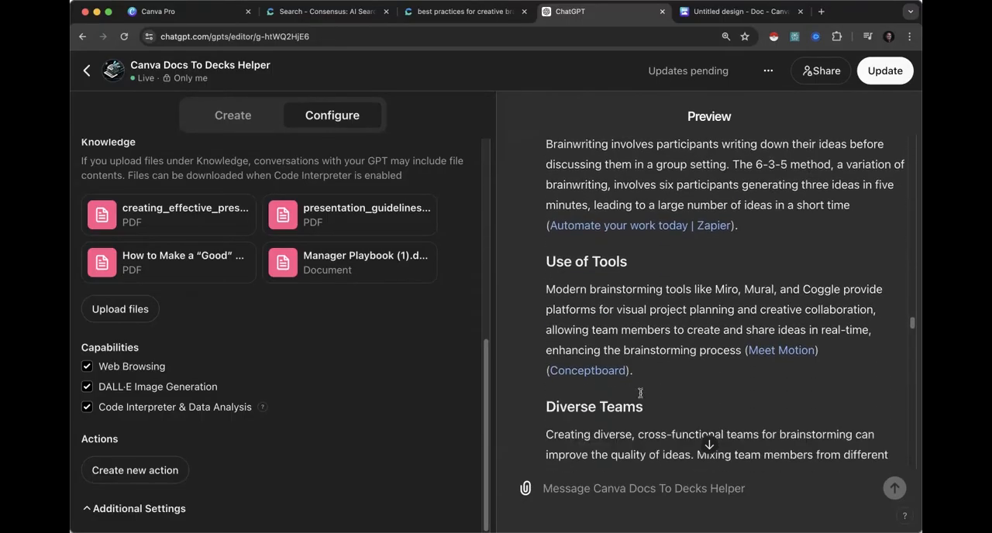
pyautogui.scroll(-3)
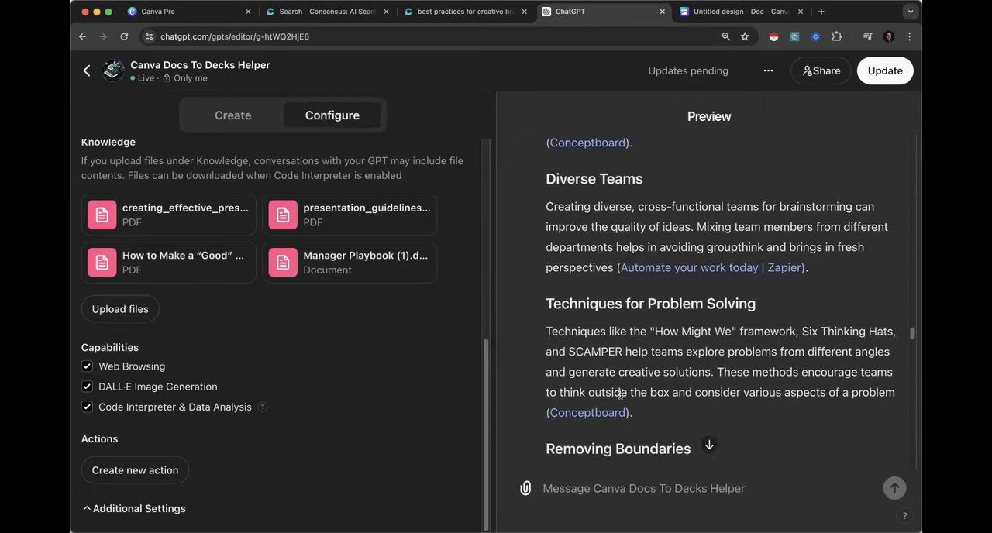
pyautogui.scroll(-3)
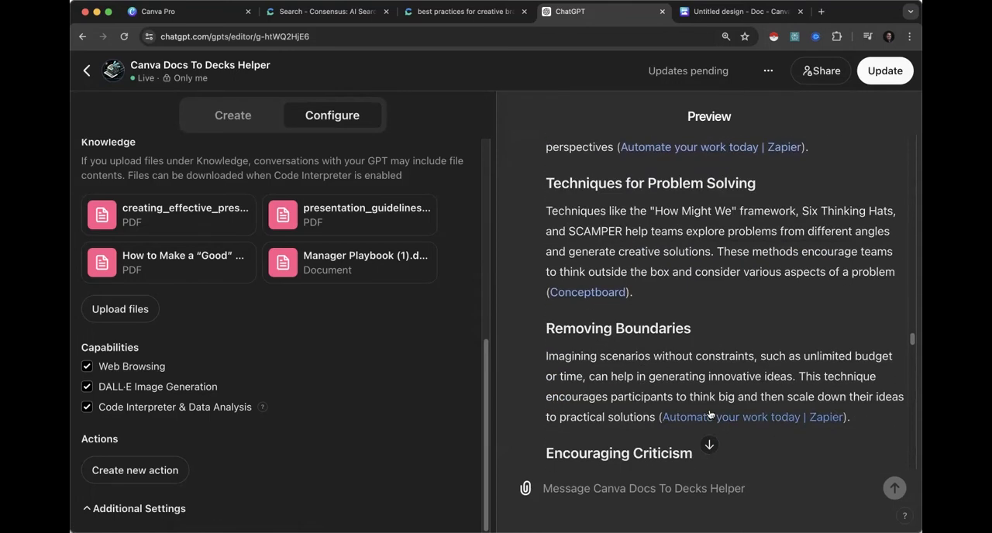
pyautogui.scroll(-3)
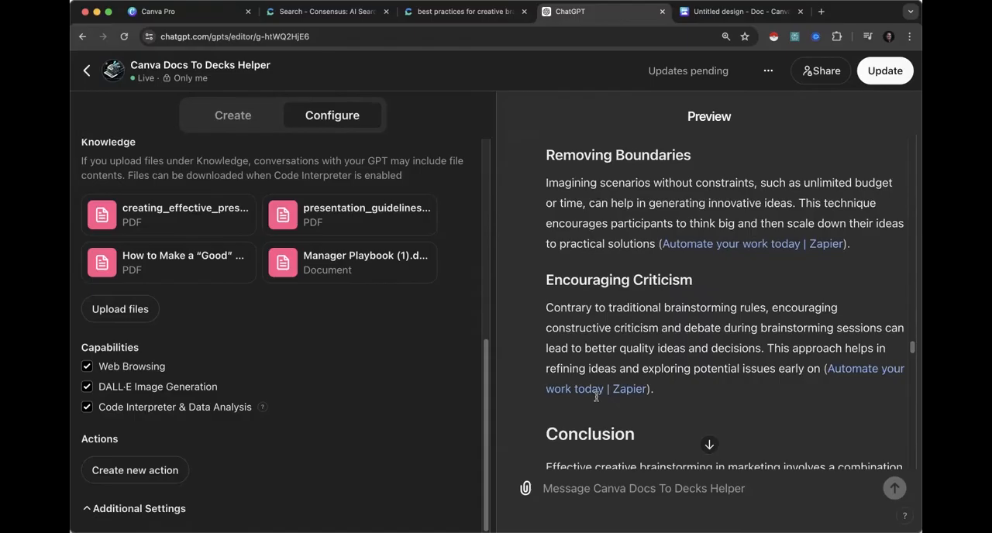
pyautogui.scroll(-3)
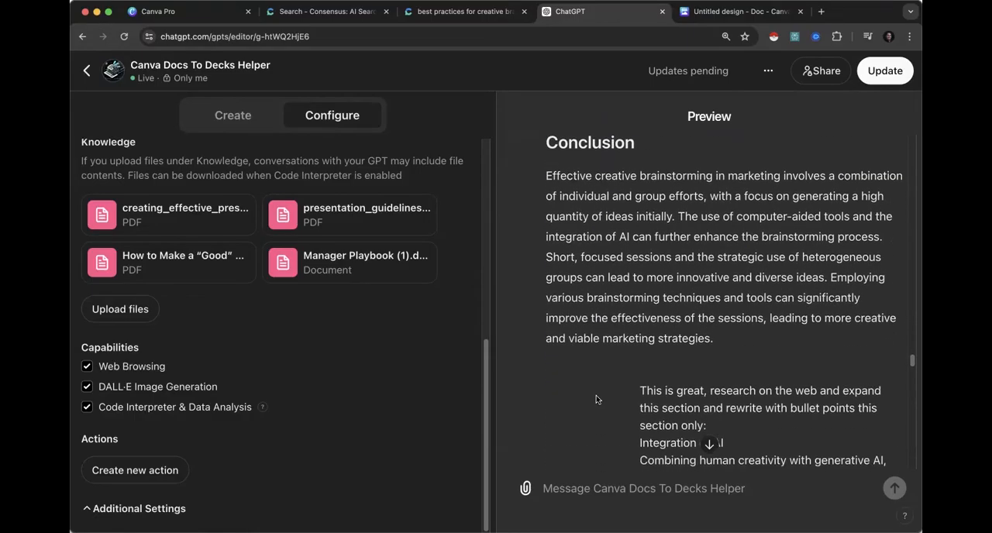
pyautogui.scroll(3)
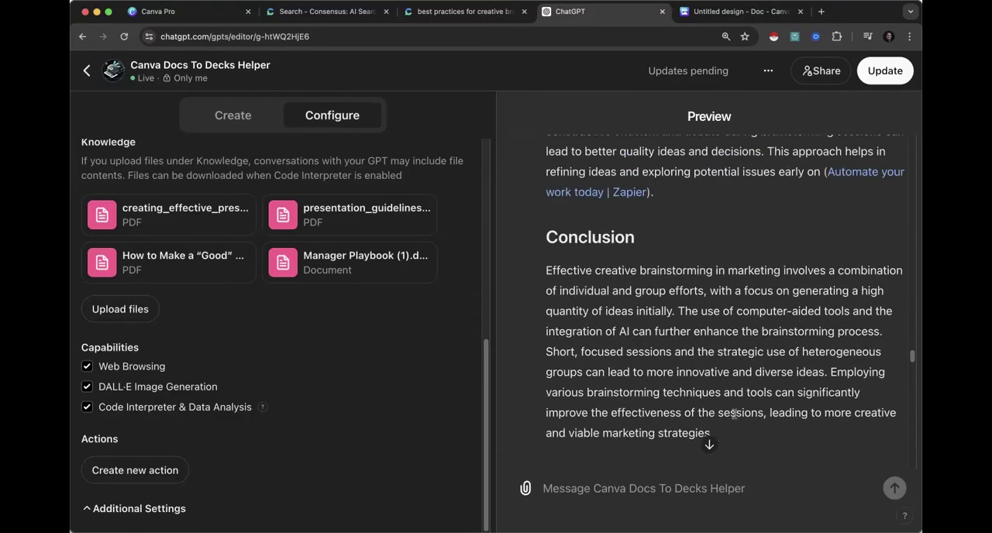
pyautogui.scroll(3)
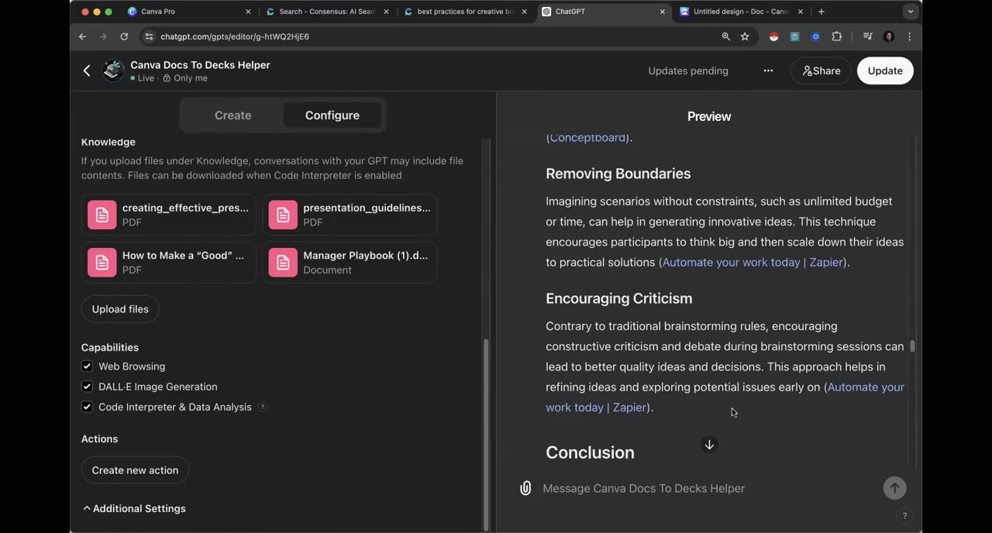
pyautogui.scroll(3)
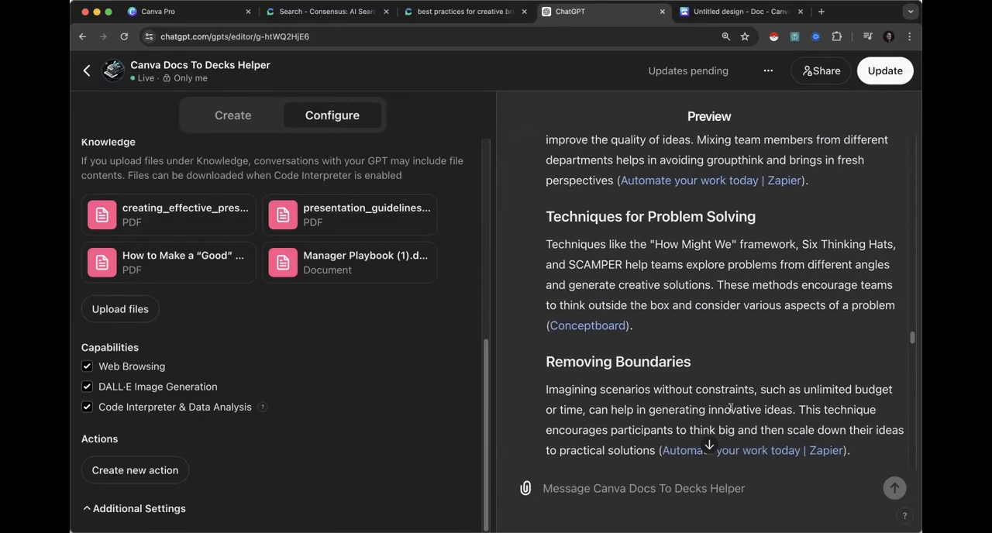
pyautogui.scroll(3)
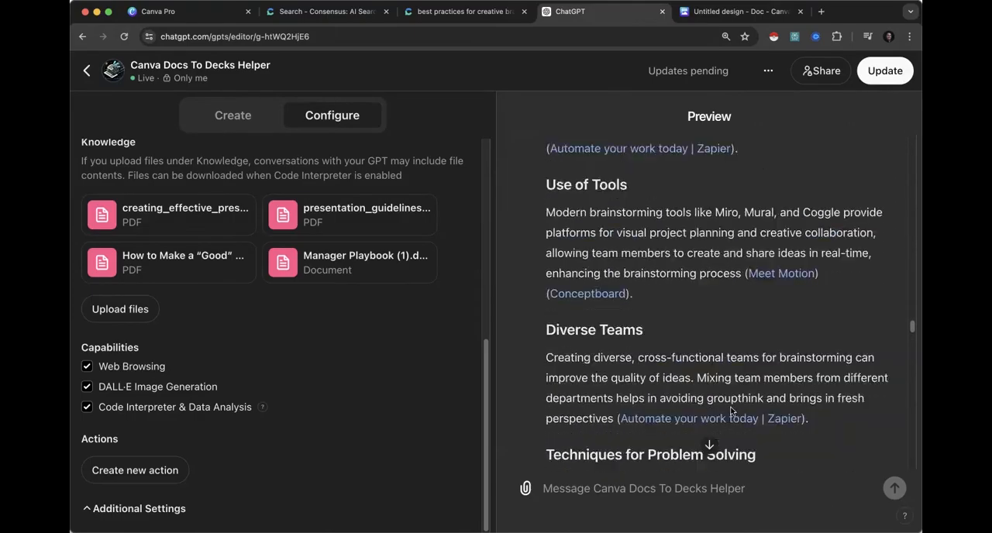
pyautogui.scroll(3)
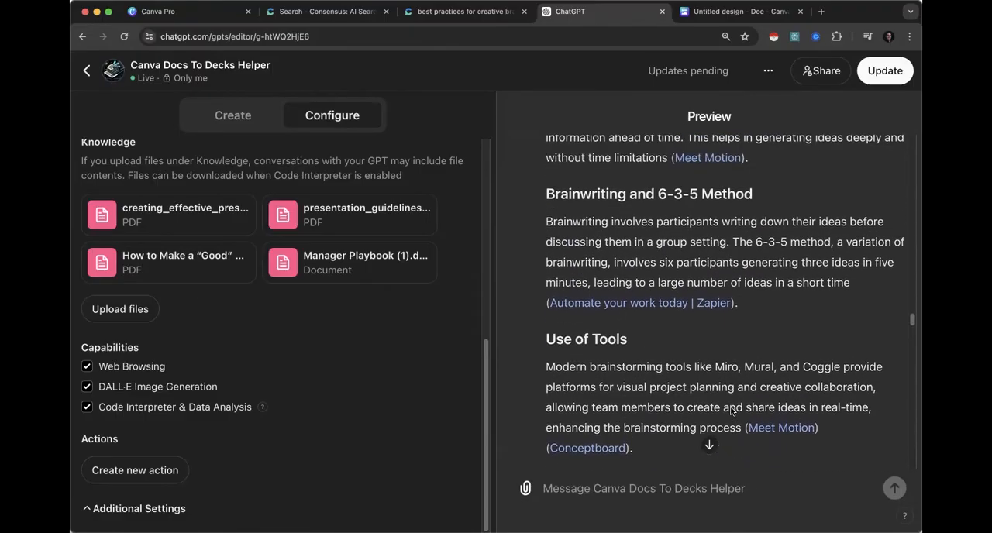
pyautogui.scroll(3)
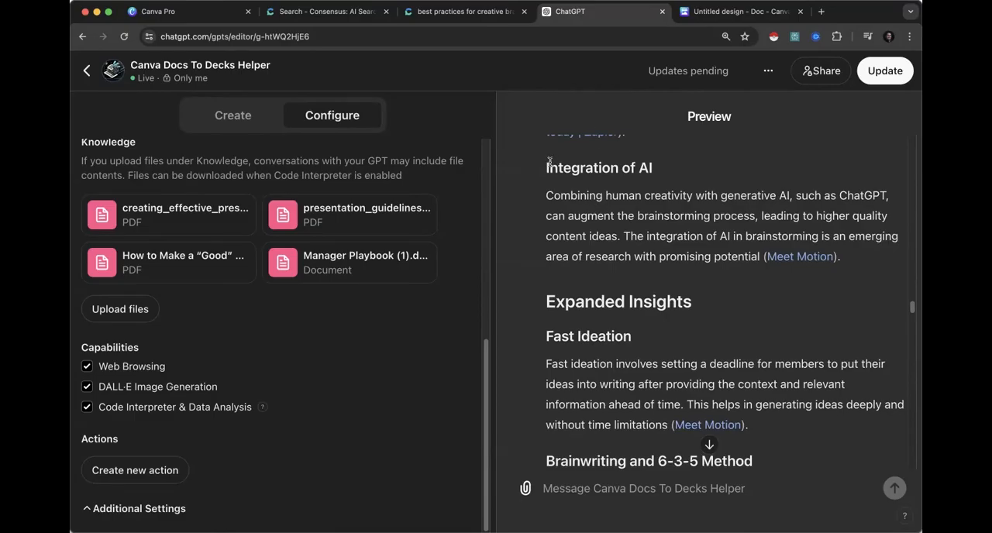
pyautogui.scroll(-3)
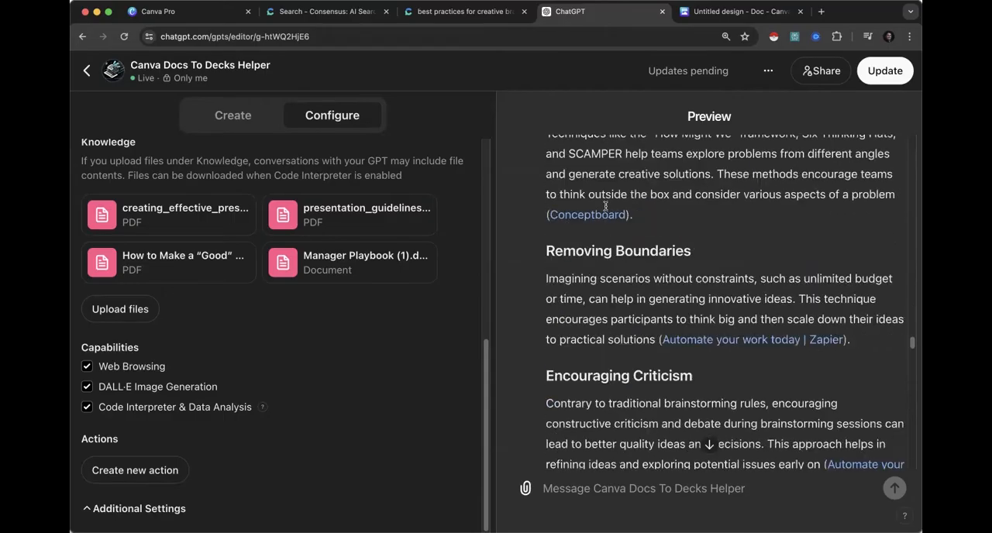
pyautogui.scroll(-3)
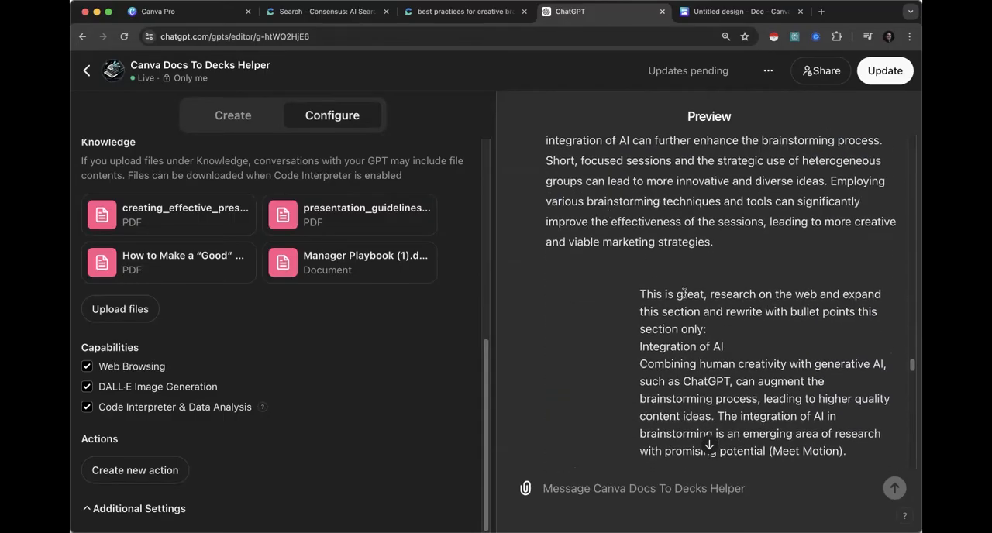
pyautogui.scroll(-3)
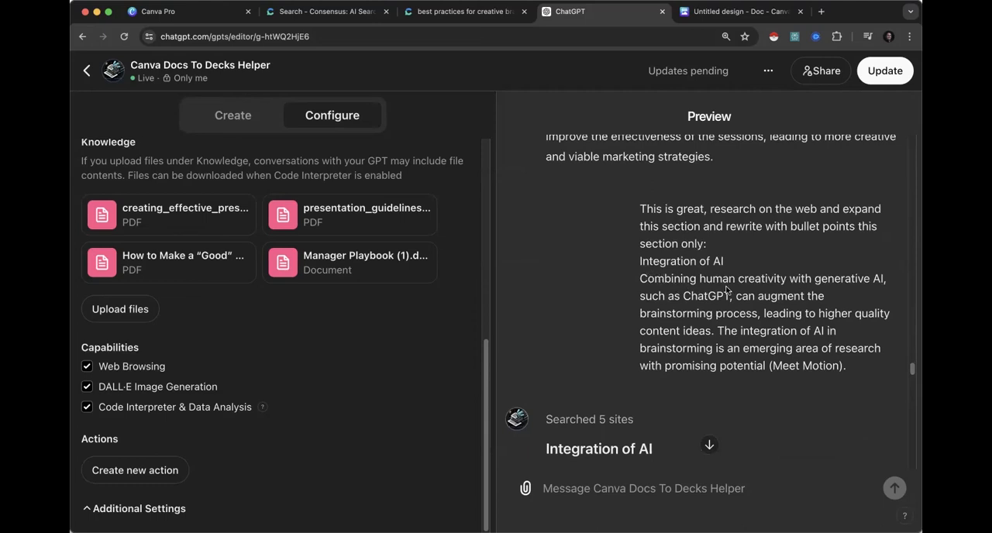
pyautogui.scroll(-3)
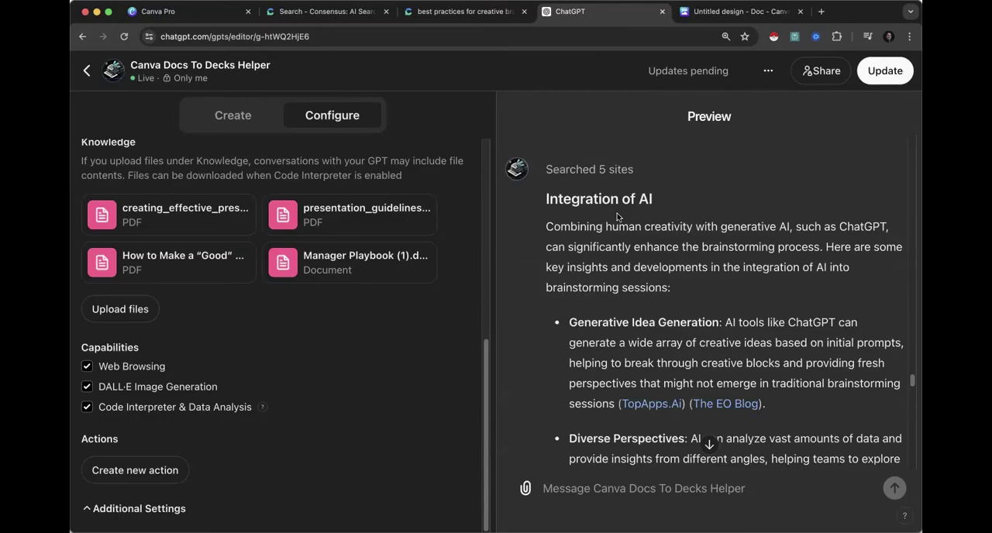
pyautogui.scroll(-3)
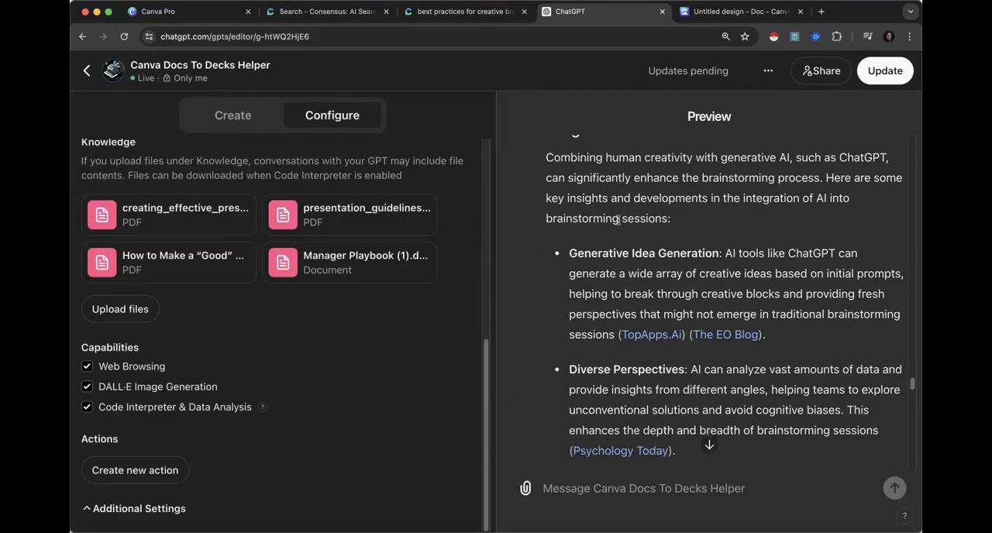
pyautogui.scroll(-3)
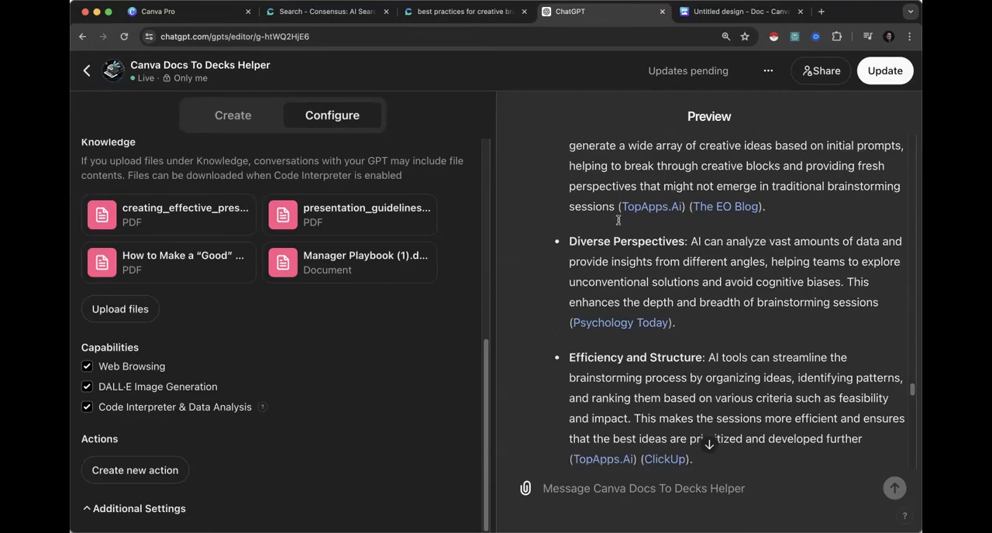
pyautogui.scroll(-3)
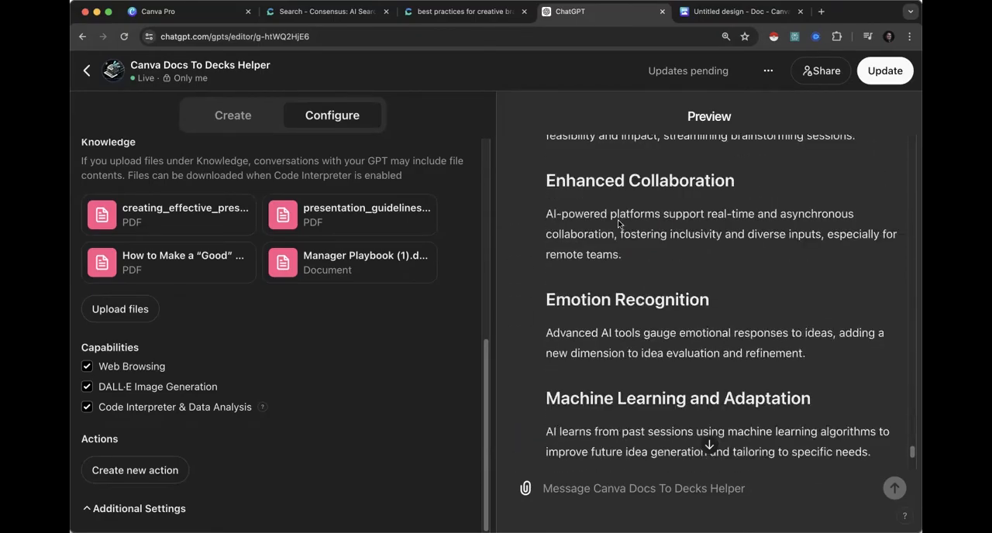
pyautogui.scroll(-3)
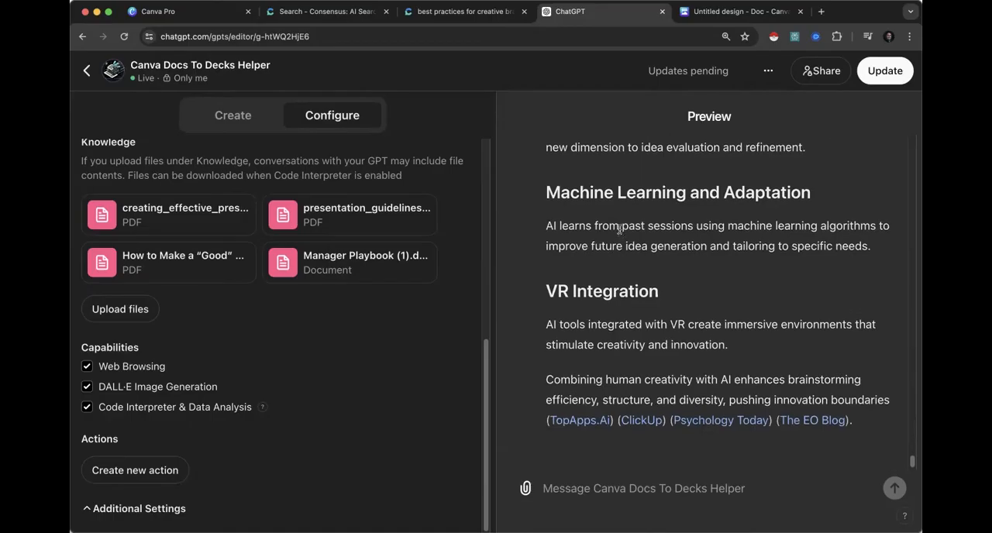
pyautogui.scroll(3)
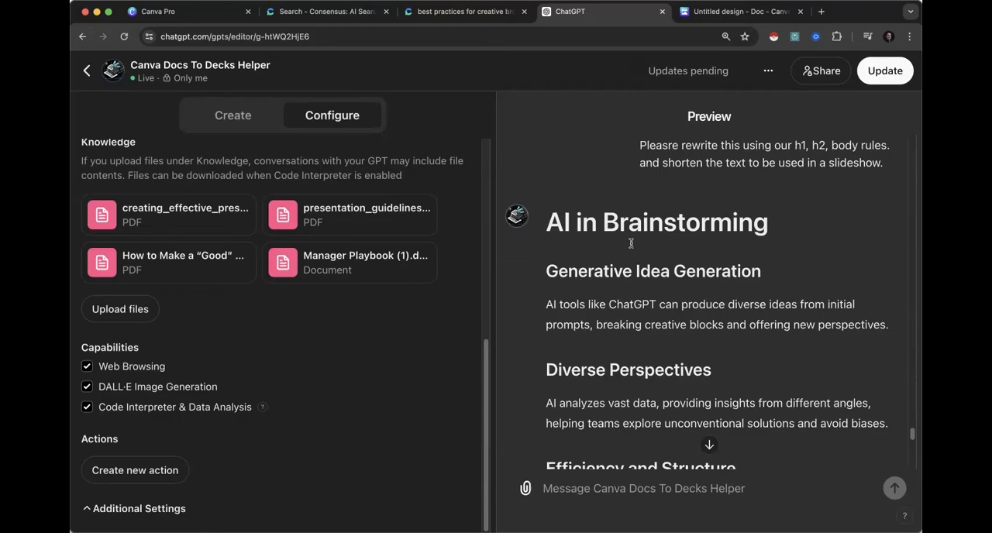
pyautogui.scroll(-3)
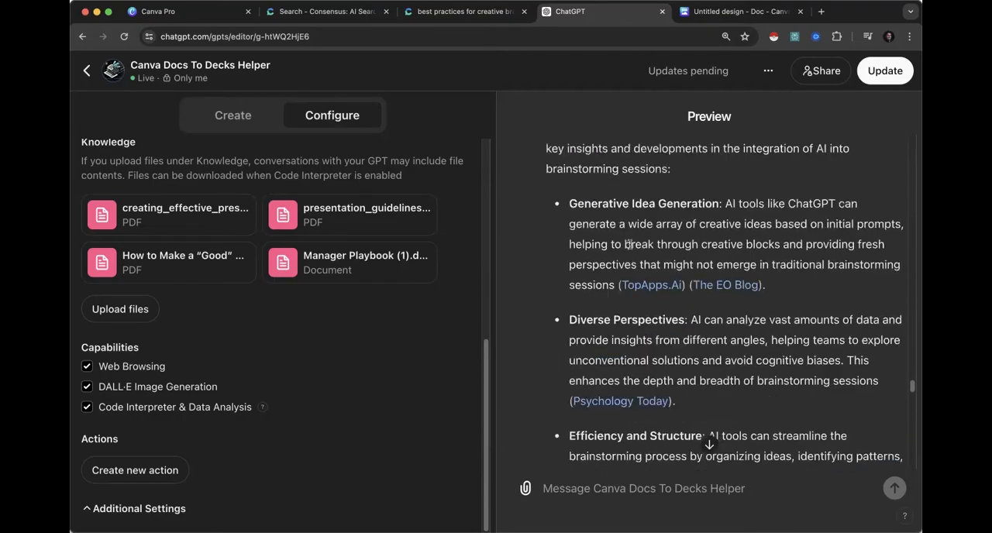
pyautogui.scroll(3)
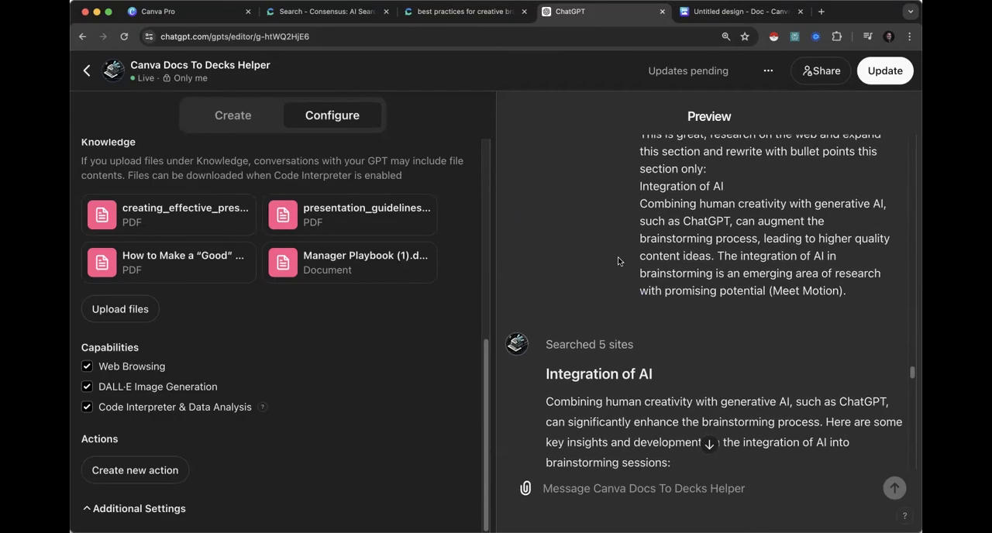
# Step: Copy the full expanded write-up from the GPT preview through the Conclusion and switch to the untitled Canva doc
pyautogui.scroll(-3)
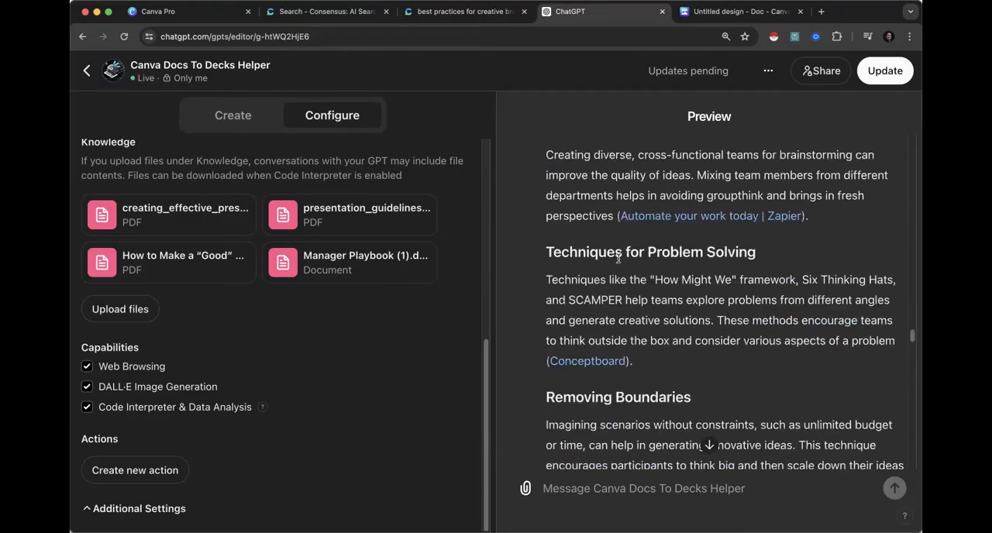
pyautogui.scroll(-3)
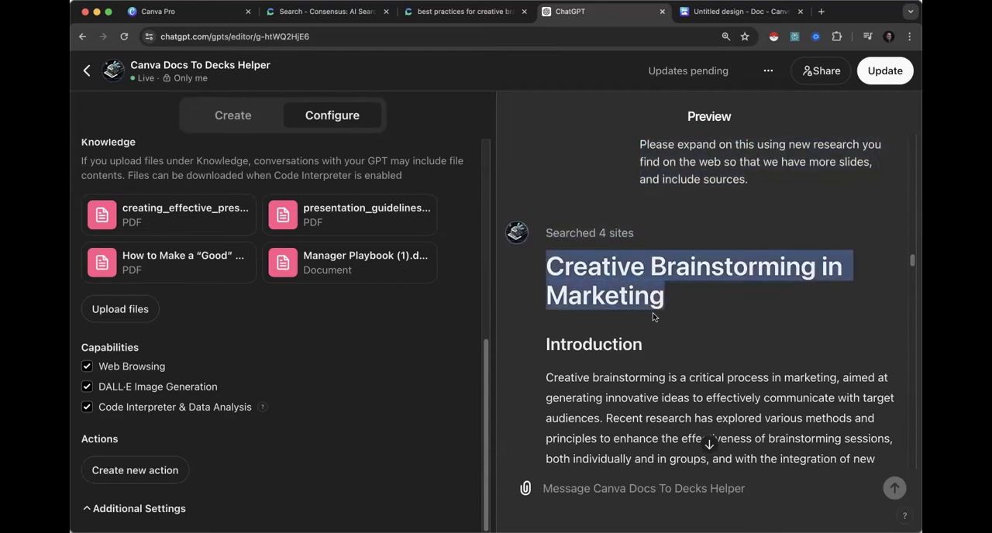
pyautogui.scroll(-3)
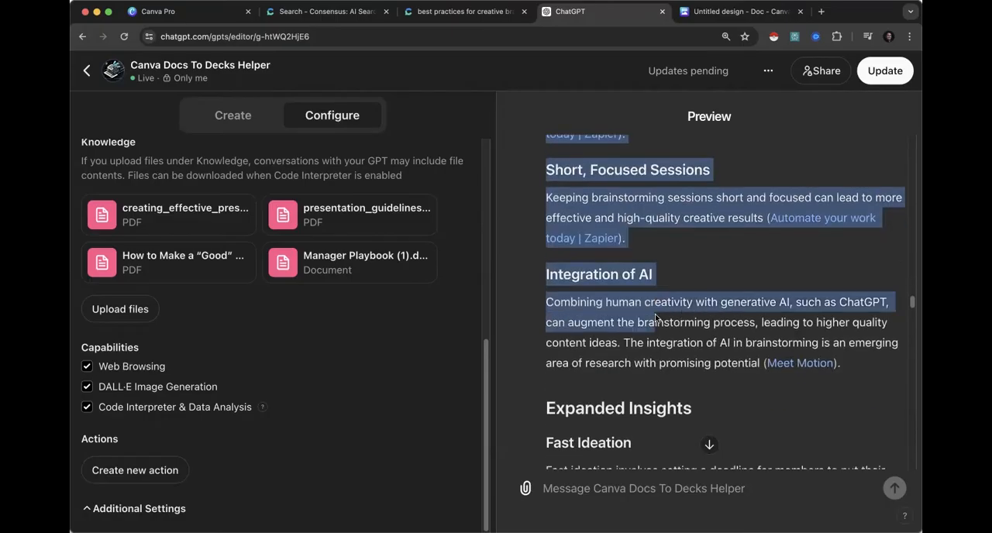
pyautogui.scroll(-3)
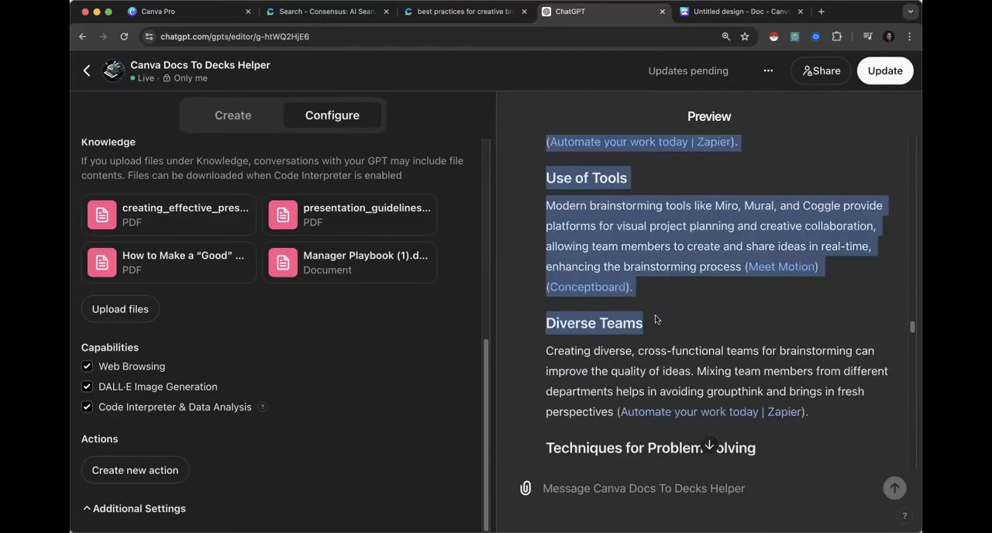
pyautogui.scroll(-3)
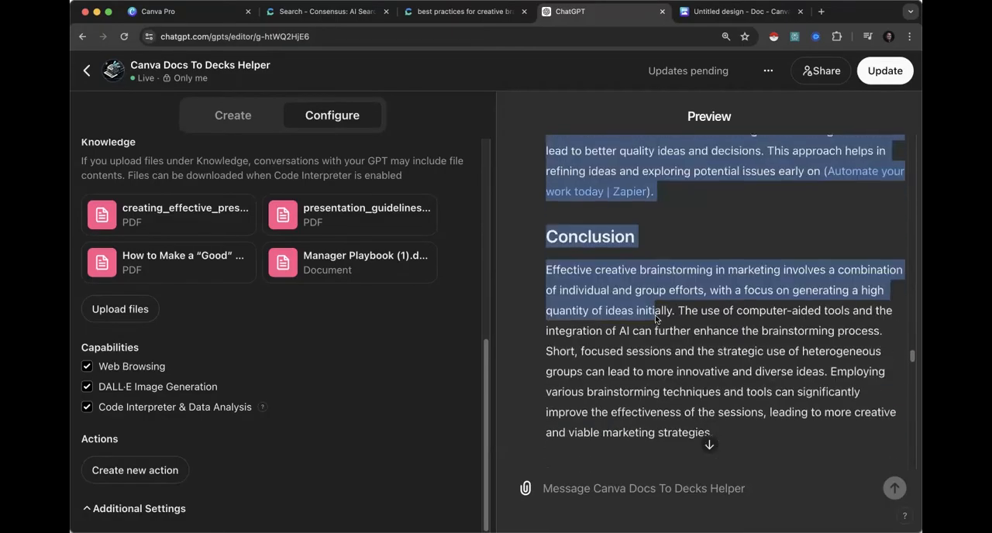
pyautogui.scroll(-3)
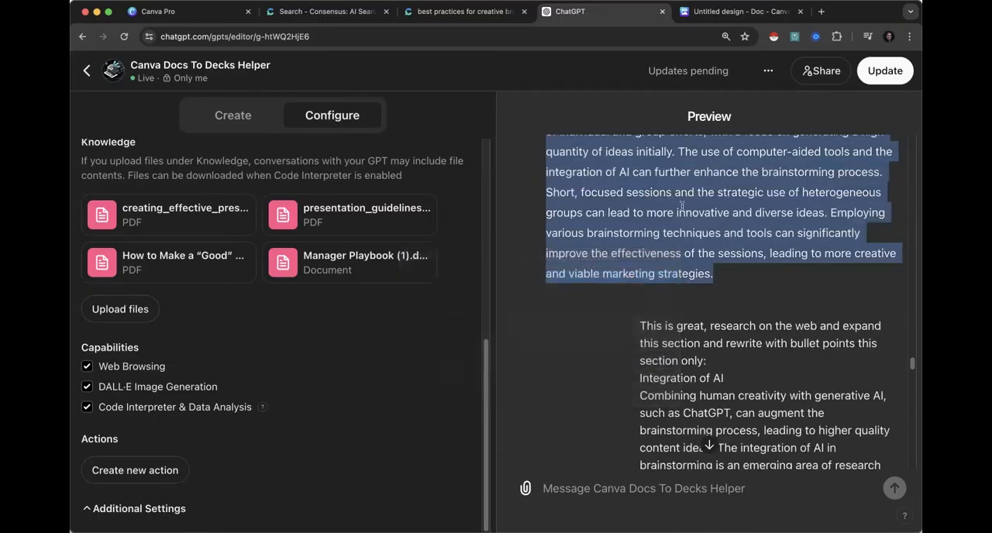
pyautogui.click(736, 11)
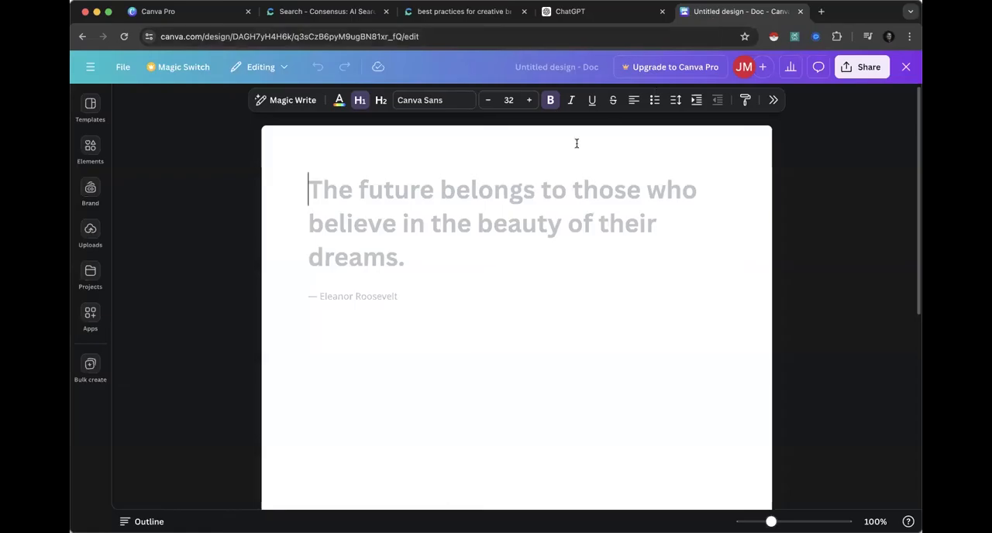
pyautogui.moveTo(496, 199)
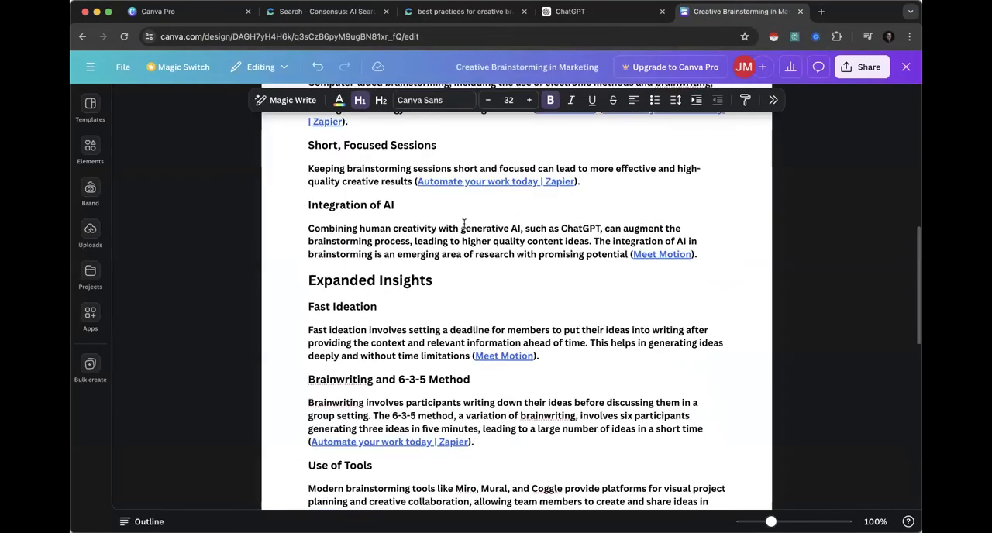
# Step: Paste the Creative Brainstorming in Marketing write-up into the Canva doc and check it top to bottom
pyautogui.scroll(3)
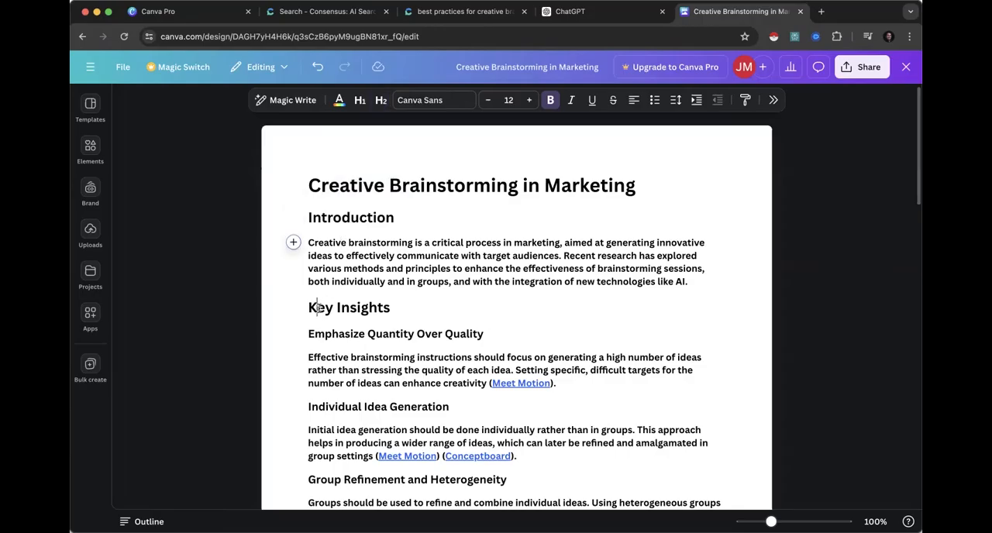
pyautogui.scroll(-3)
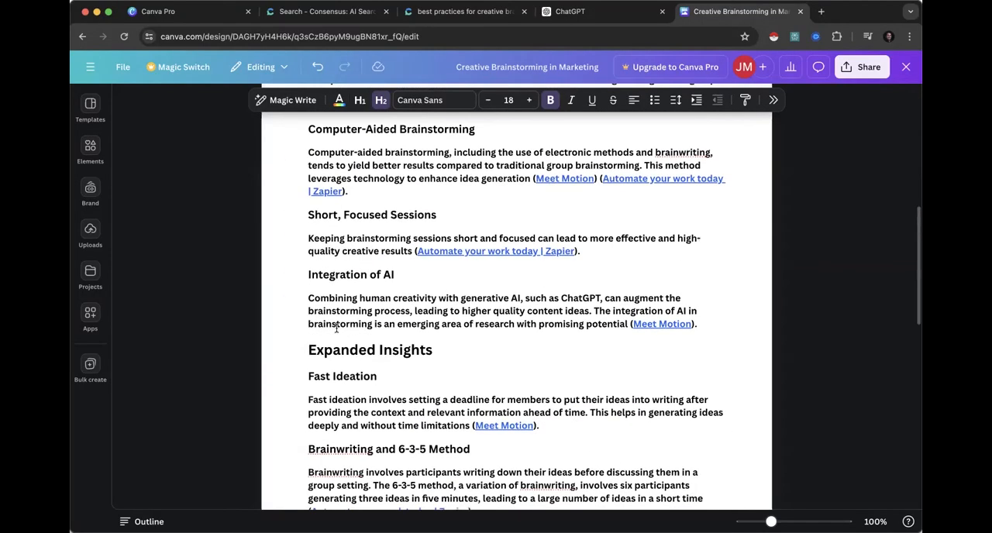
pyautogui.scroll(-3)
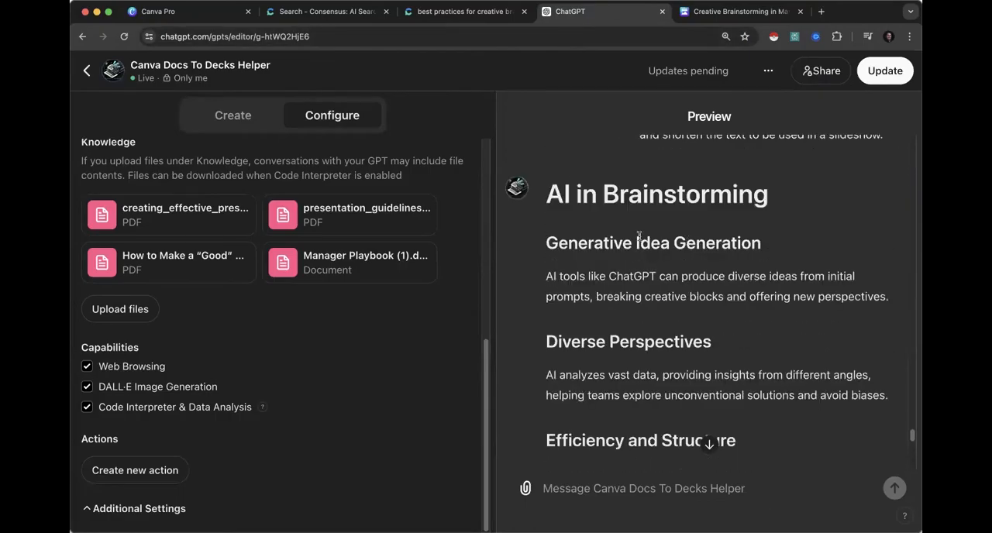
# Step: Copy the AI in Brainstorming sections through VR Integration from ChatGPT into the brainstorming Canva doc
pyautogui.scroll(-3)
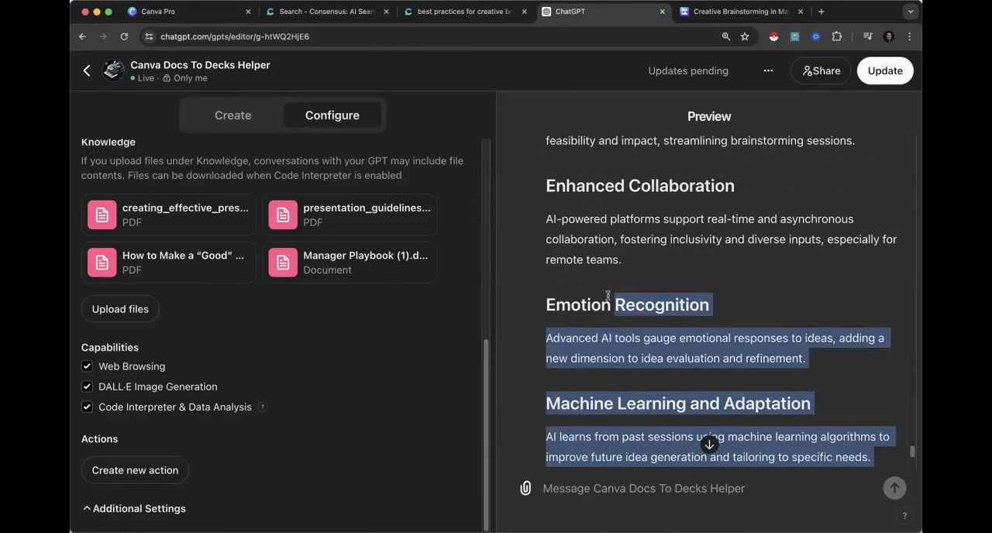
pyautogui.scroll(3)
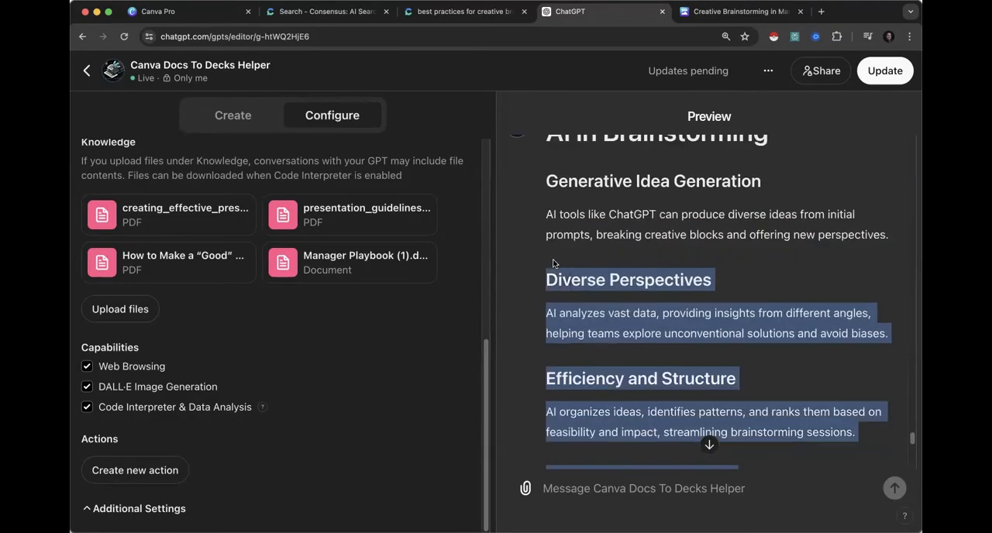
pyautogui.scroll(3)
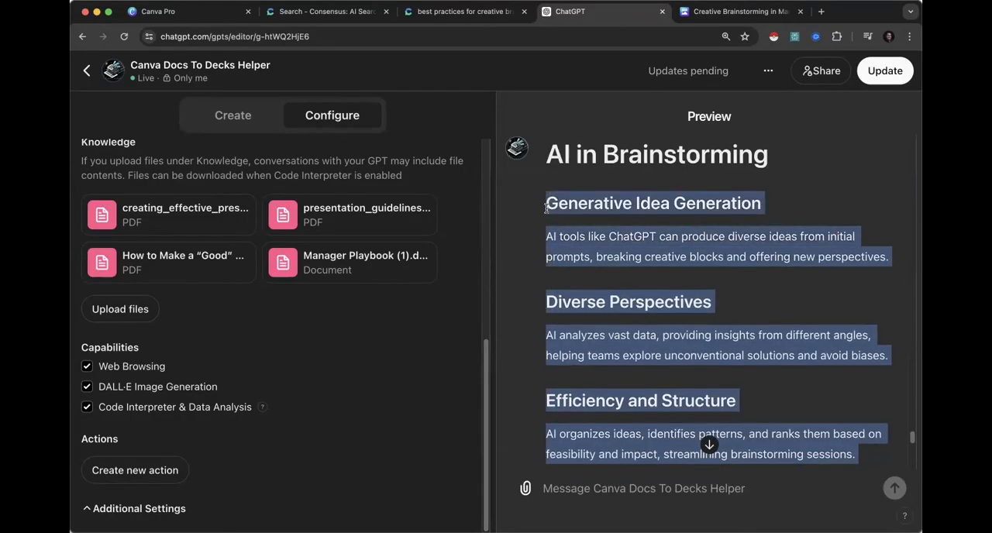
pyautogui.scroll(-3)
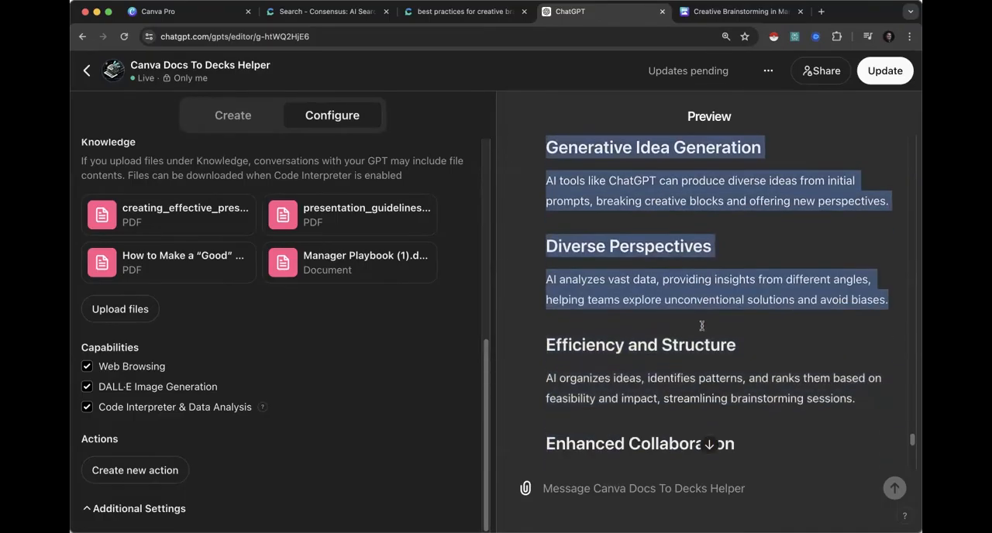
pyautogui.scroll(-3)
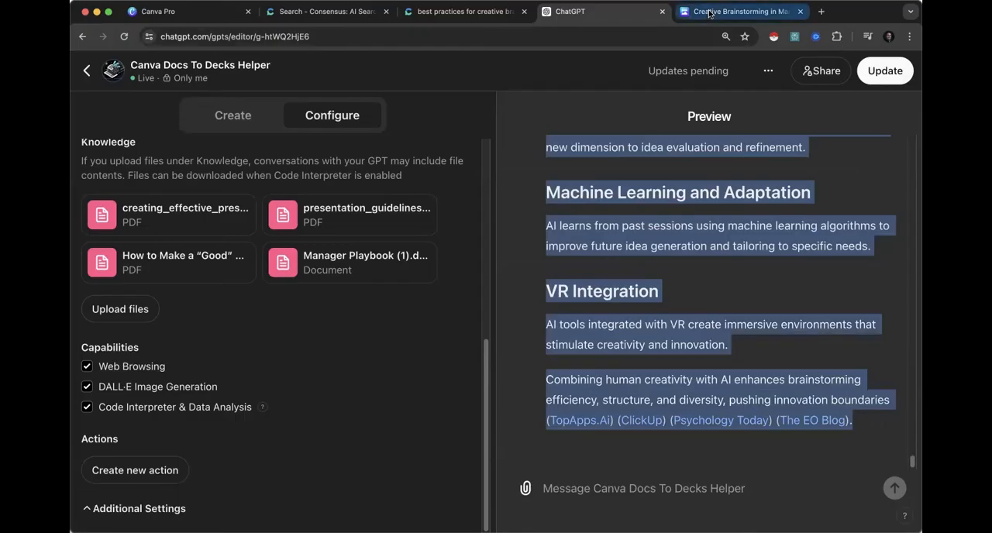
pyautogui.click(736, 11)
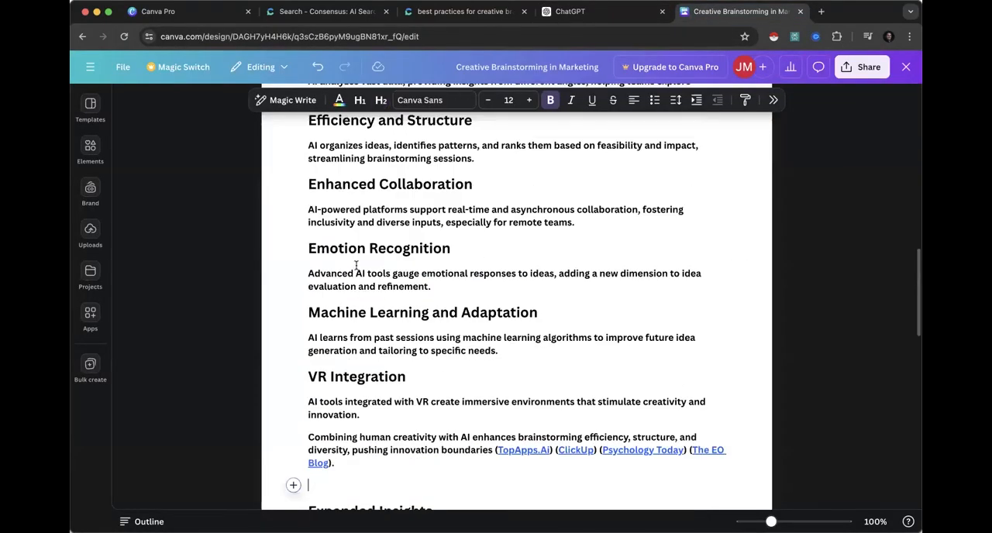
# Step: Review the compiled brainstorming doc back to its top, then switch to the Consensus search page
pyautogui.scroll(3)
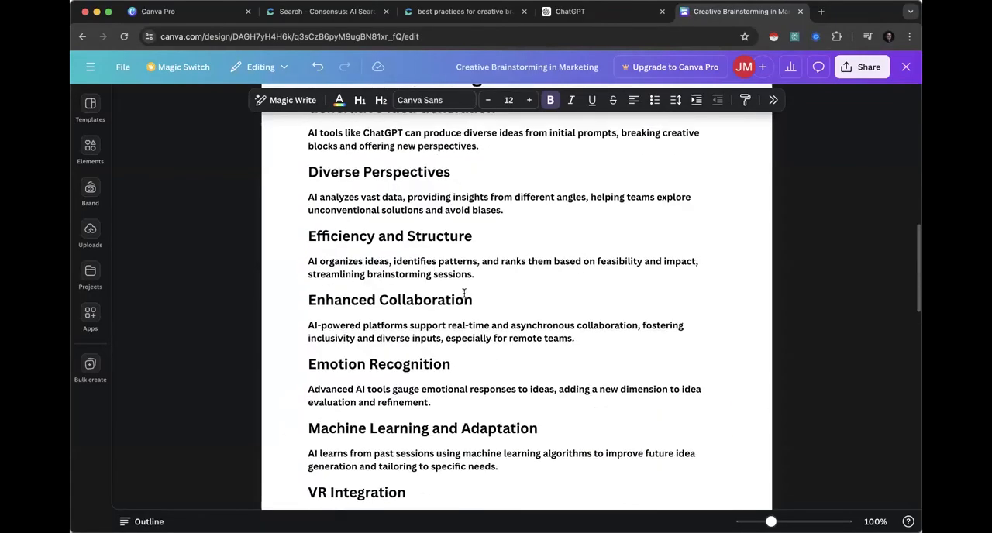
pyautogui.scroll(-3)
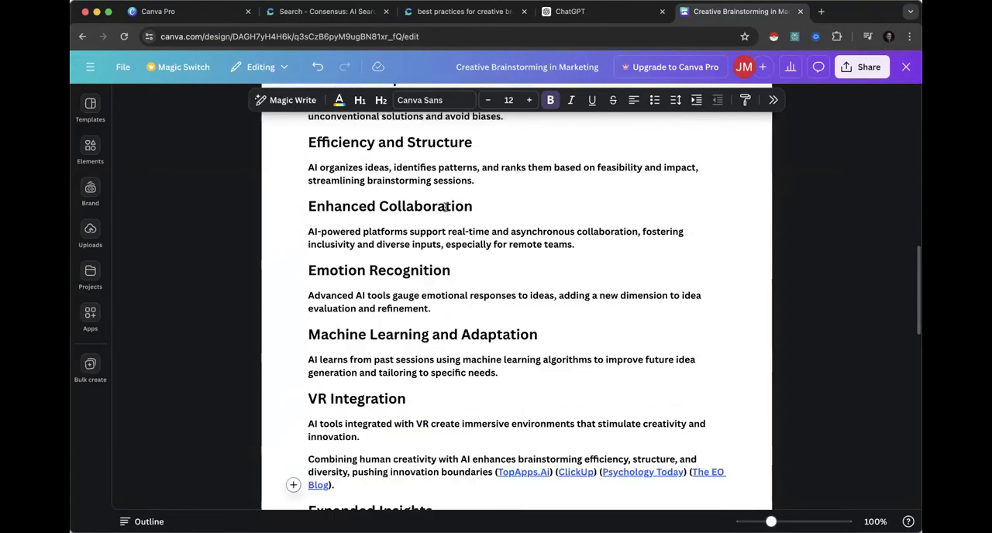
pyautogui.scroll(3)
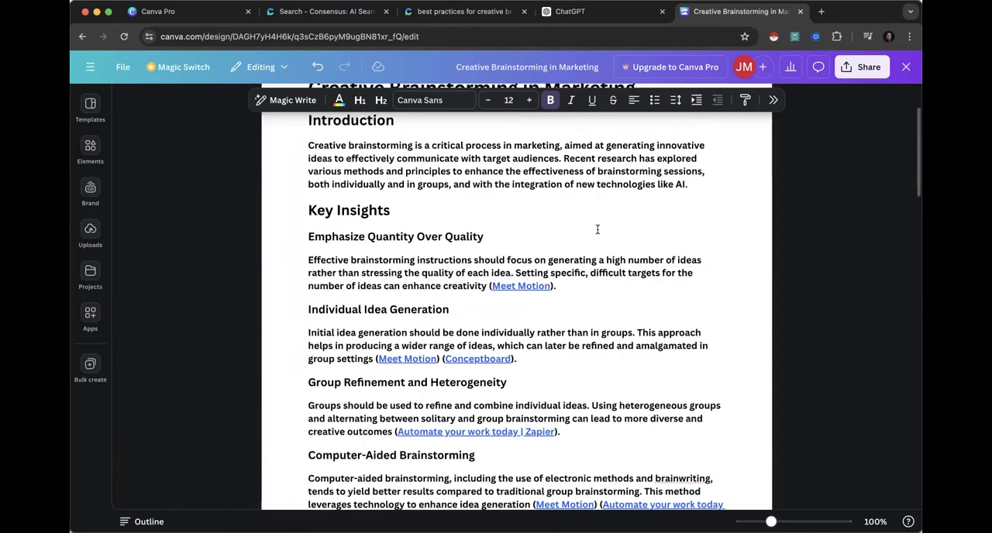
pyautogui.scroll(3)
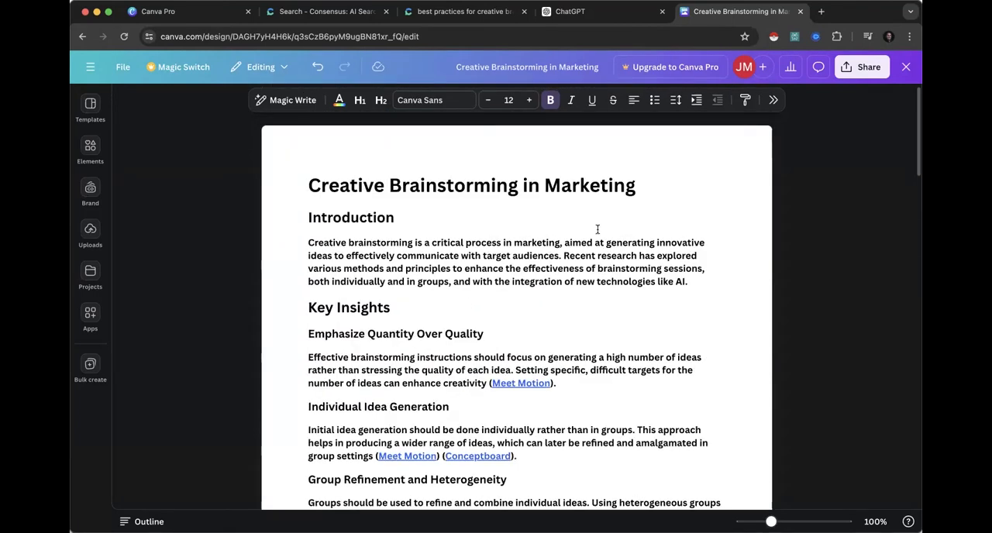
pyautogui.click(326, 11)
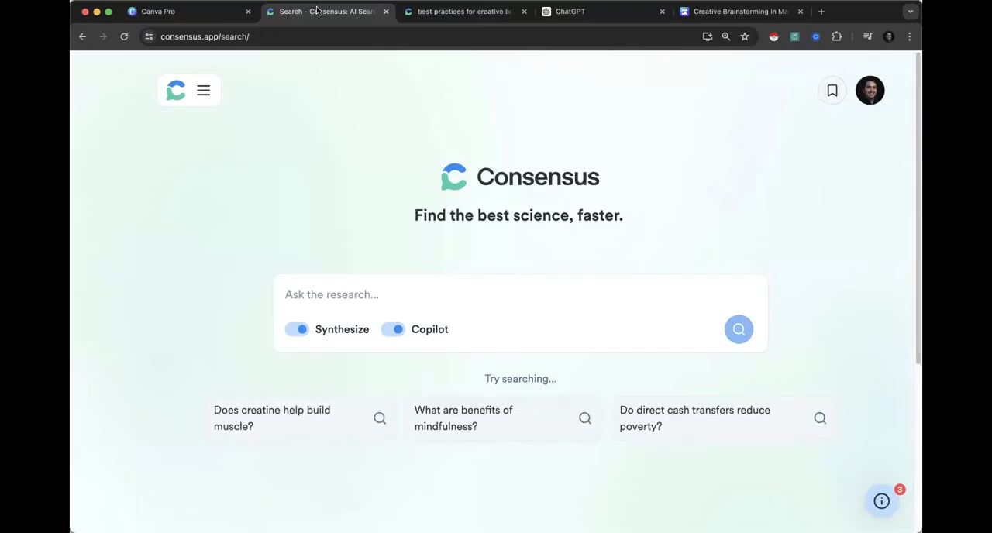
pyautogui.moveTo(369, 167)
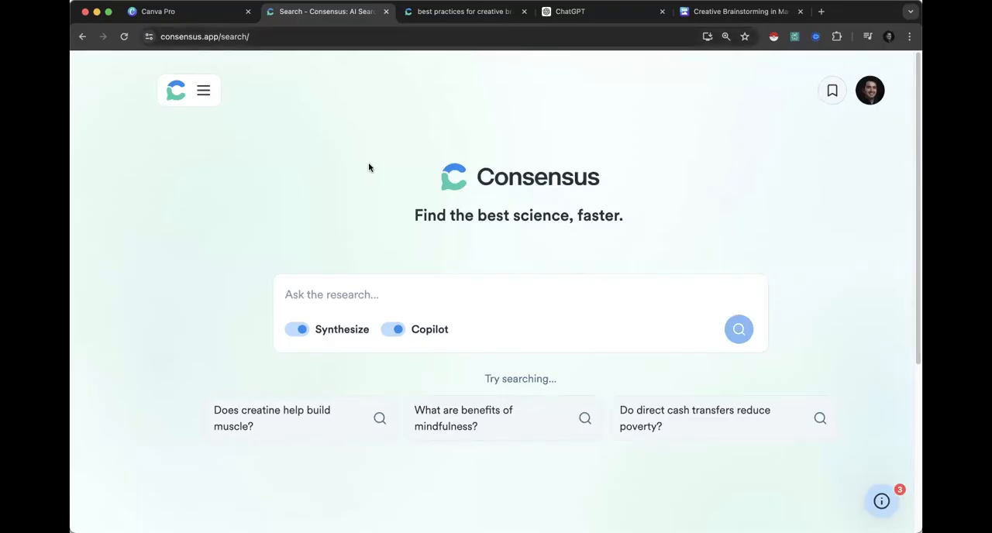
# Step: Revisit the Consensus brainstorming summary and paper filters, then return to the ChatGPT deck helper
pyautogui.click(465, 11)
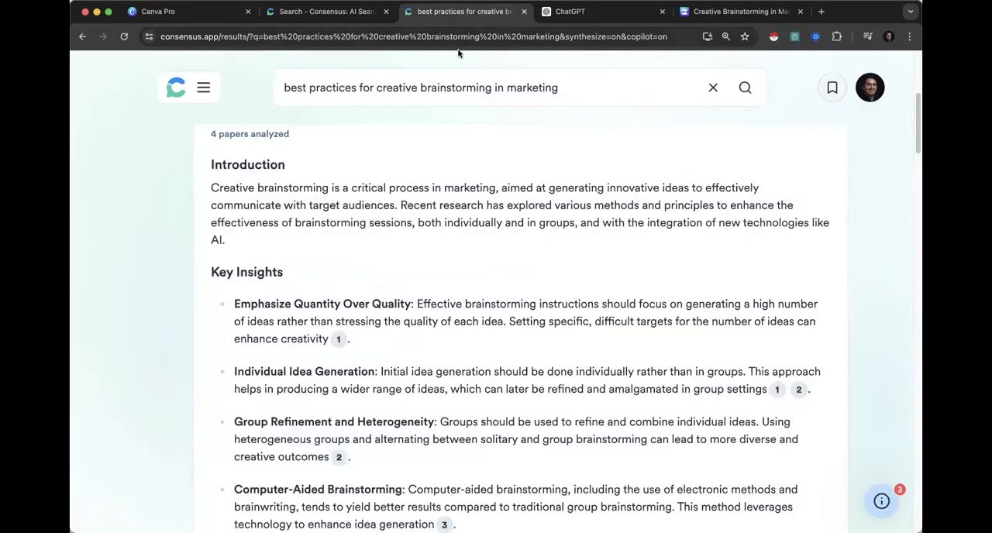
pyautogui.moveTo(338, 226)
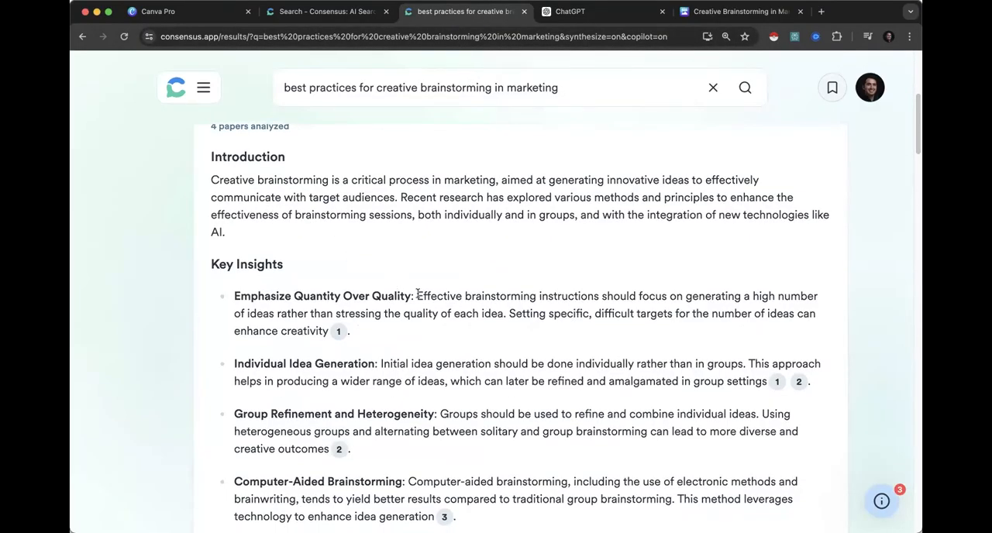
pyautogui.moveTo(576, 227)
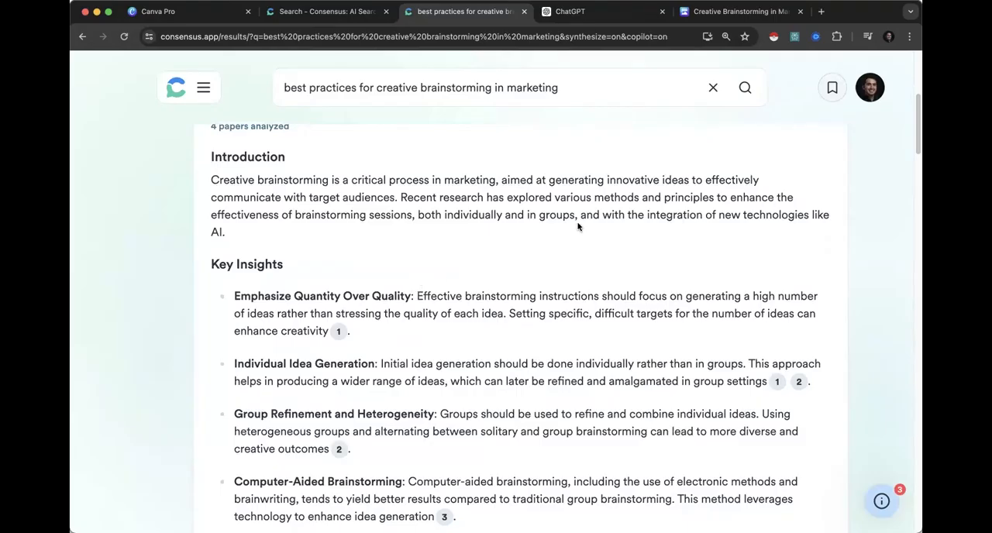
pyautogui.scroll(3)
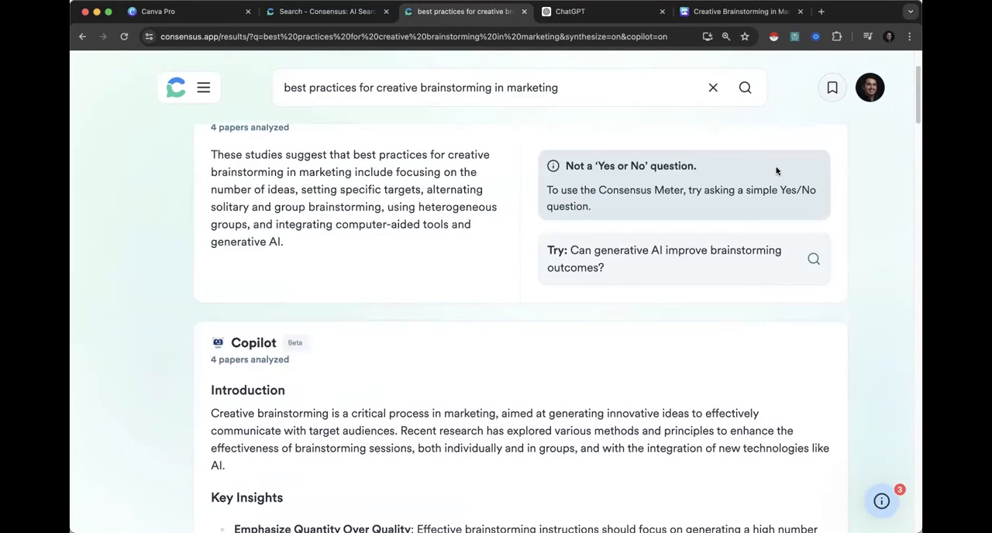
pyautogui.scroll(3)
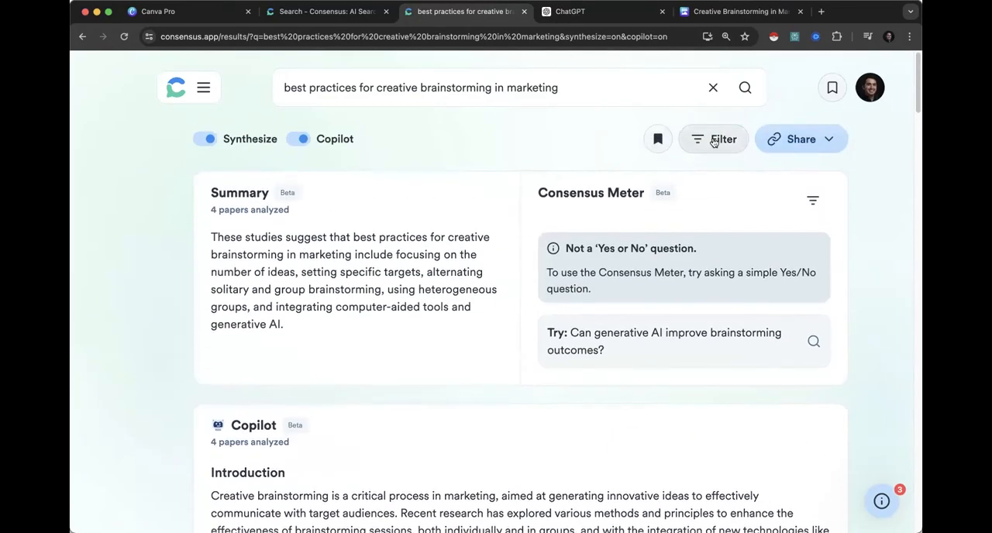
pyautogui.click(713, 140)
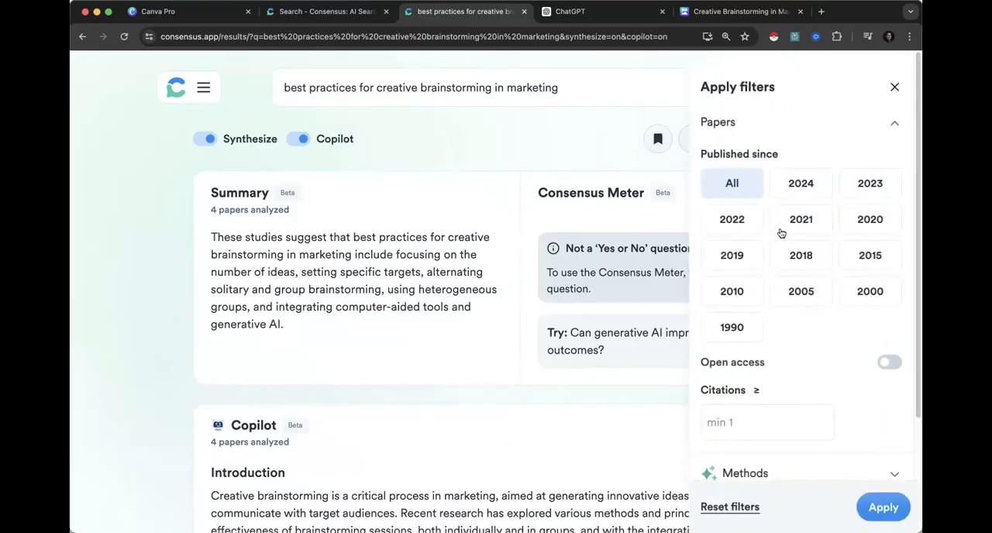
pyautogui.scroll(-3)
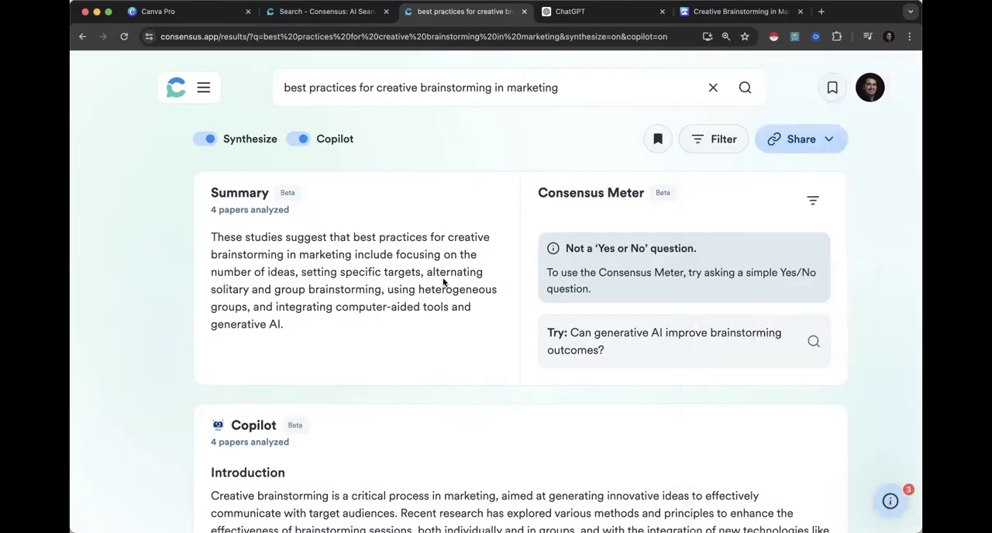
pyautogui.click(576, 11)
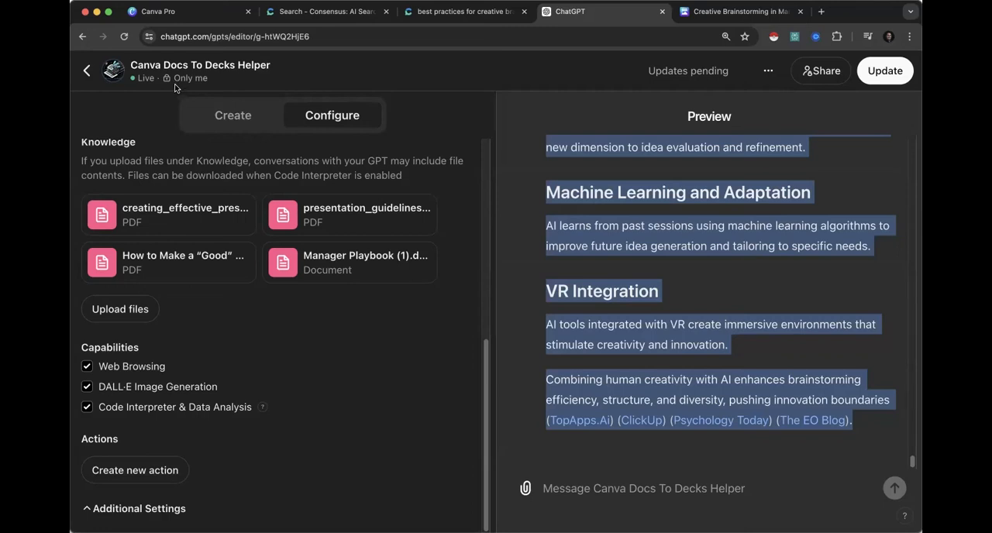
pyautogui.moveTo(155, 79)
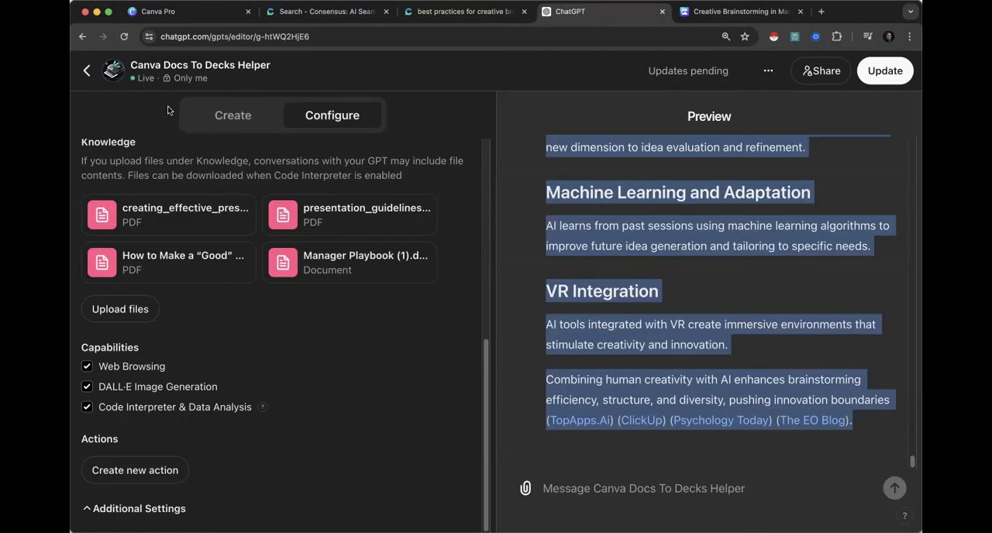
pyautogui.moveTo(539, 183)
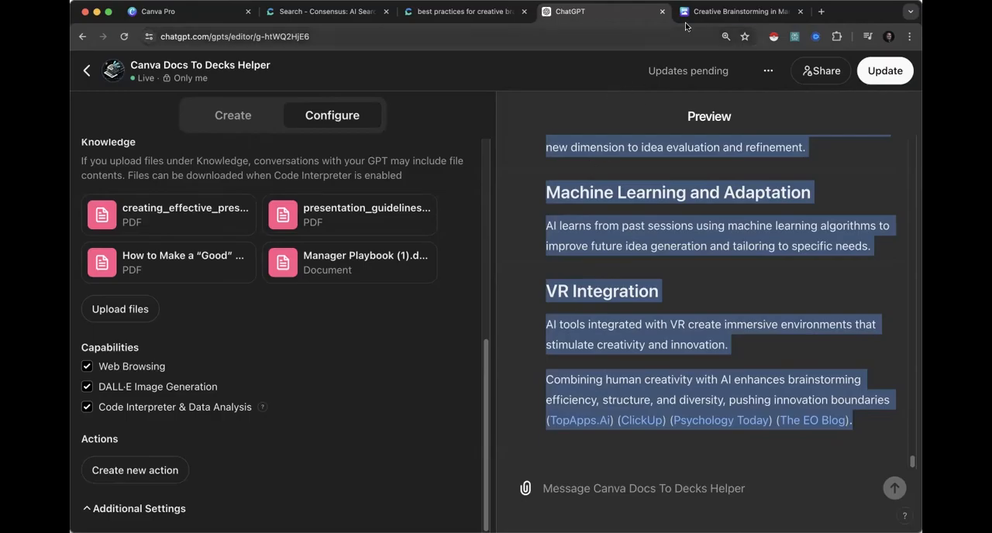
# Step: Start converting the Creative Brainstorming in Marketing doc to a presentation with Magic Switch
pyautogui.click(731, 11)
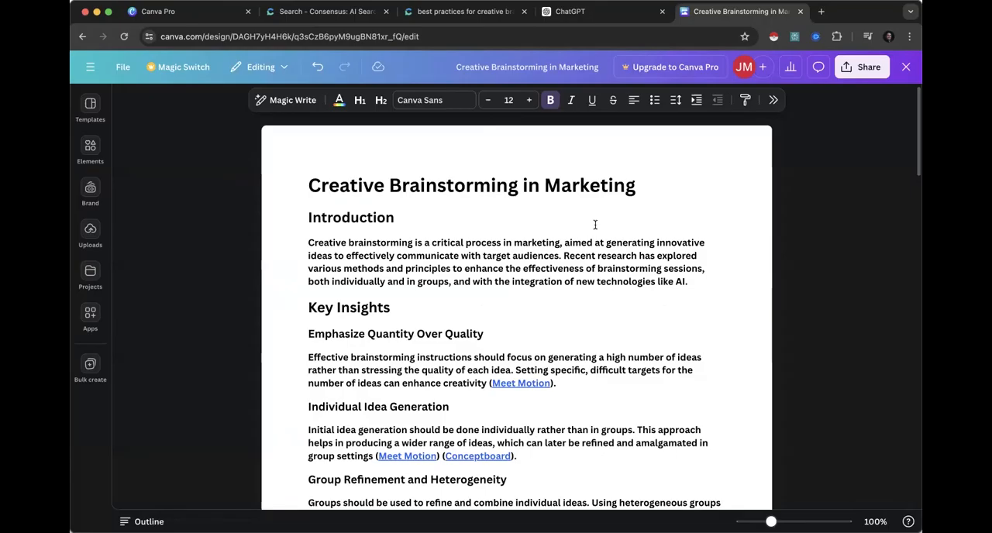
pyautogui.moveTo(396, 238)
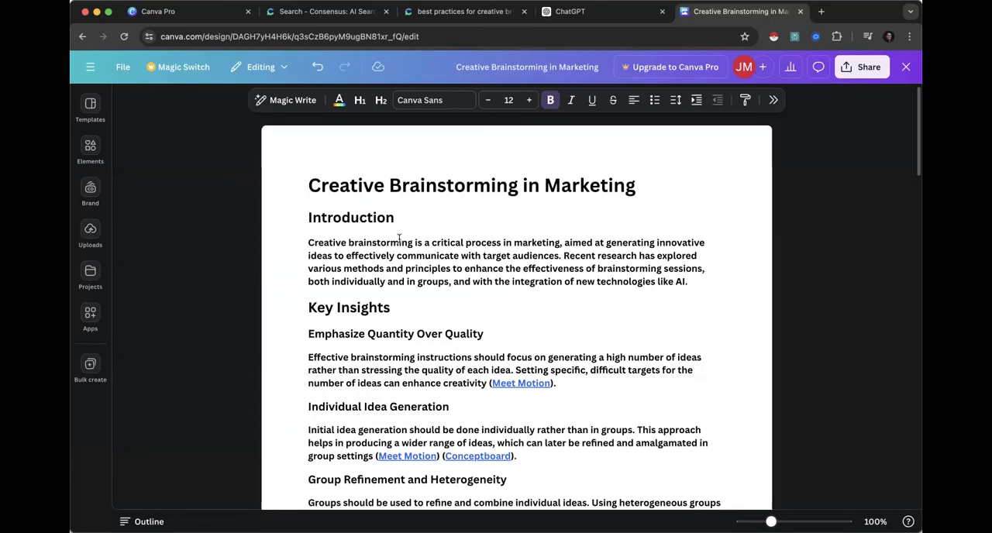
pyautogui.click(183, 67)
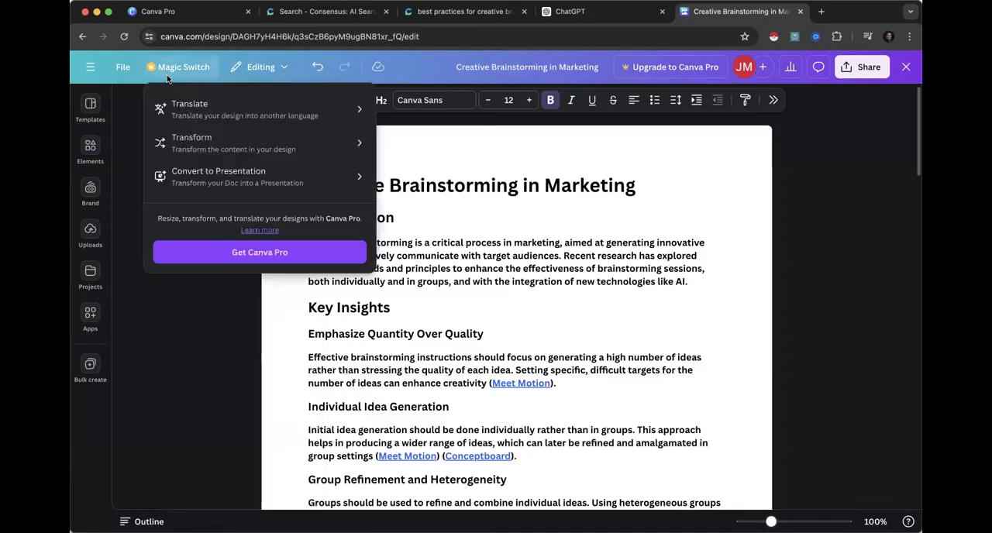
pyautogui.click(217, 175)
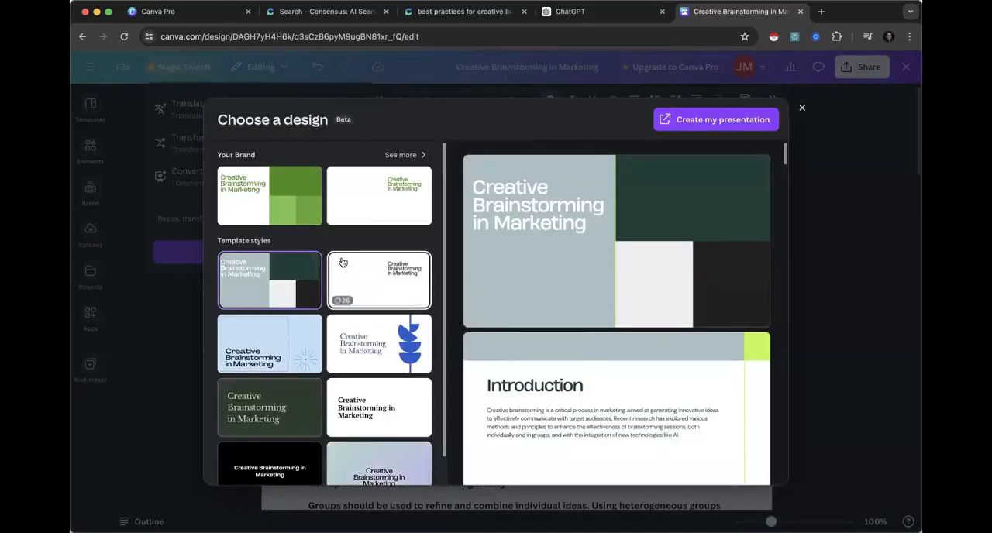
pyautogui.moveTo(364, 263)
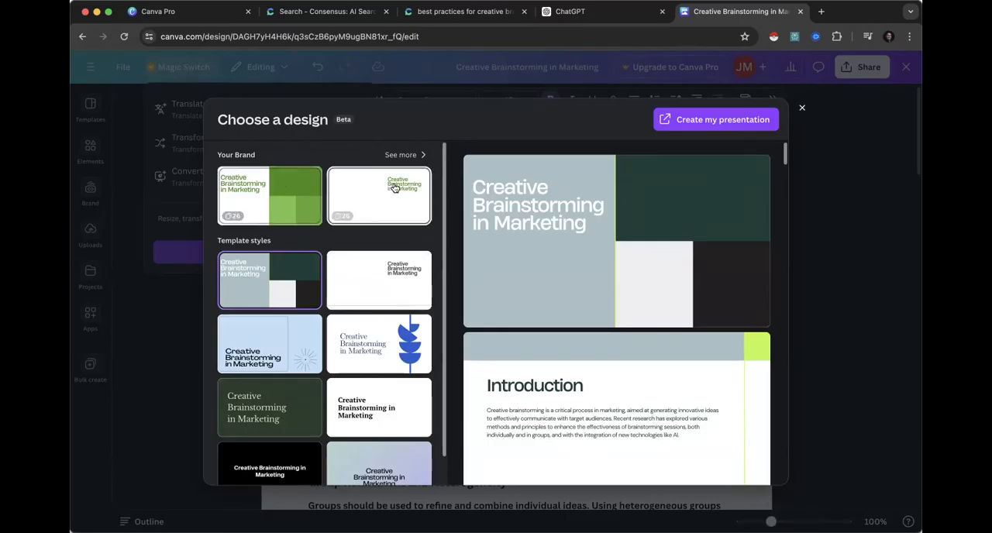
# Step: Pick the lavender gradient design and preview its slides from Introduction down to the Conclusion
pyautogui.scroll(3)
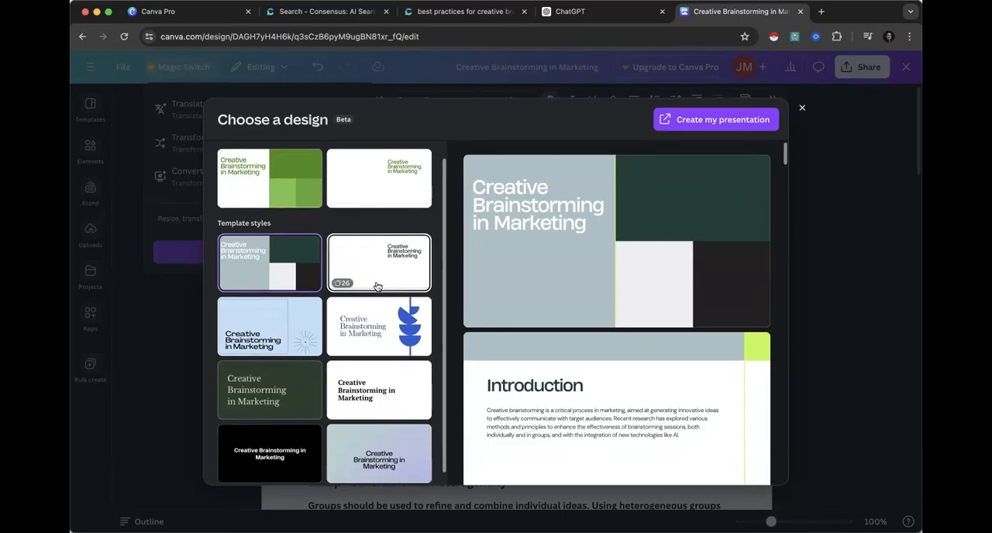
pyautogui.click(379, 442)
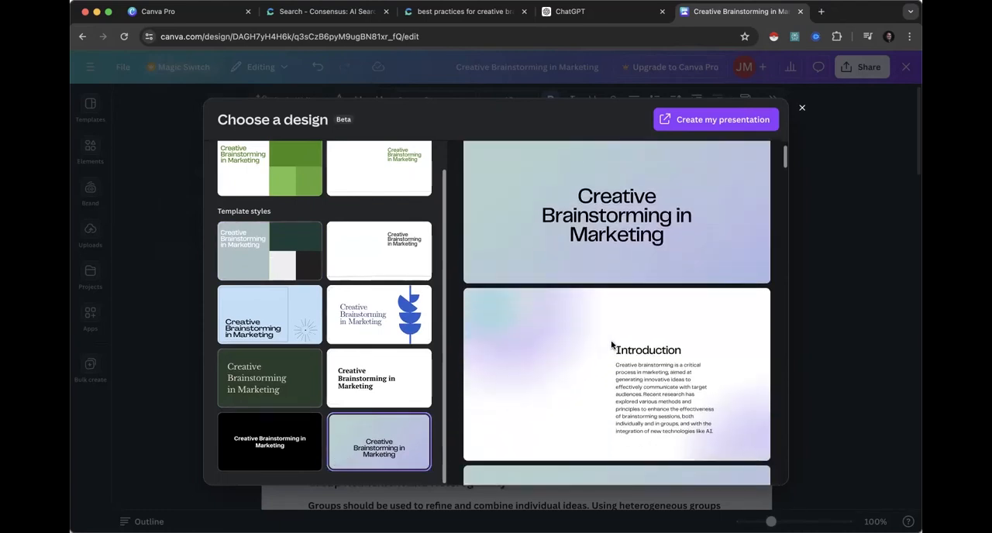
pyautogui.moveTo(564, 207)
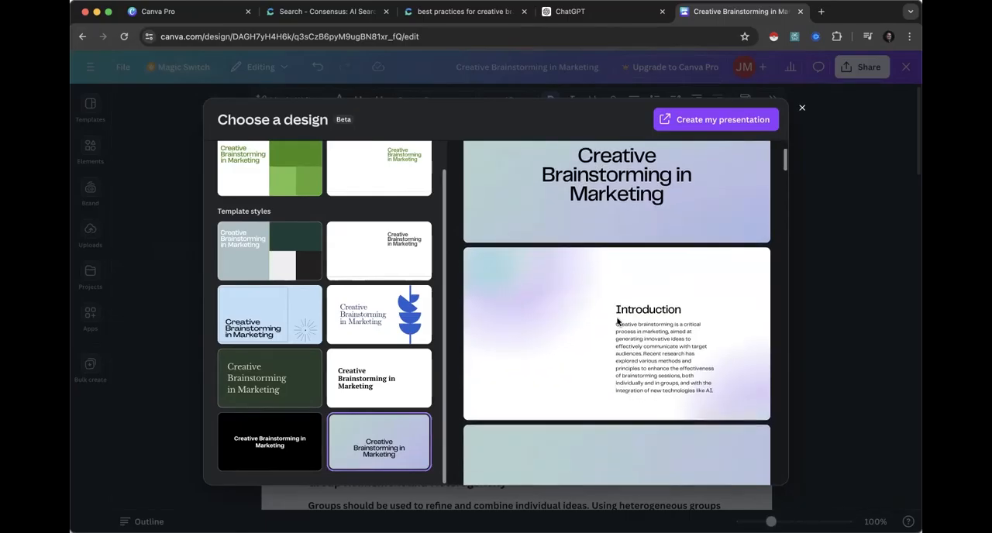
pyautogui.scroll(-3)
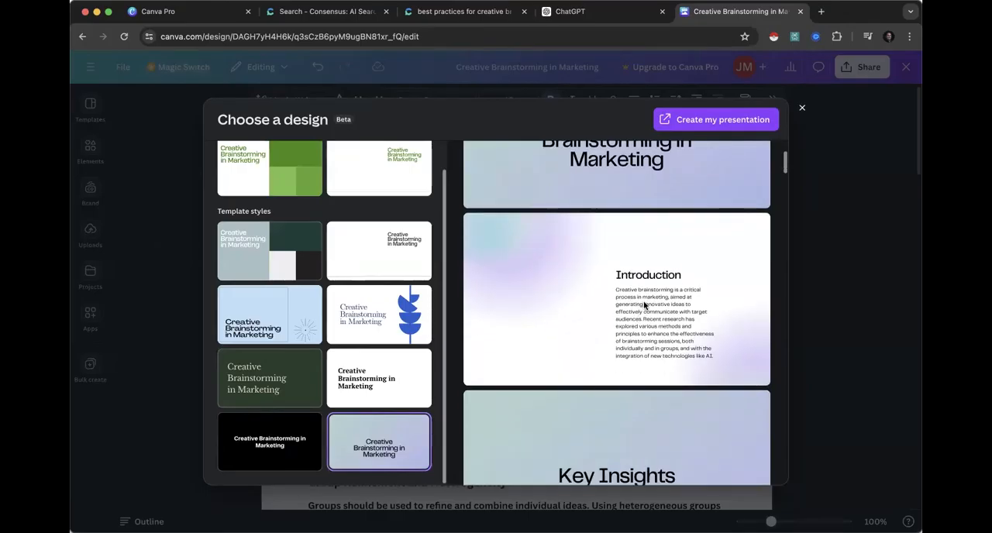
pyautogui.scroll(-3)
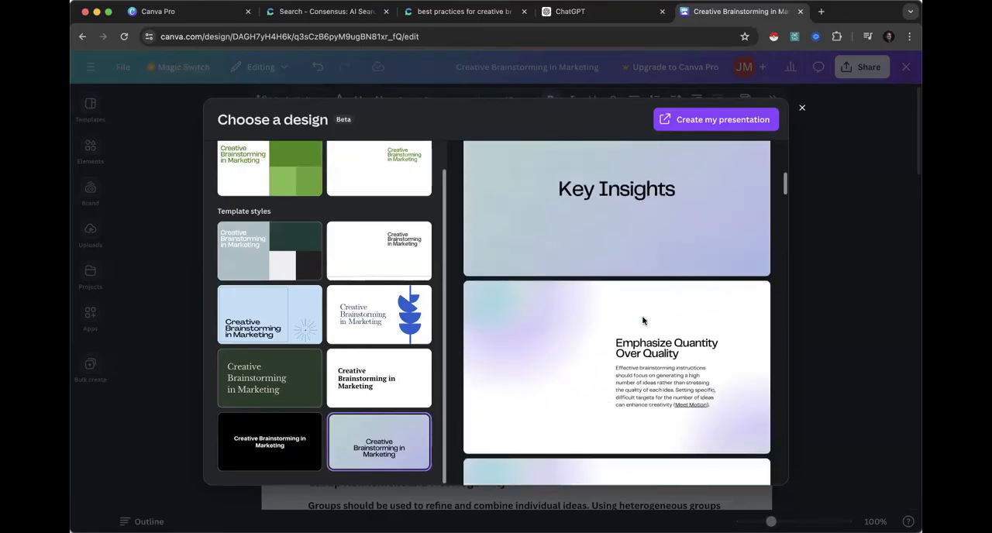
pyautogui.scroll(-3)
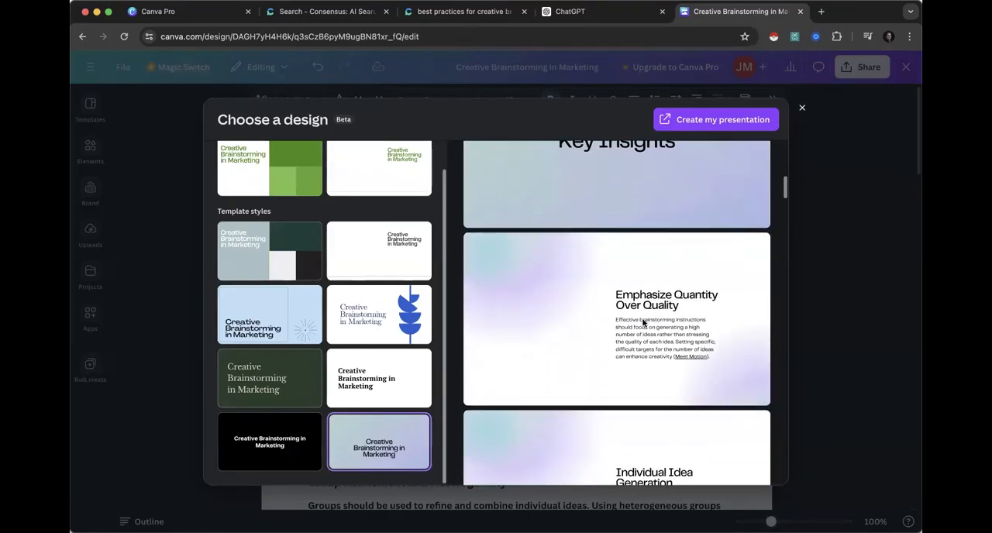
pyautogui.scroll(-3)
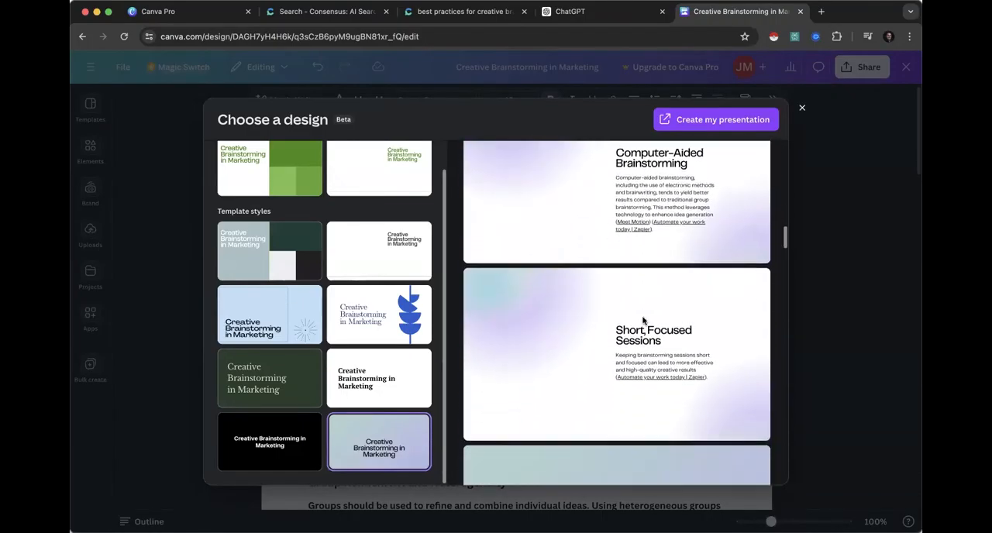
pyautogui.scroll(3)
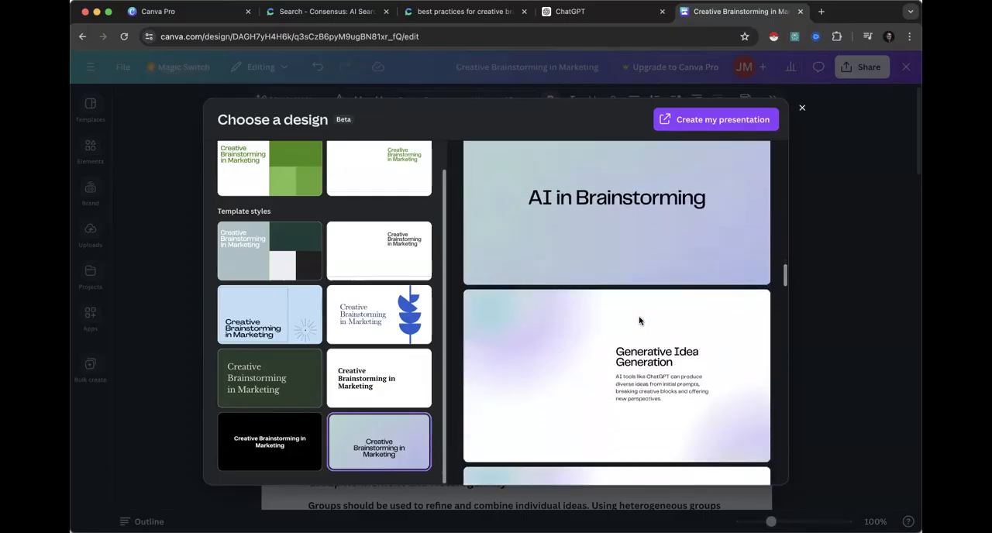
pyautogui.scroll(-3)
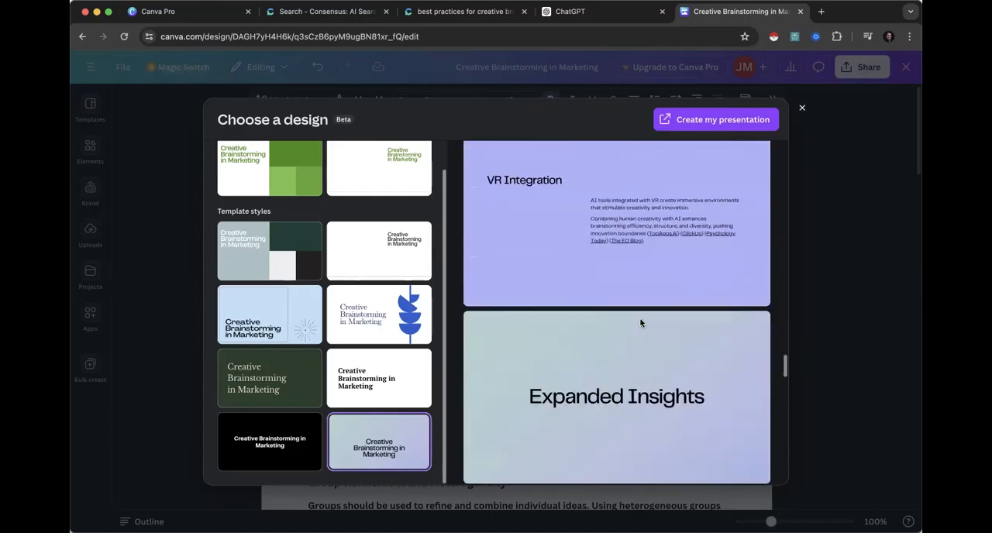
pyautogui.scroll(-3)
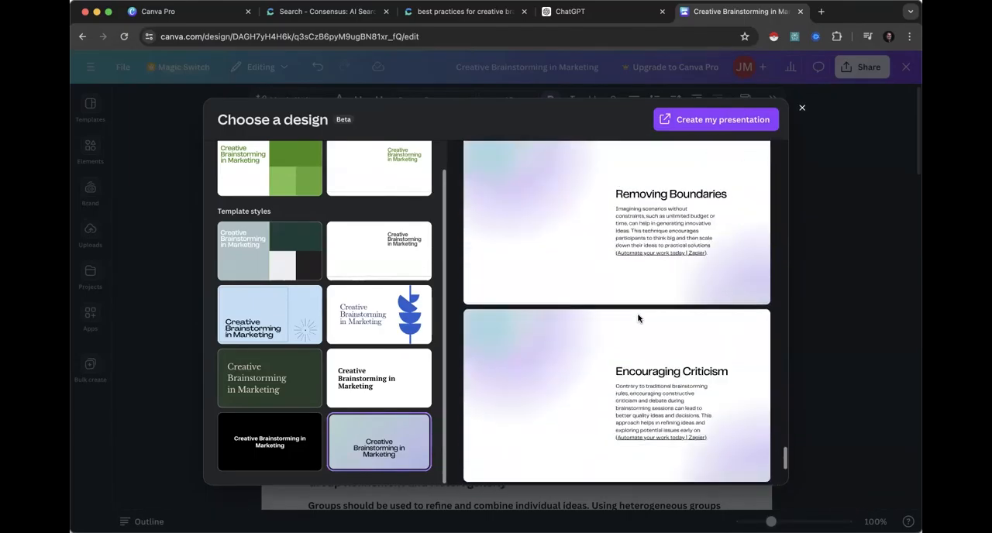
pyautogui.scroll(-3)
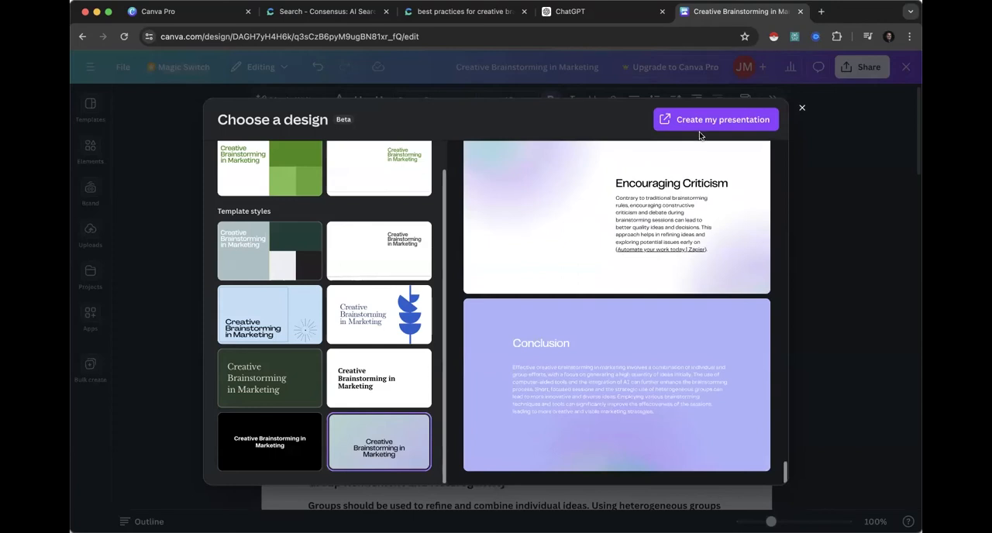
pyautogui.moveTo(725, 149)
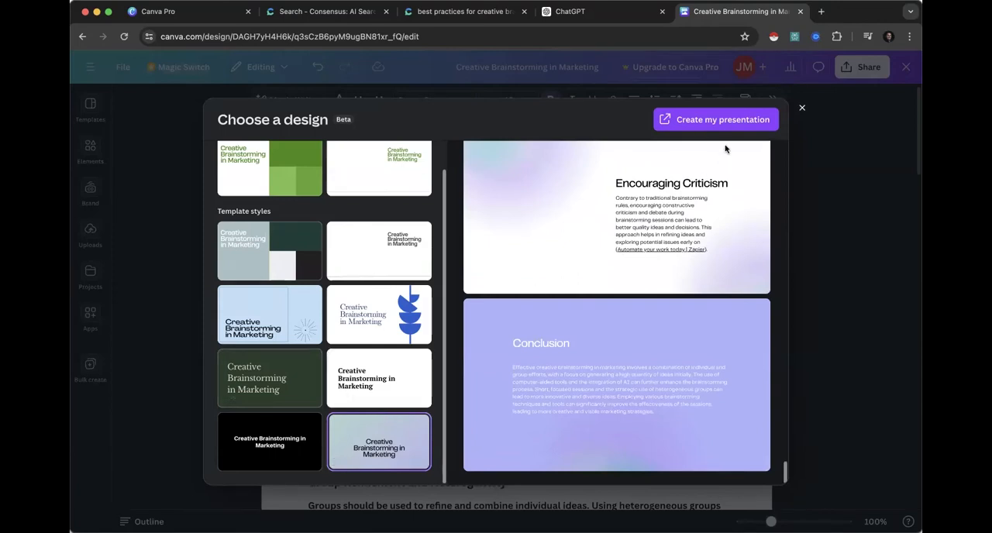
# Step: Create the 26-slide presentation and jump to the Computer-Aided Brainstorming slide (page 7)
pyautogui.click(714, 120)
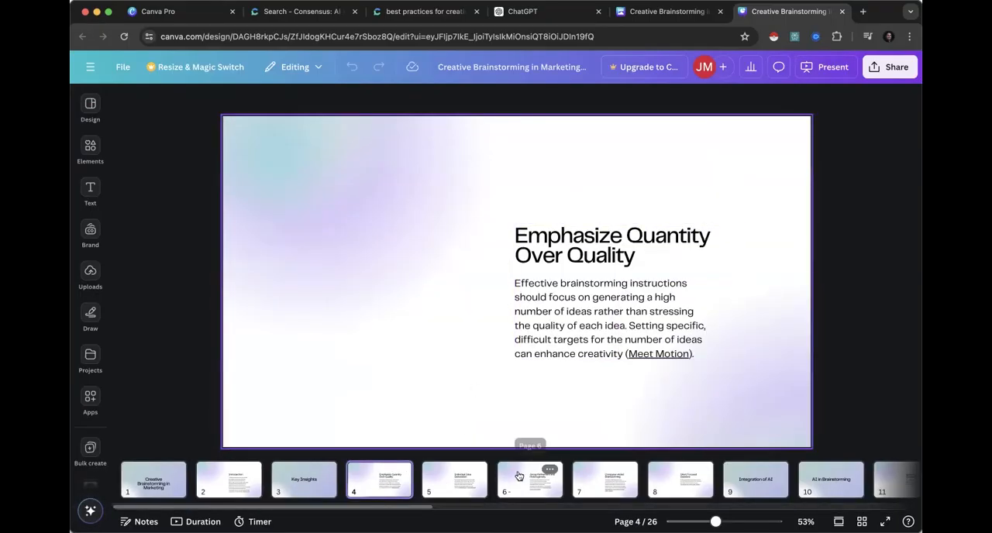
pyautogui.click(605, 479)
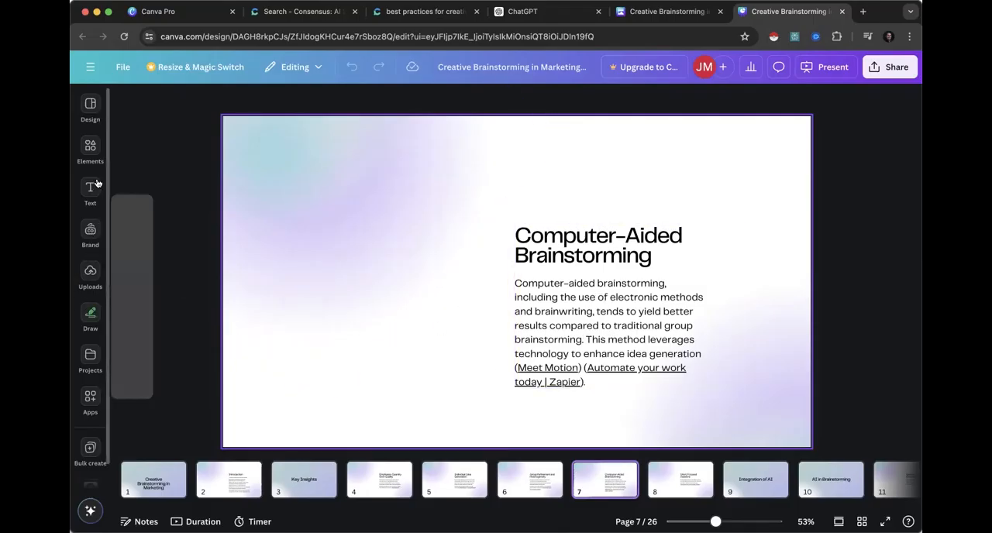
# Step: Search the Elements library for "computer" and browse the graphic and photo results
pyautogui.click(90, 149)
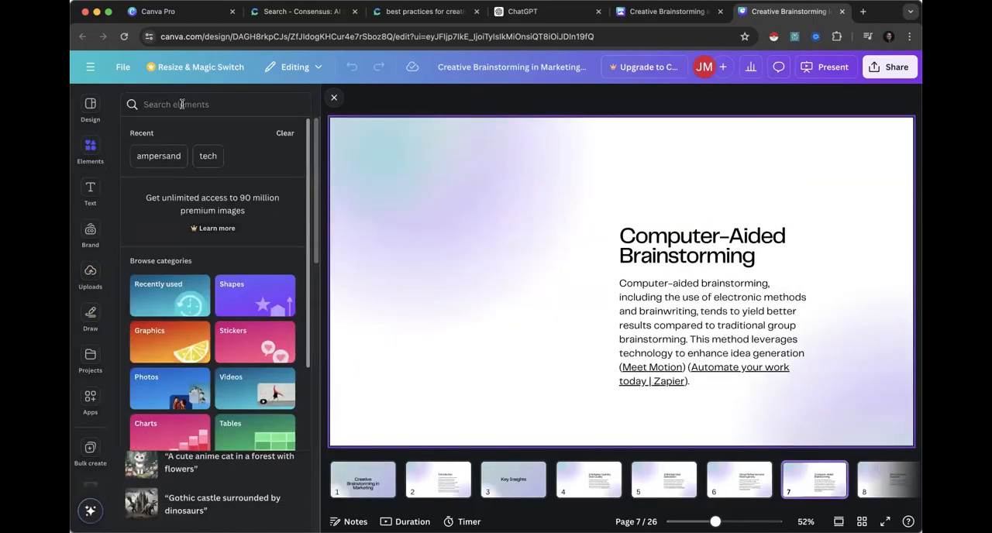
pyautogui.write('computer')
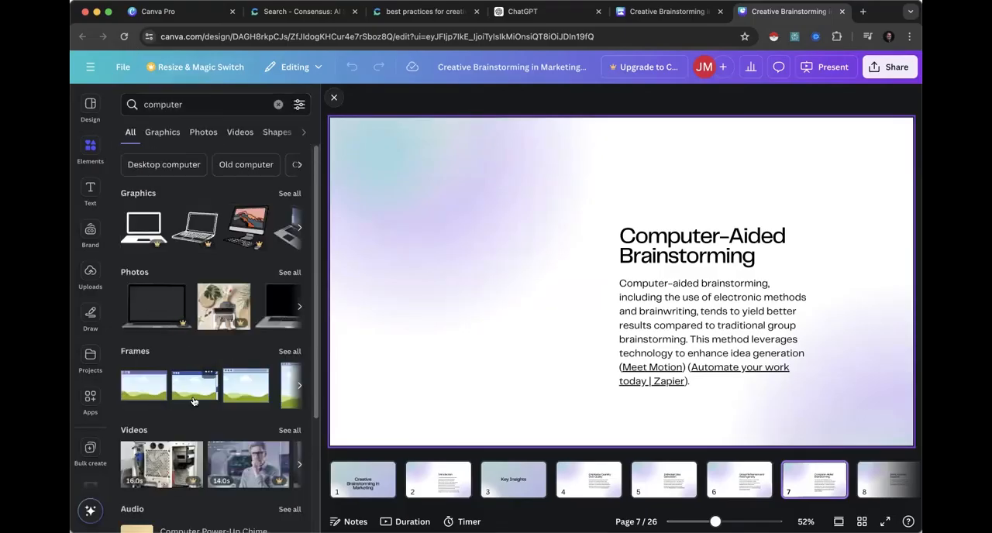
pyautogui.scroll(-3)
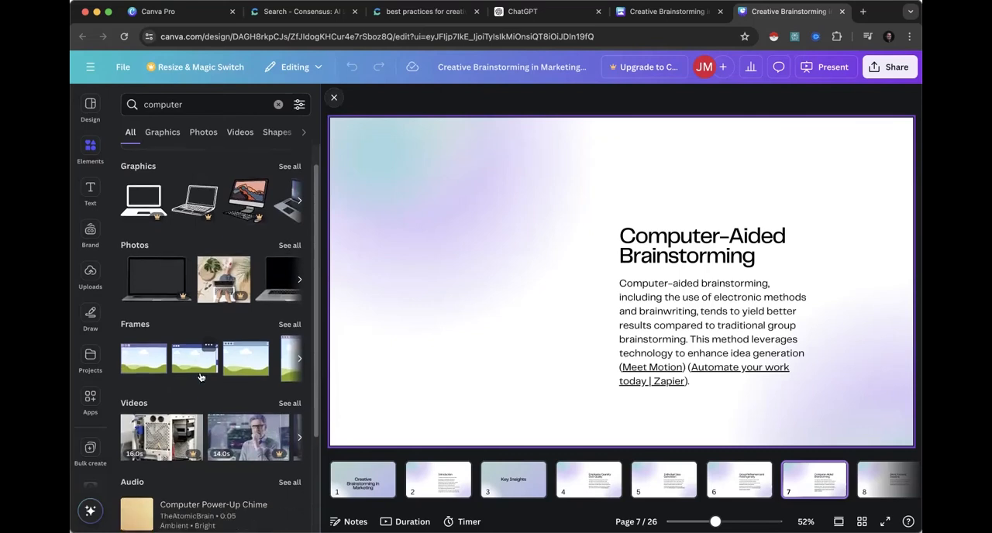
pyautogui.scroll(-3)
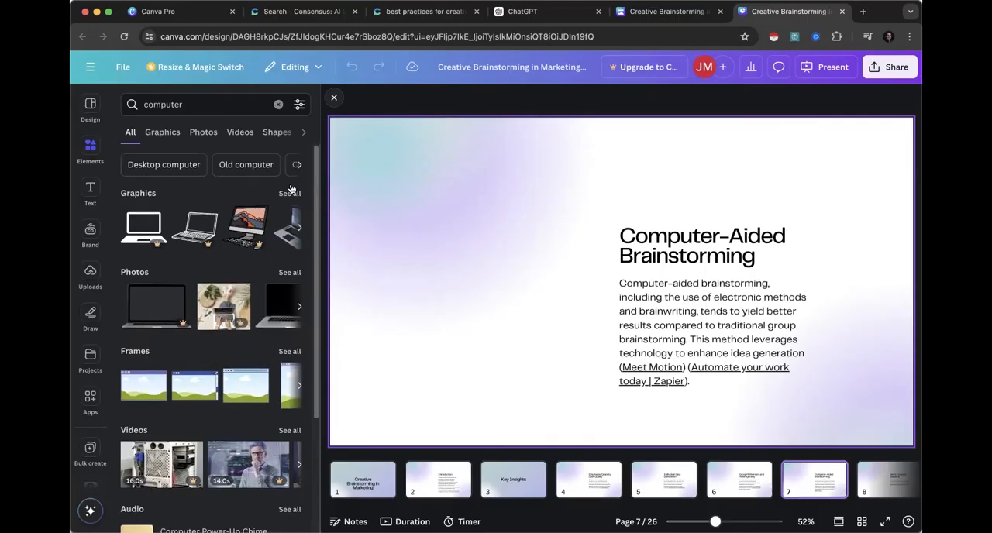
pyautogui.moveTo(94, 256)
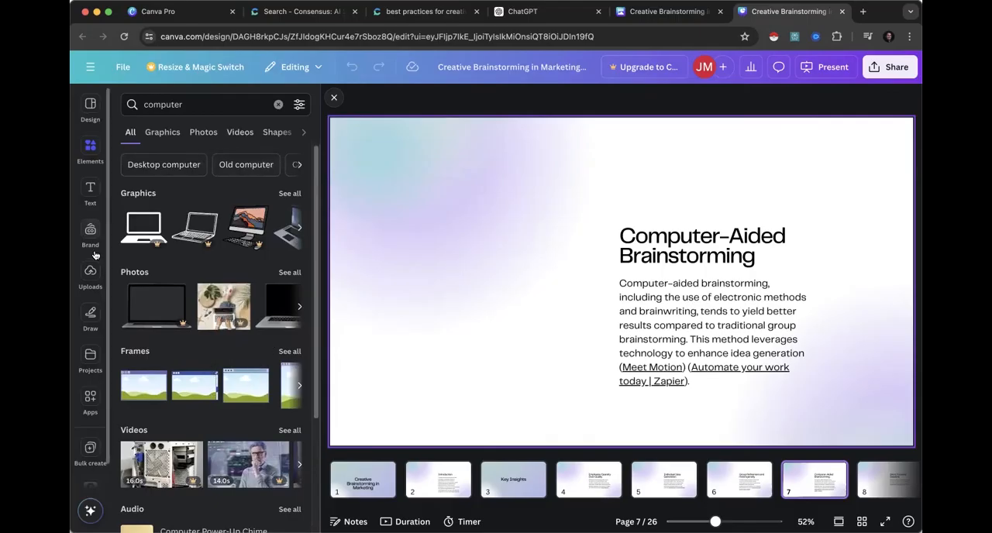
# Step: Add the Gemini "Hello, Jeff" screenshot from Uploads to slide 7, placed left of the text
pyautogui.click(89, 276)
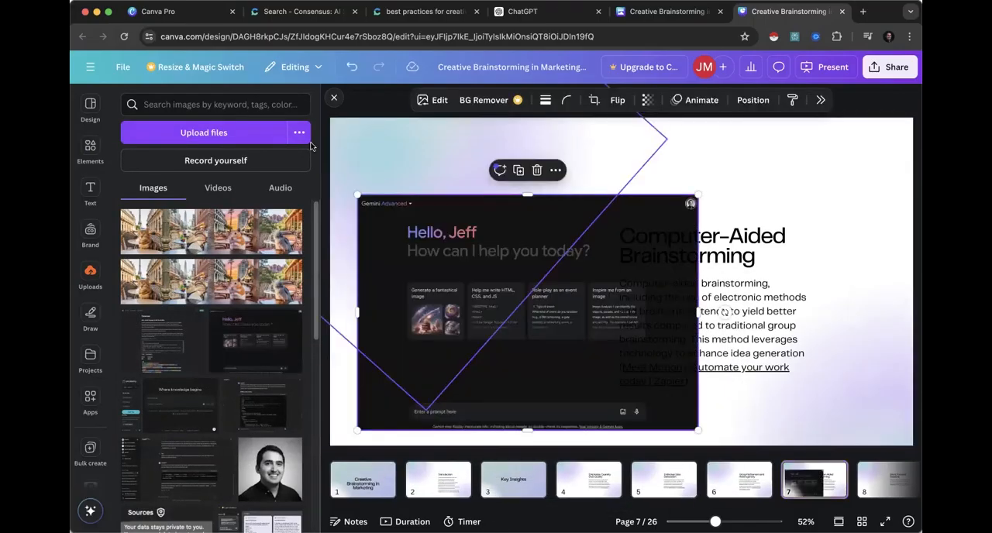
pyautogui.click(335, 99)
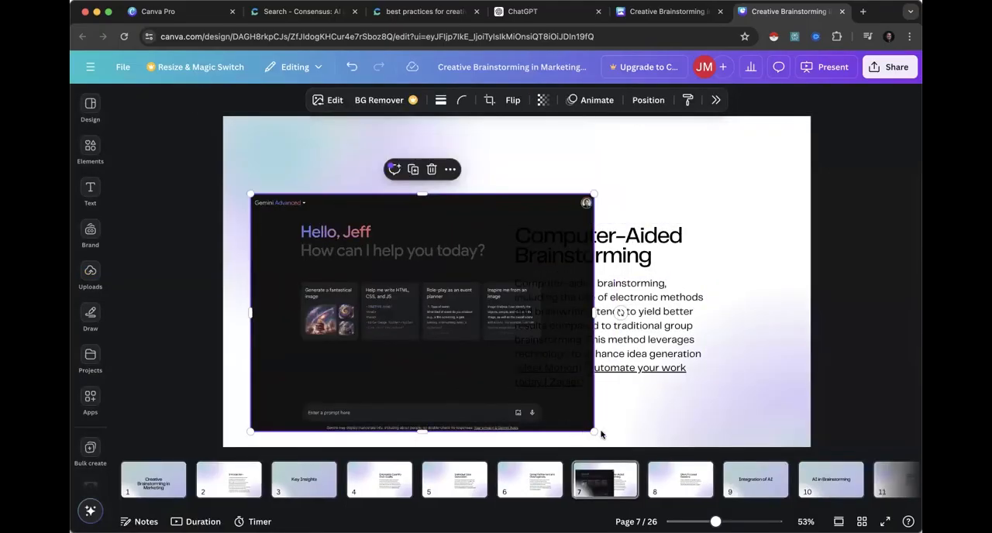
pyautogui.moveTo(593, 431); pyautogui.dragTo(513, 380)
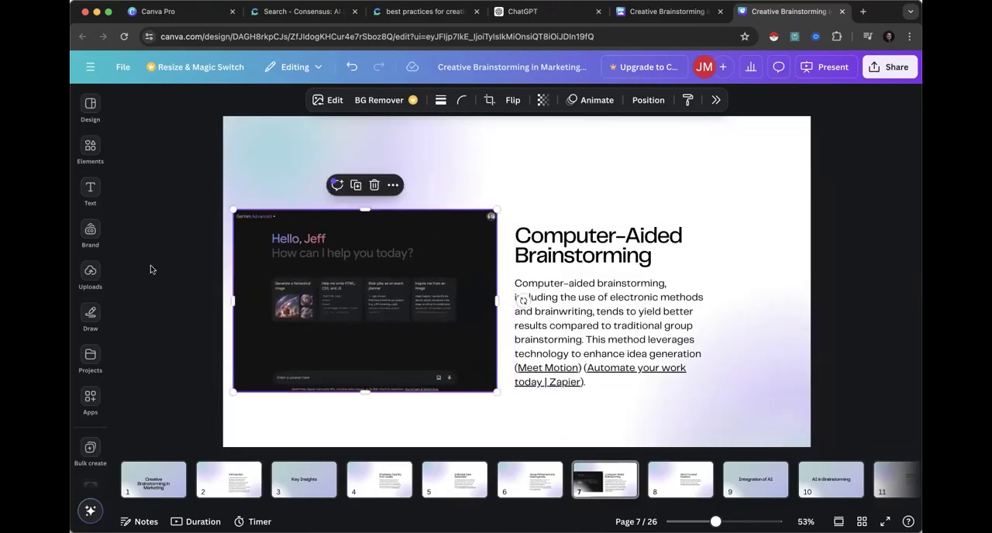
# Step: Browse the Design panel's ready-made layouts for slide 7
pyautogui.click(90, 108)
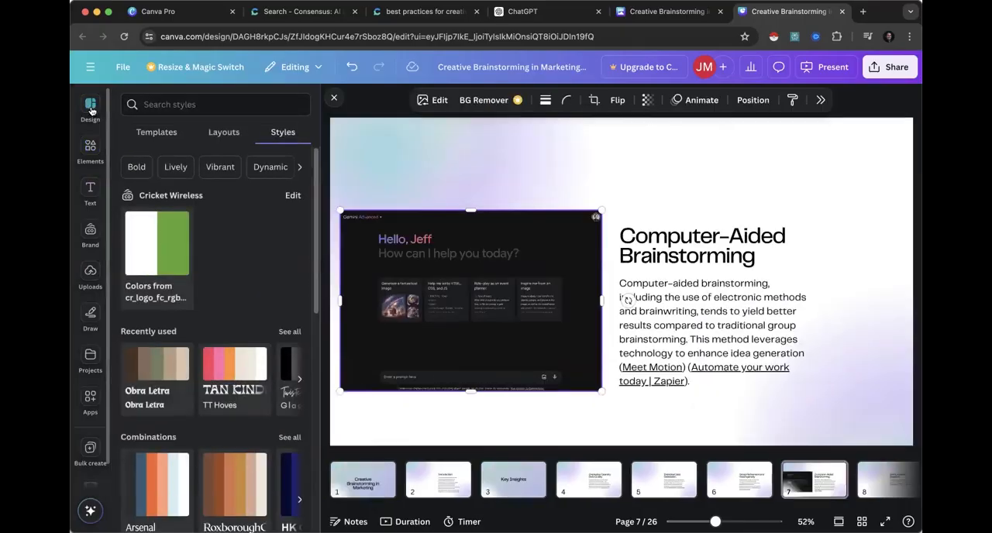
pyautogui.click(223, 132)
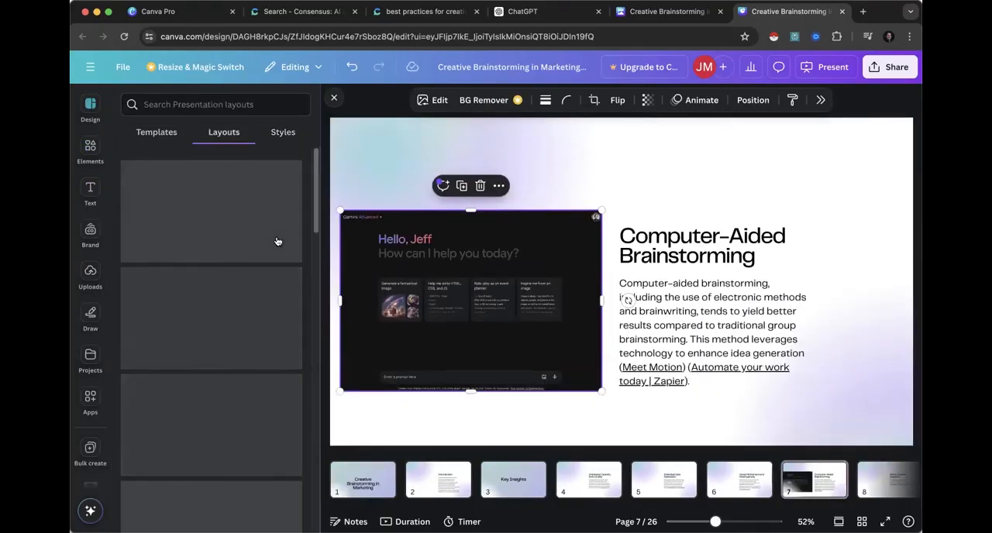
pyautogui.scroll(-3)
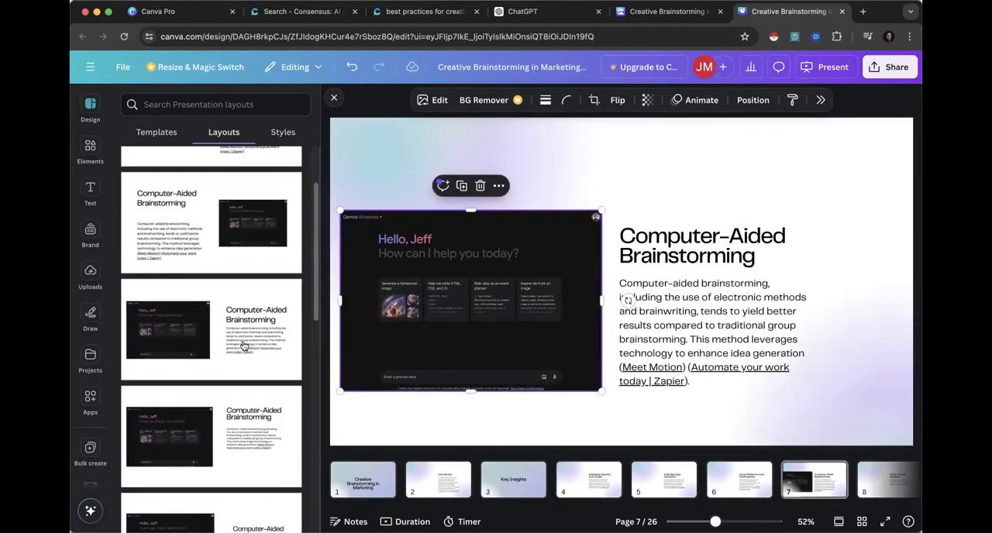
pyautogui.scroll(-3)
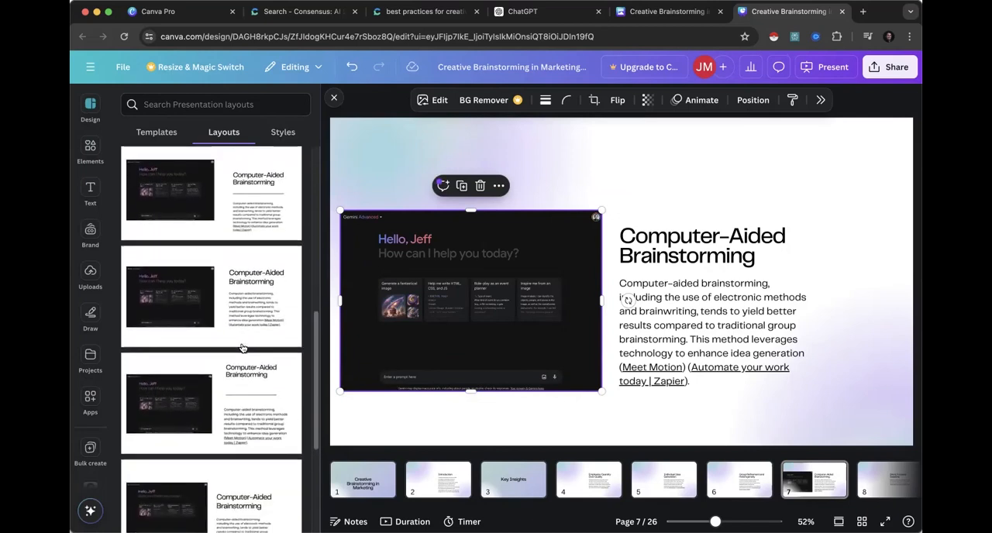
pyautogui.scroll(-3)
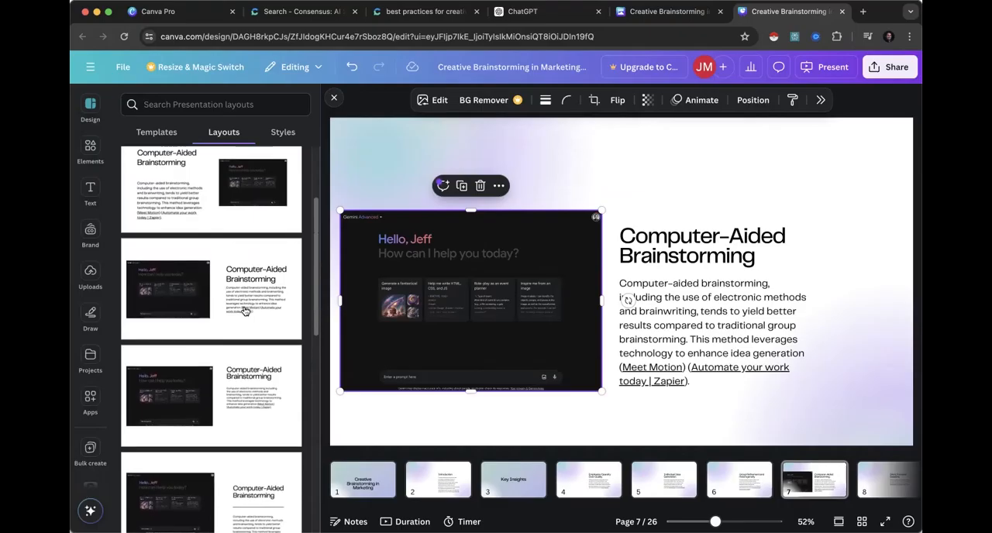
pyautogui.scroll(-3)
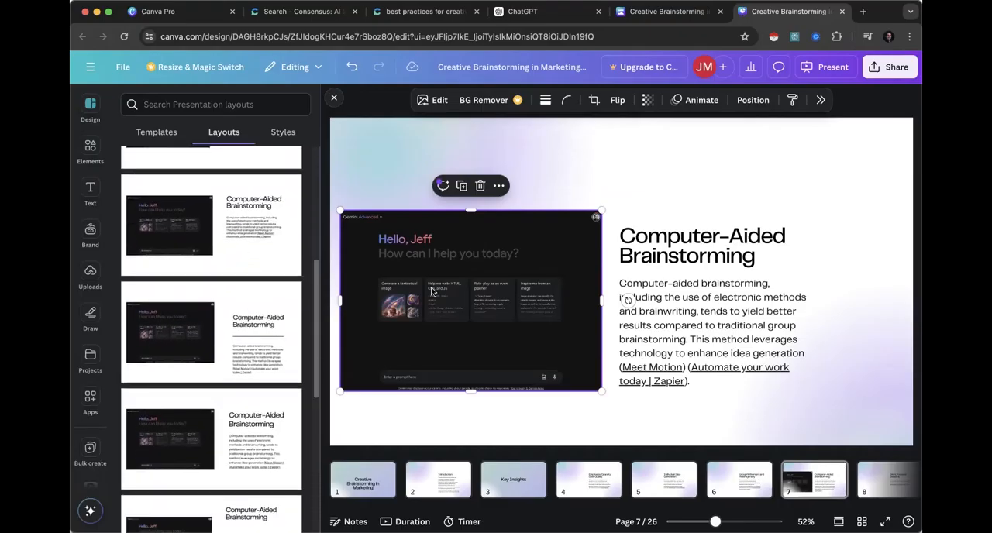
# Step: Apply a layout that enlarges the screenshot above the Computer-Aided Brainstorming heading and text
pyautogui.moveTo(471, 300); pyautogui.dragTo(735, 257)
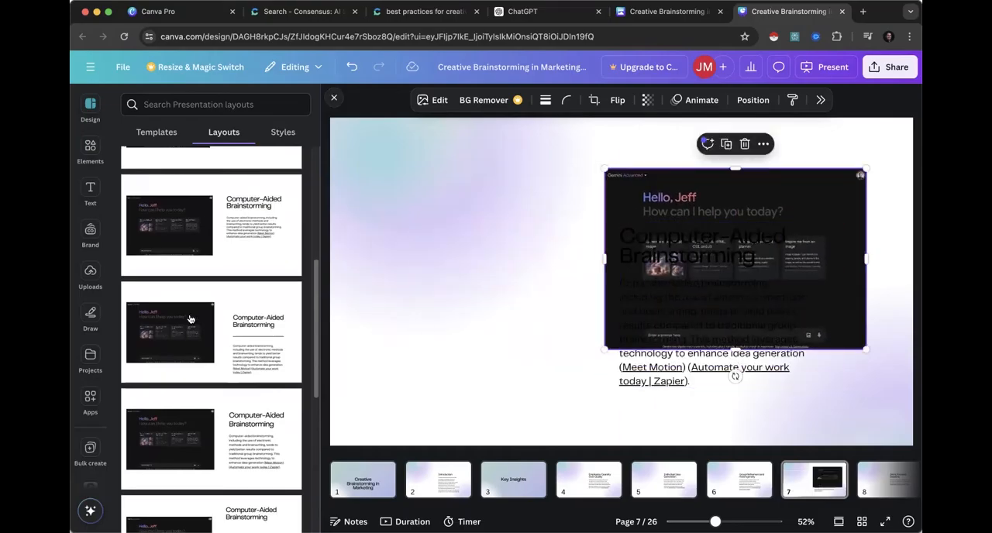
pyautogui.scroll(-3)
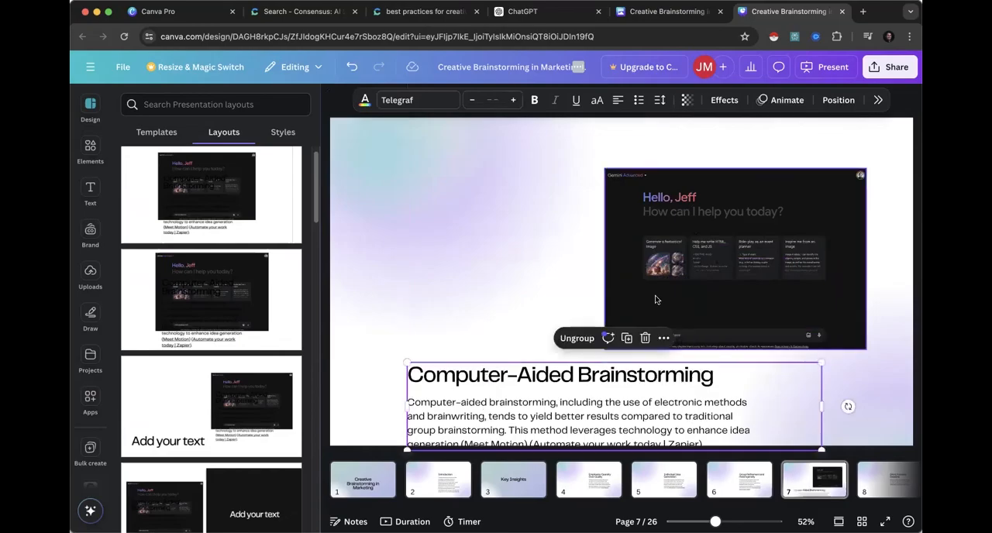
pyautogui.click(559, 375)
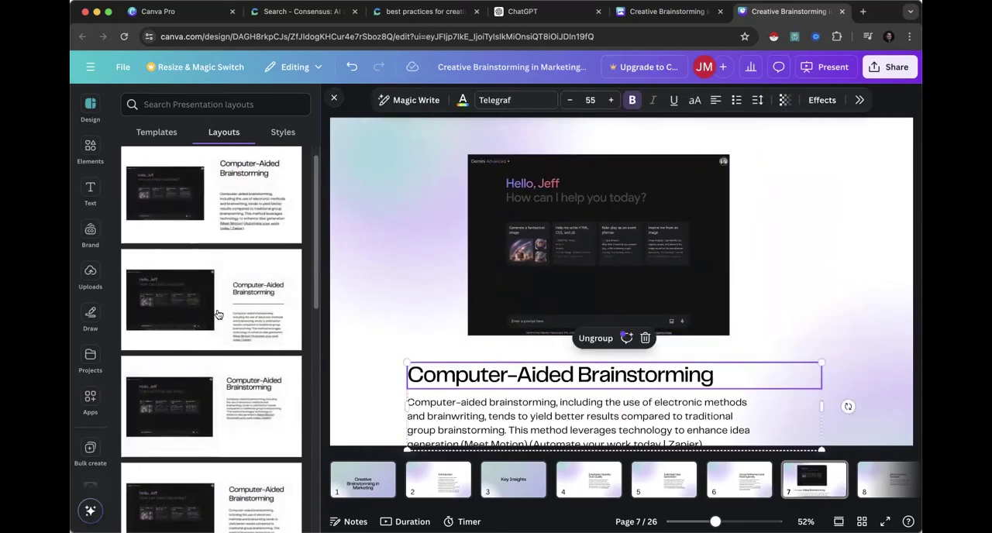
pyautogui.scroll(-3)
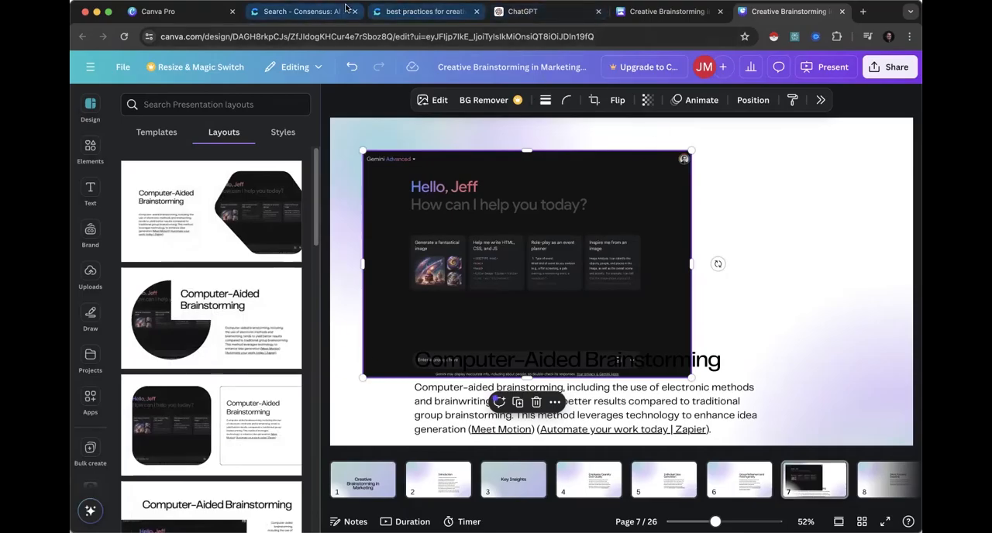
# Step: Review the Consensus brainstorming results, then the ChatGPT outline's VR Integration section
pyautogui.click(421, 10)
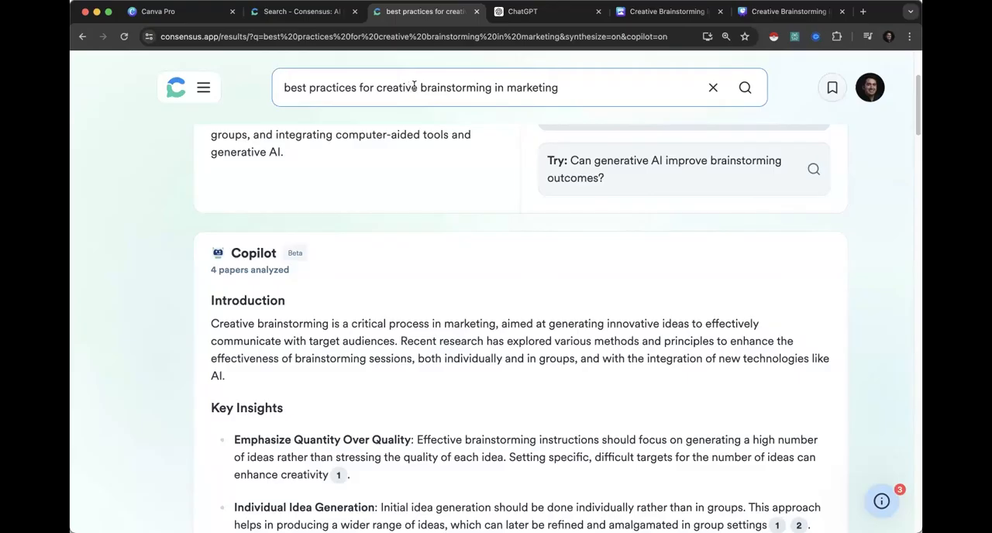
pyautogui.click(534, 11)
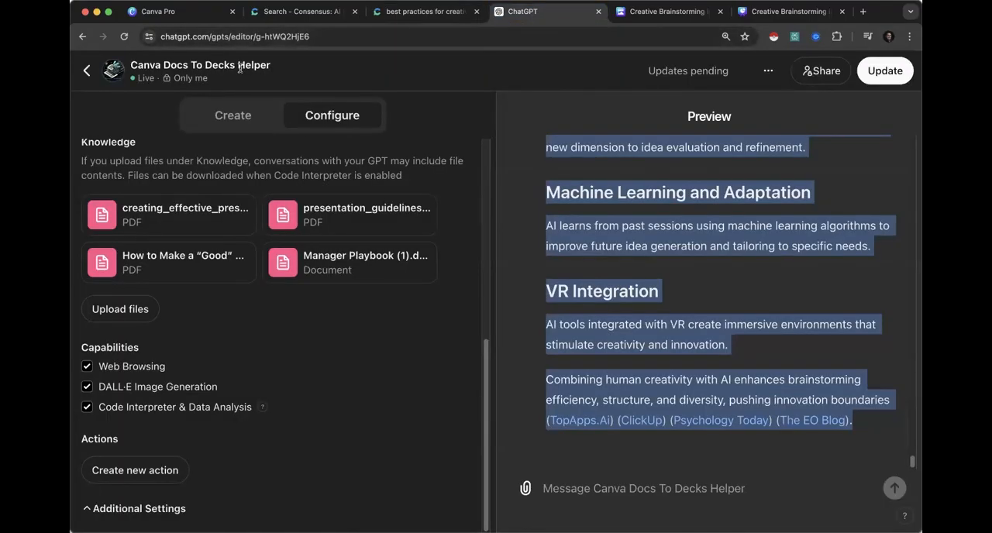
pyautogui.moveTo(787, 260)
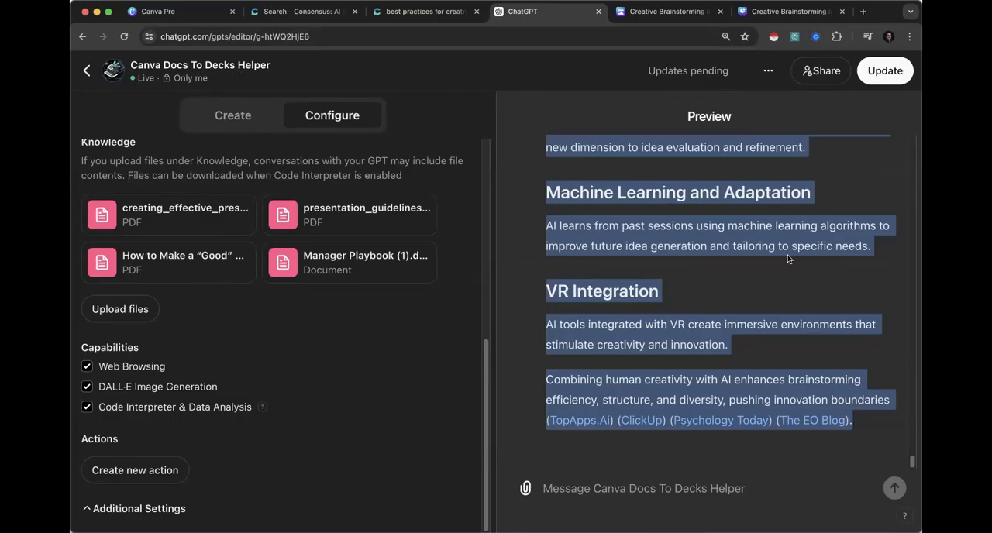
pyautogui.moveTo(686, 25)
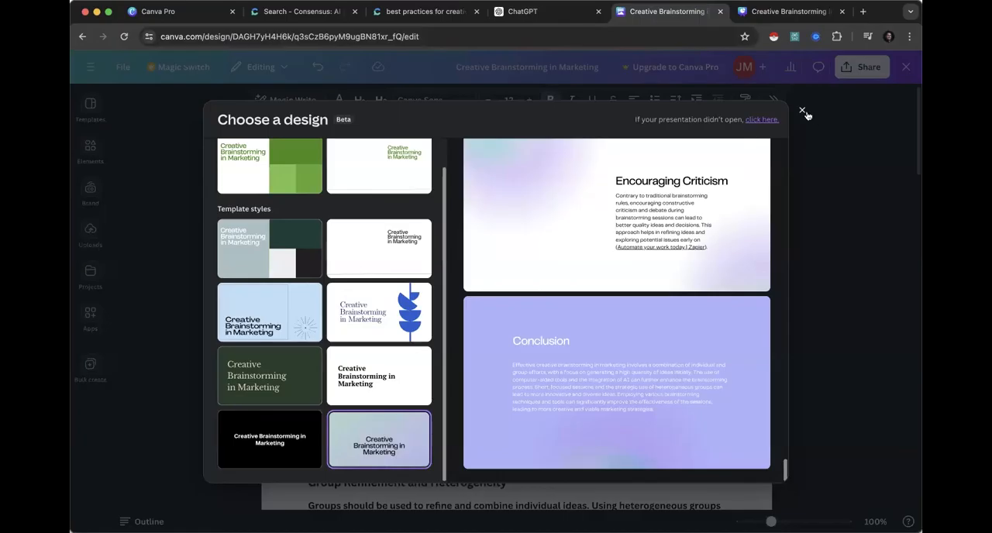
# Step: Dismiss the design chooser, skim the doc's AI sections, and bring up Magic Switch
pyautogui.click(802, 112)
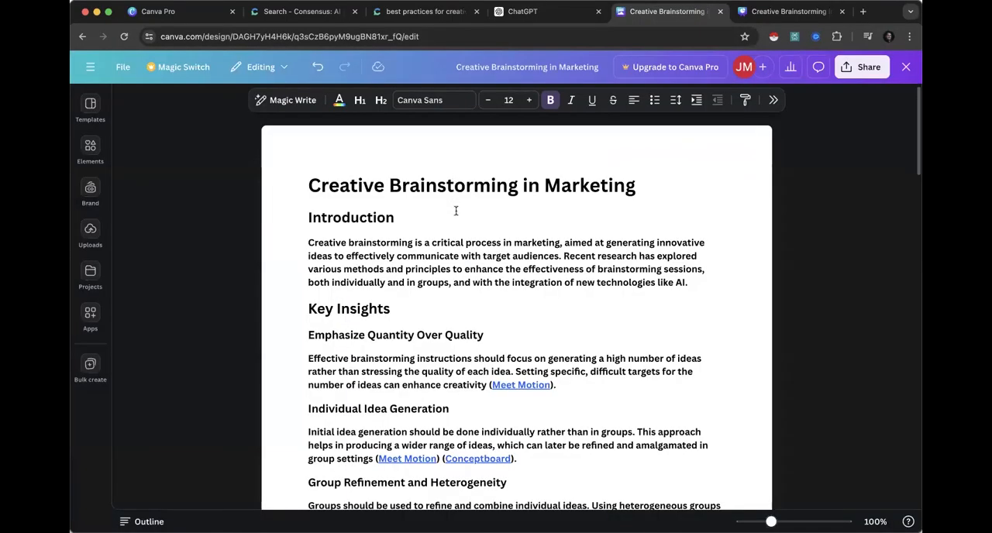
pyautogui.scroll(3)
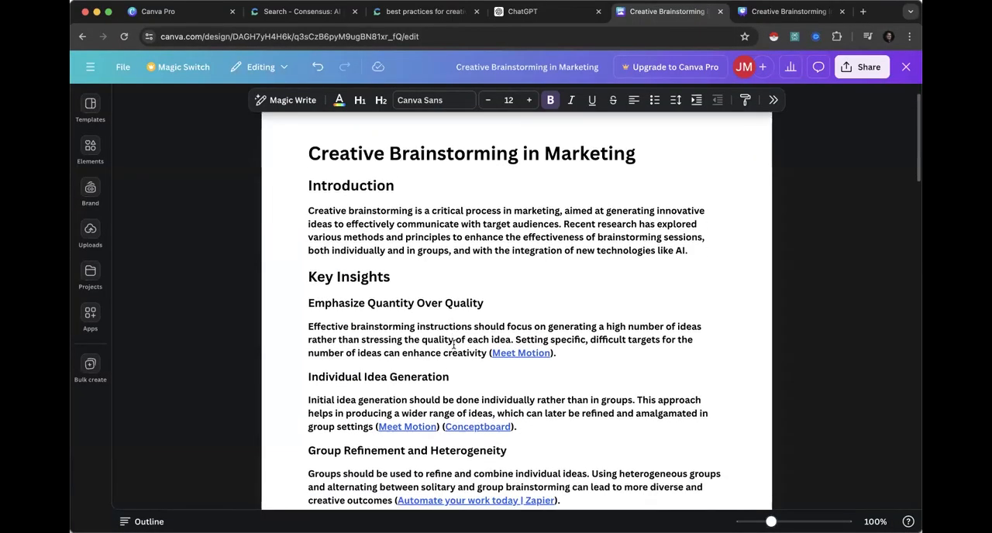
pyautogui.scroll(-3)
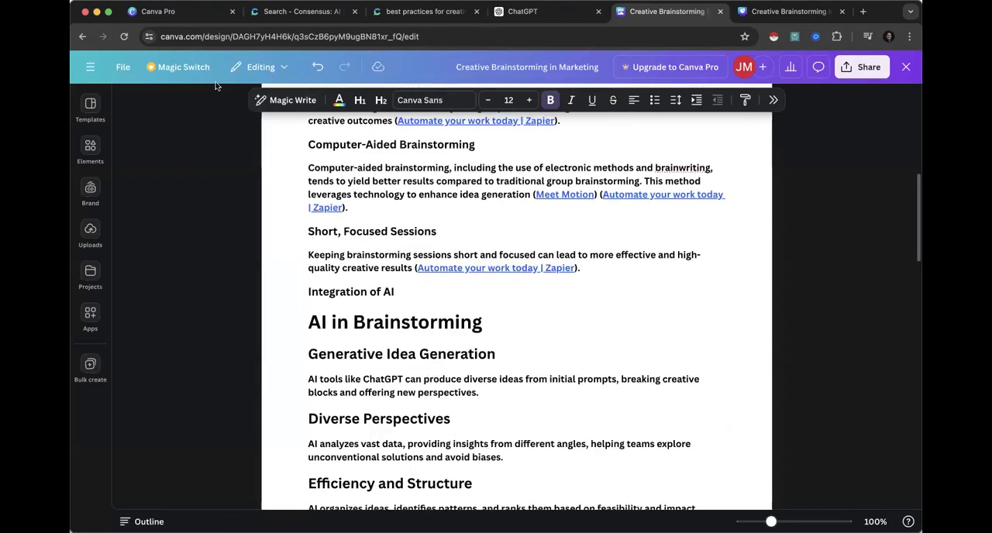
pyautogui.click(183, 66)
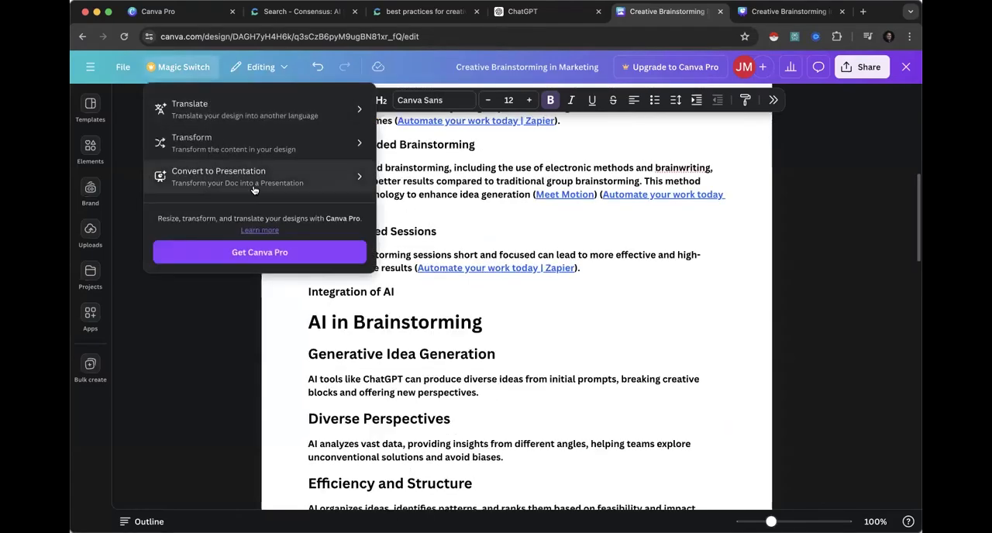
# Step: Preview Convert to Presentation in the blue template style, then return to the 26-slide deck
pyautogui.click(218, 171)
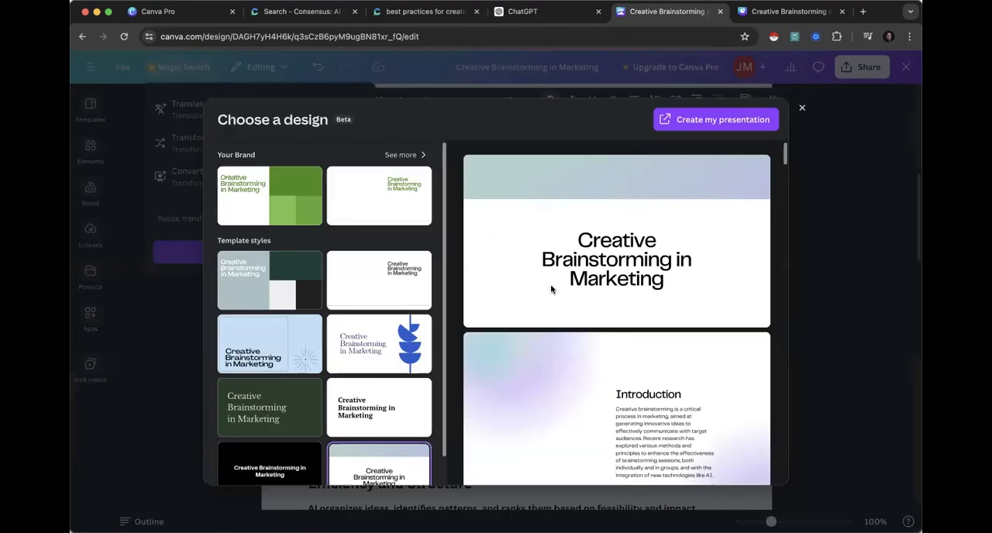
pyautogui.scroll(-3)
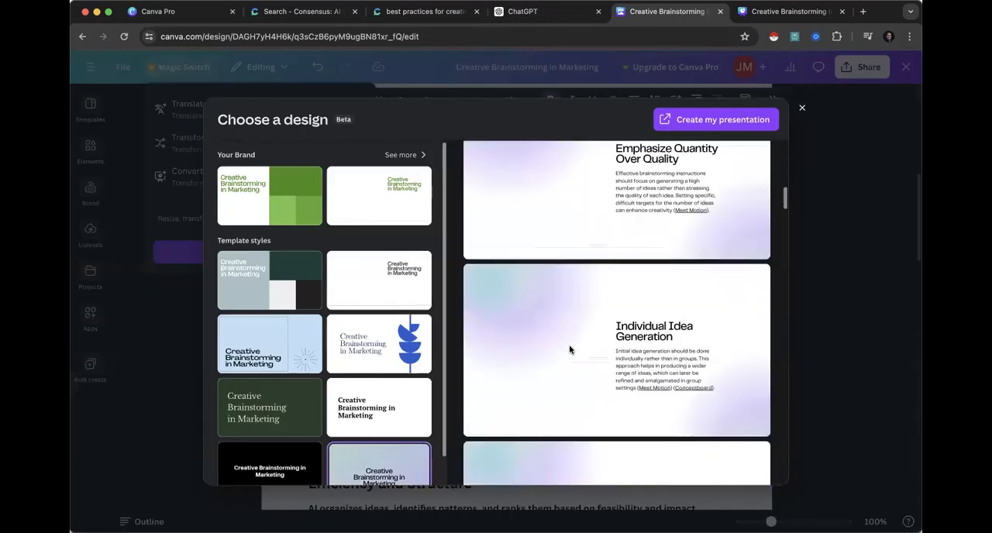
pyautogui.scroll(3)
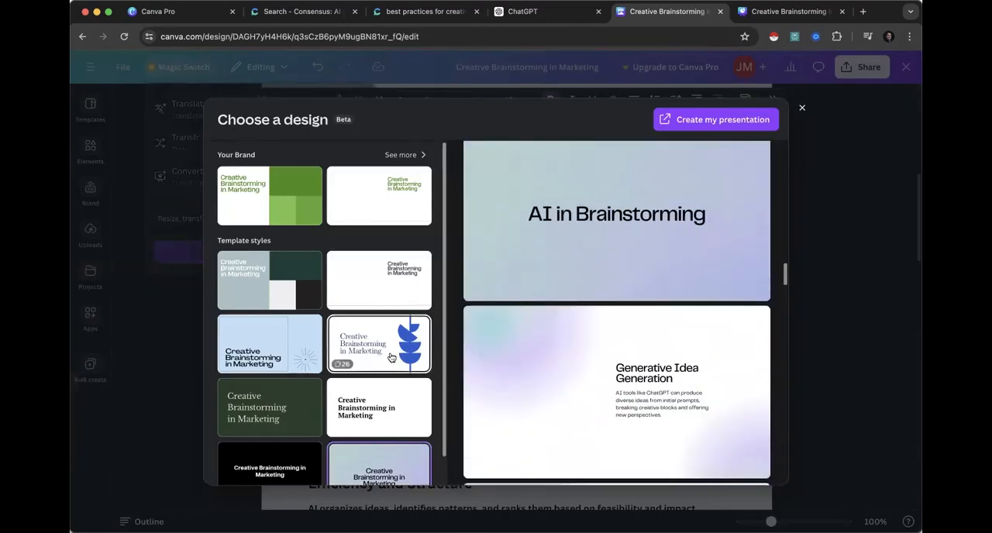
pyautogui.scroll(-3)
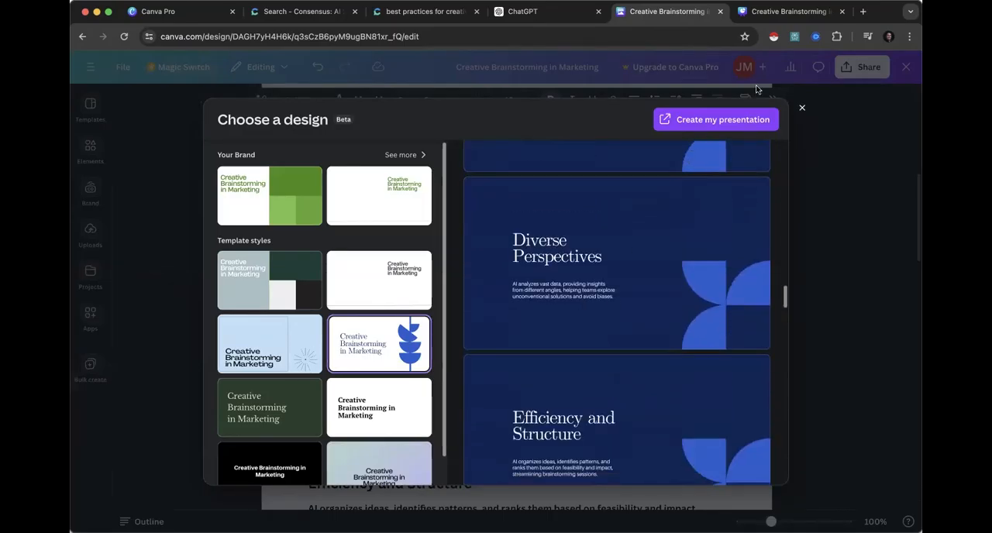
pyautogui.click(713, 120)
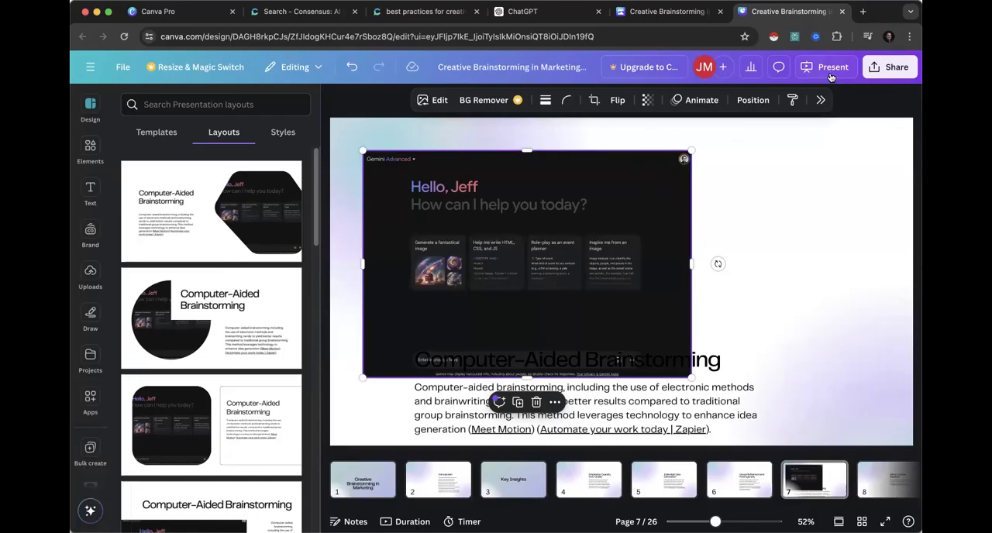
# Step: Reach the Download settings via Share and list the file types (PDF, PPTX and others)
pyautogui.click(889, 66)
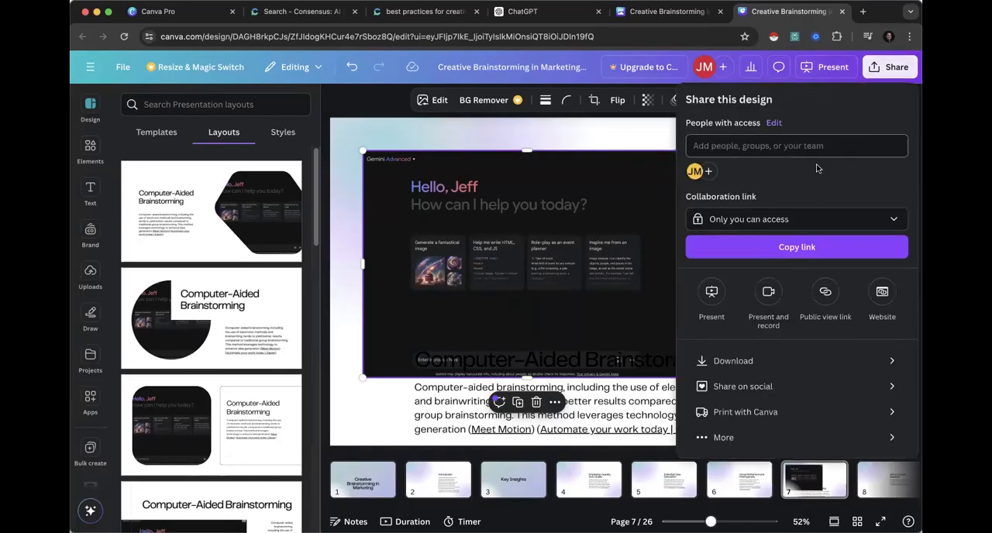
pyautogui.click(731, 359)
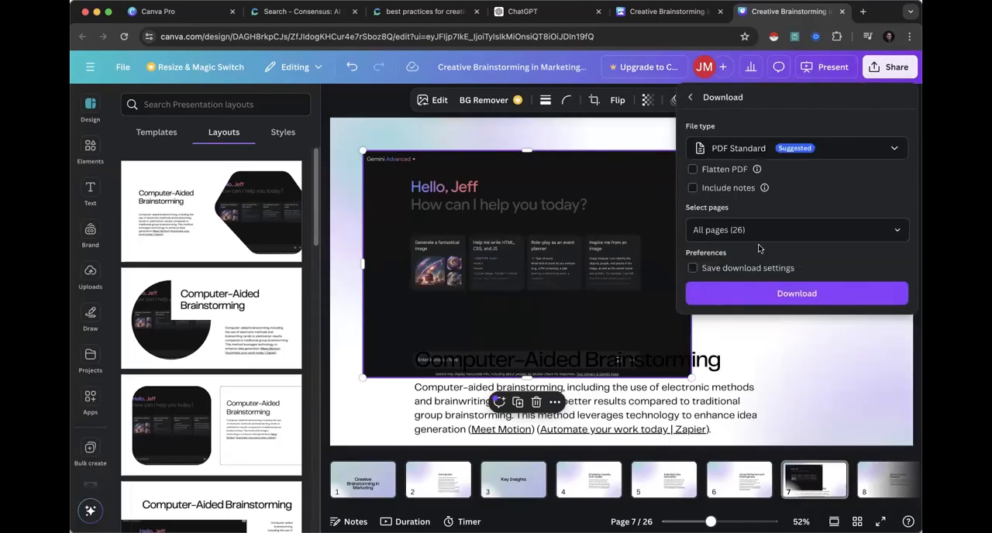
pyautogui.click(795, 149)
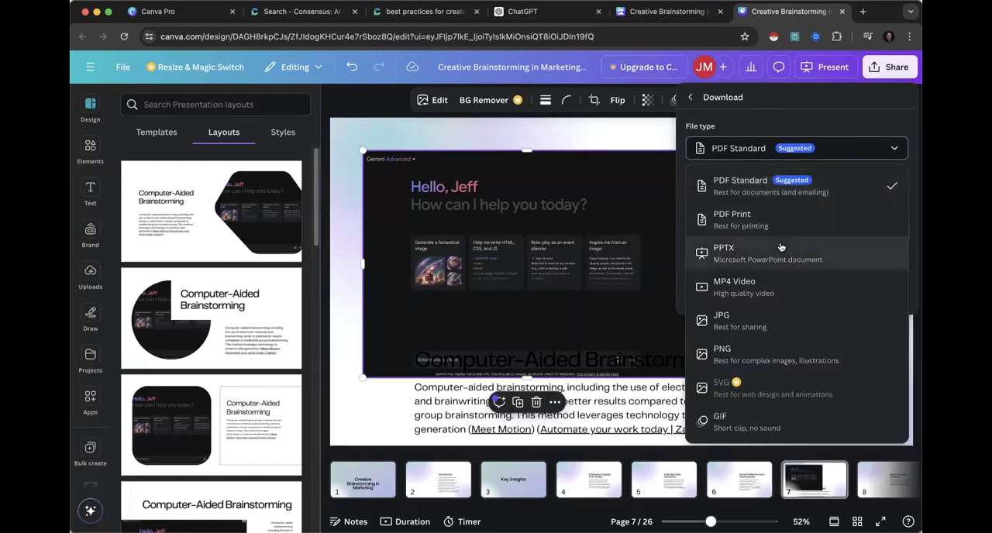